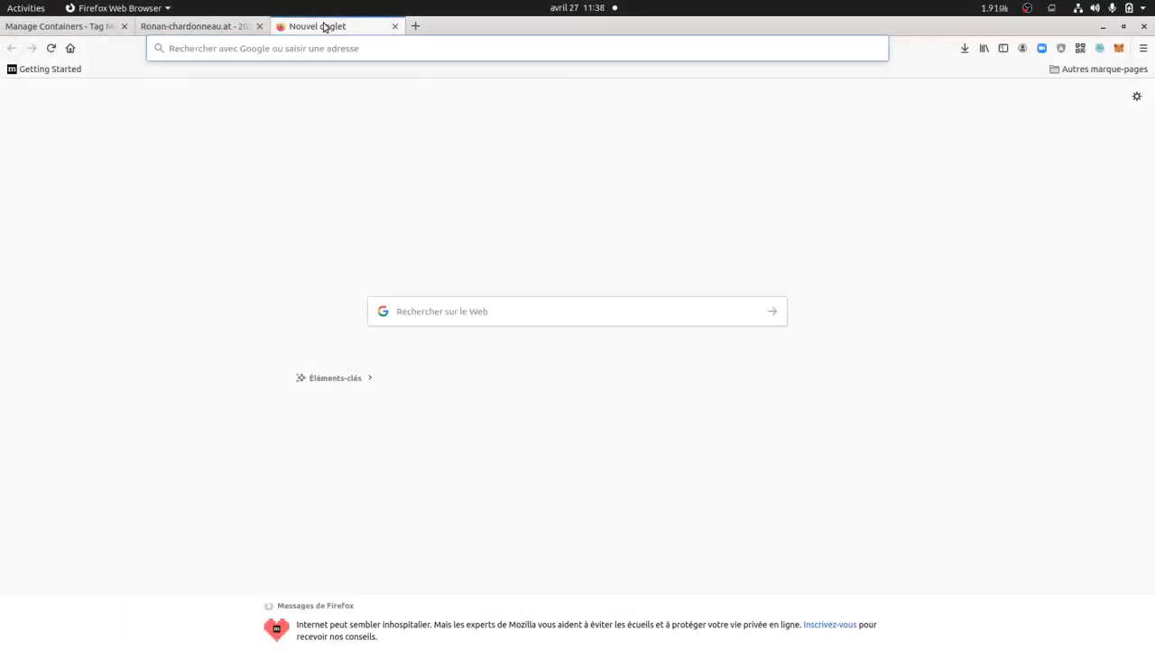
- Return to the Ronan-chardonneau.at Contact form report
{"action": "left_click", "coordinate": [199, 26]}
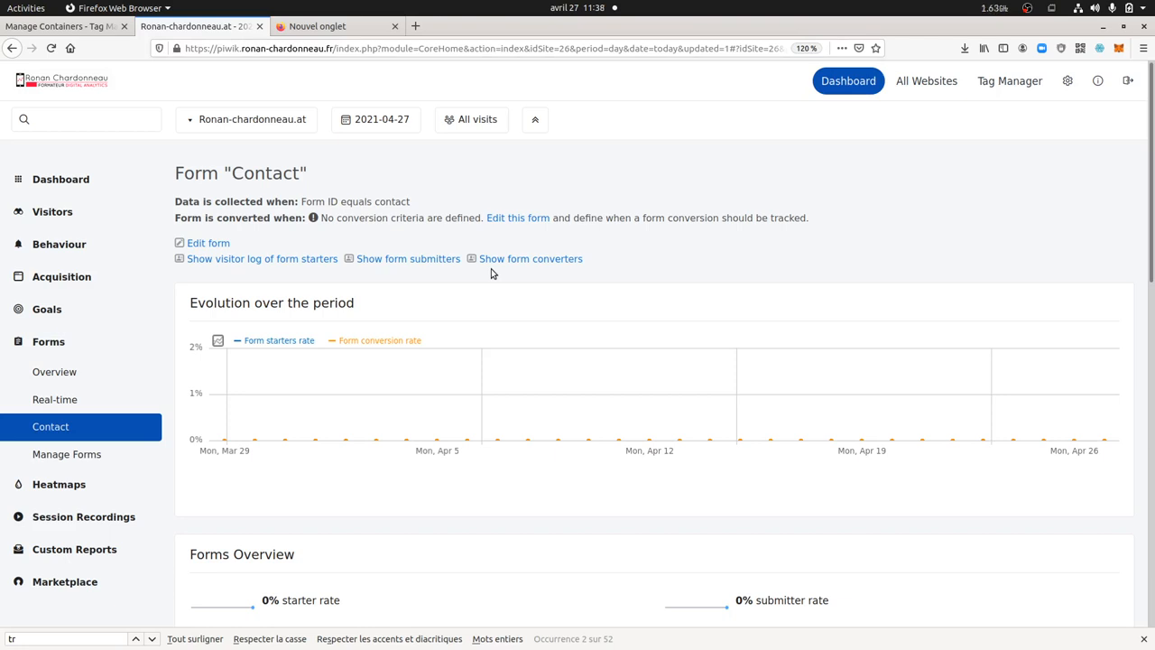
{"action": "mouse_move", "coordinate": [1039, 93]}
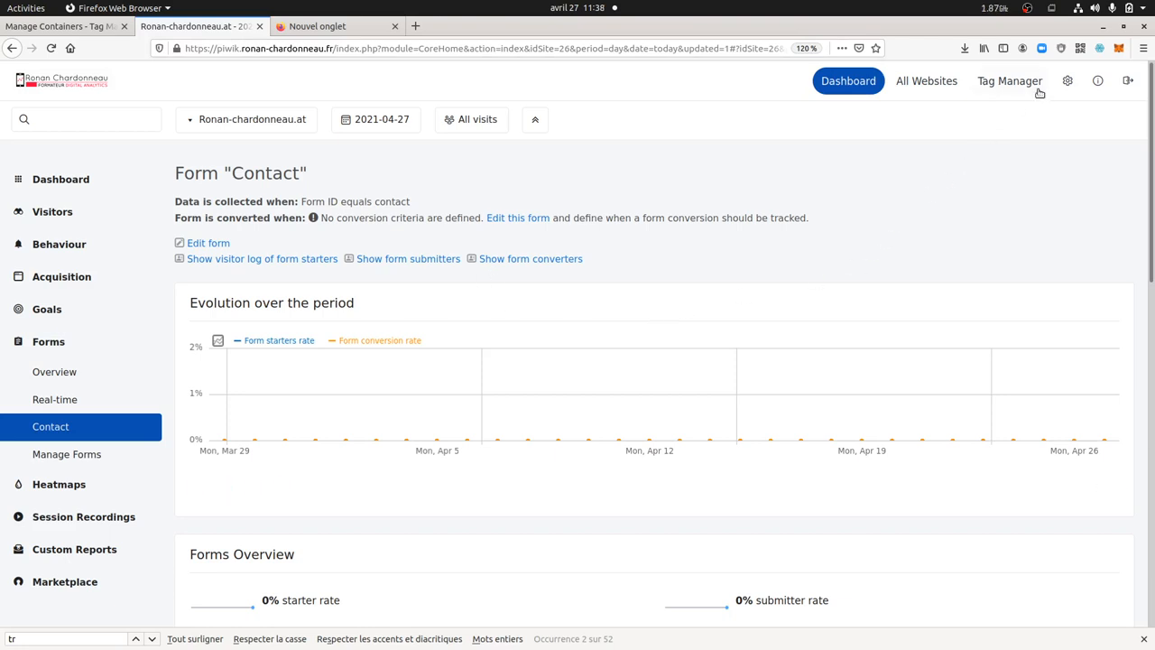
{"action": "mouse_move", "coordinate": [1068, 81]}
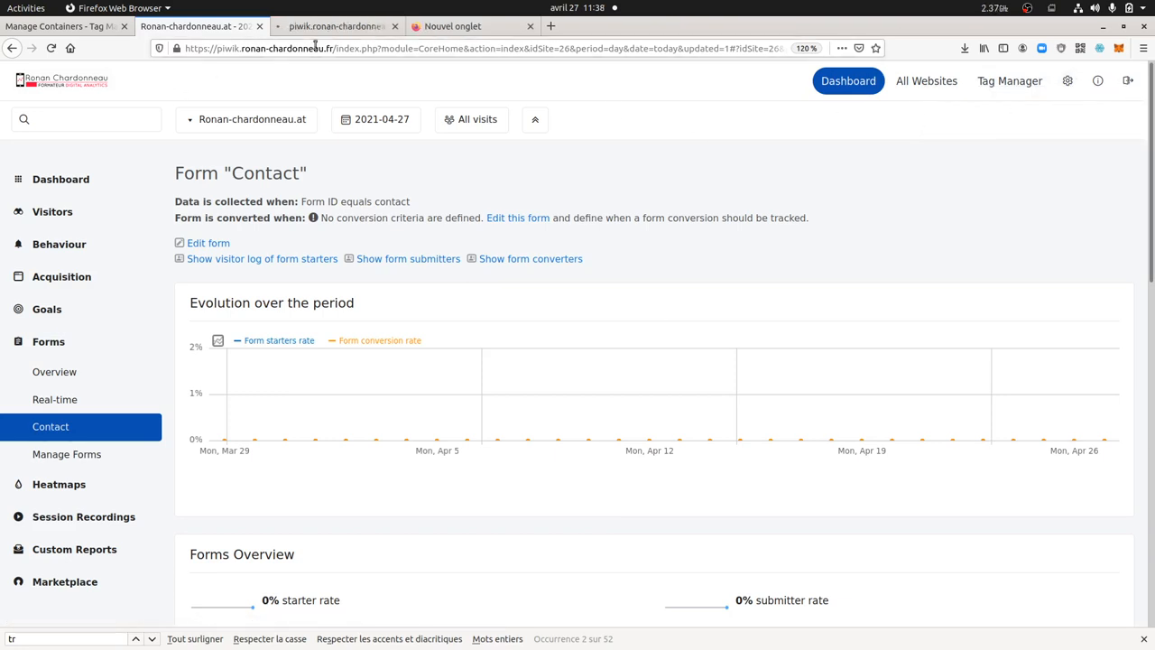
- In the admin tab, open System > Plugins and expand the Measurables menu
{"action": "left_click", "coordinate": [1068, 80]}
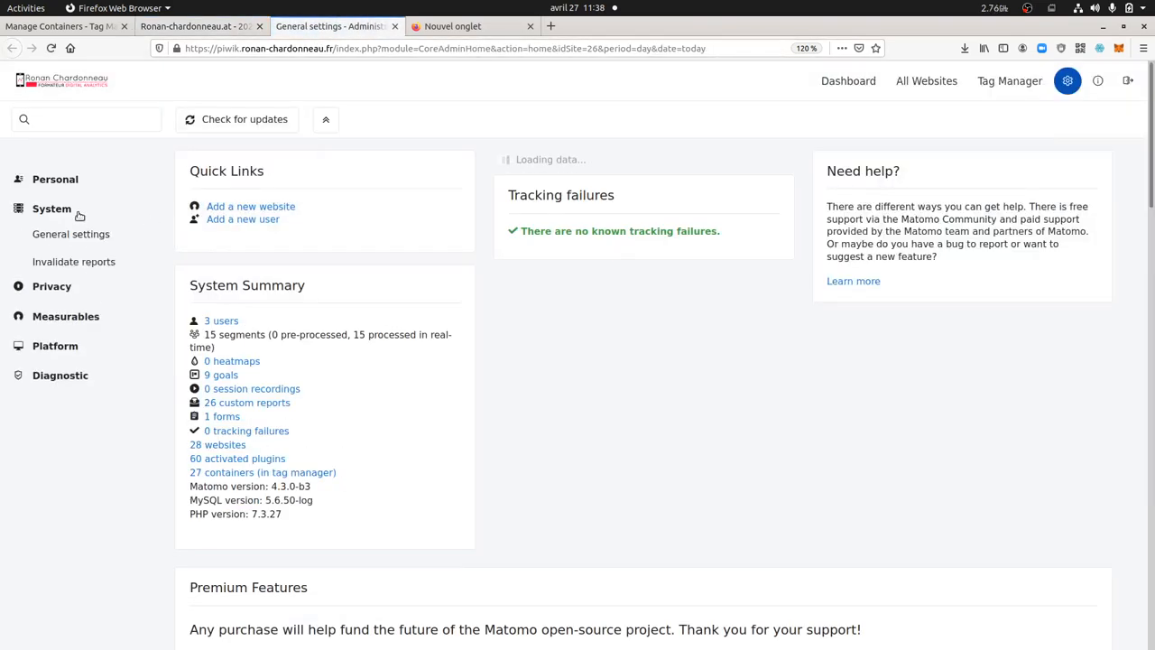
{"action": "left_click", "coordinate": [51, 208]}
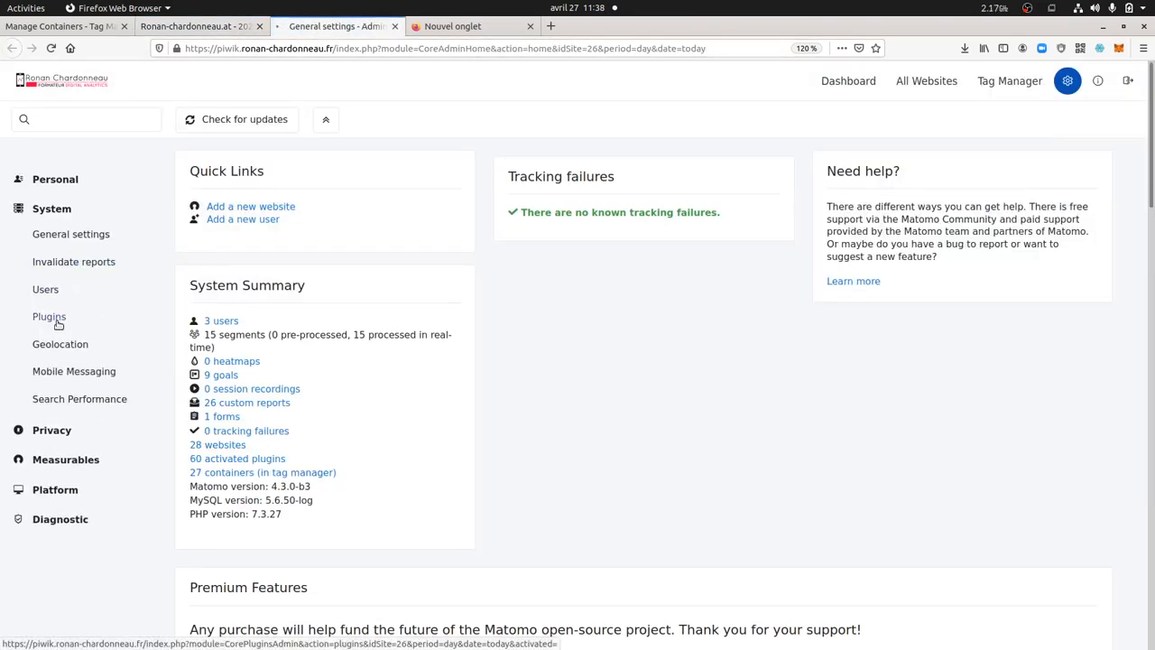
{"action": "left_click", "coordinate": [49, 316]}
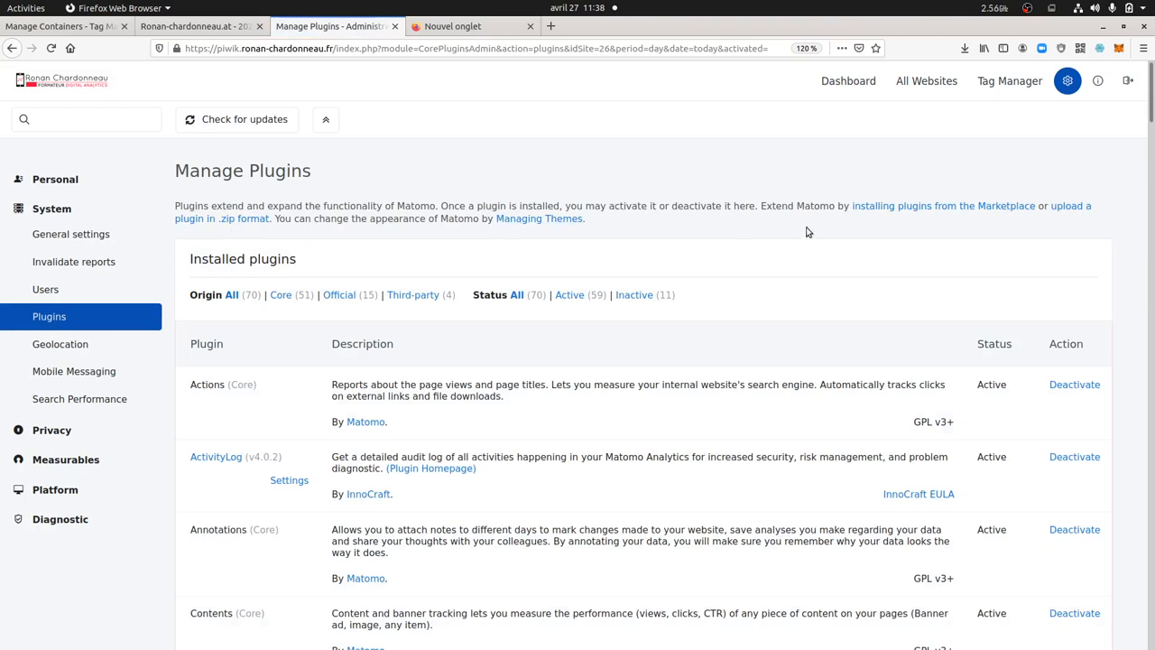
{"action": "mouse_move", "coordinate": [944, 205]}
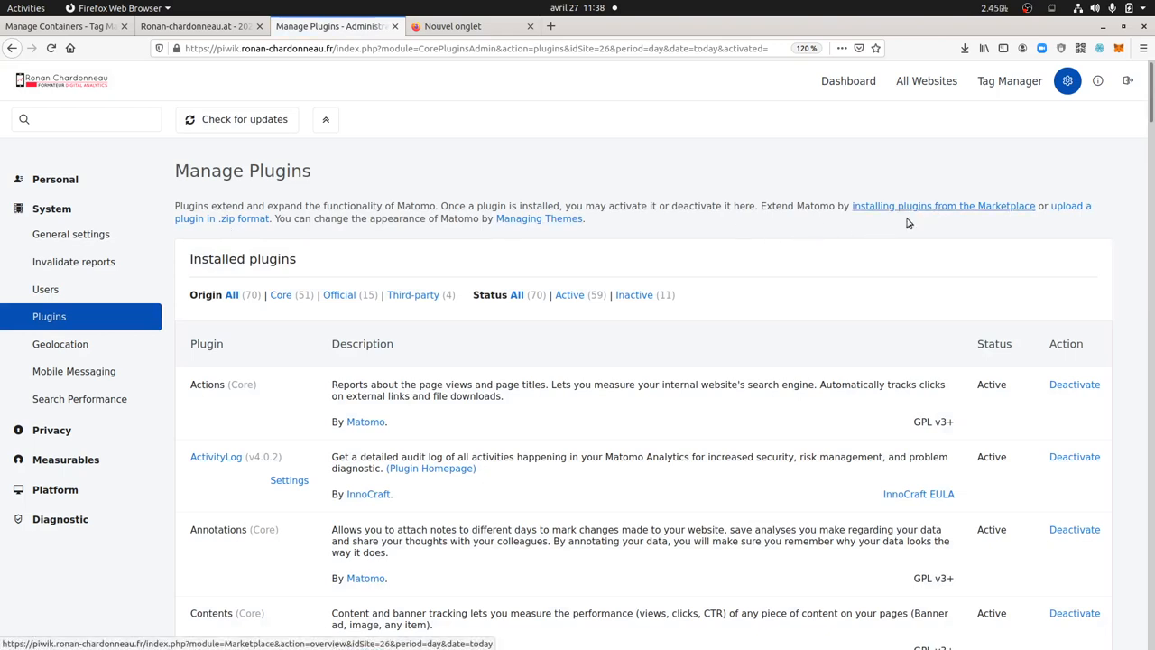
{"action": "mouse_move", "coordinate": [870, 296]}
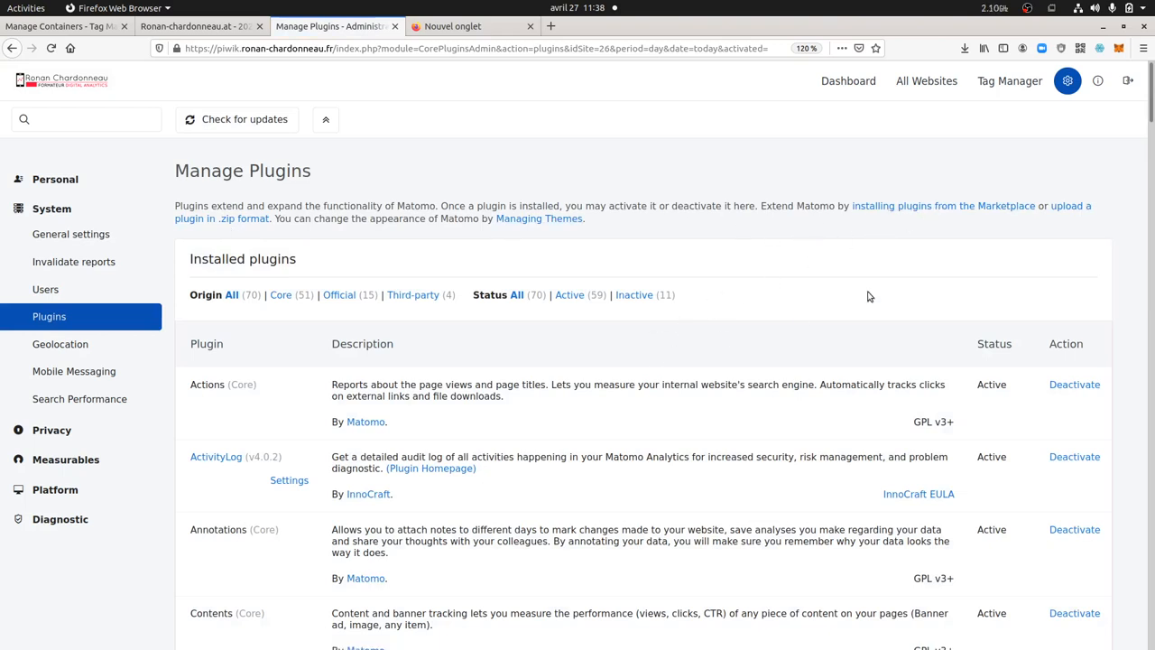
{"action": "mouse_move", "coordinate": [663, 232]}
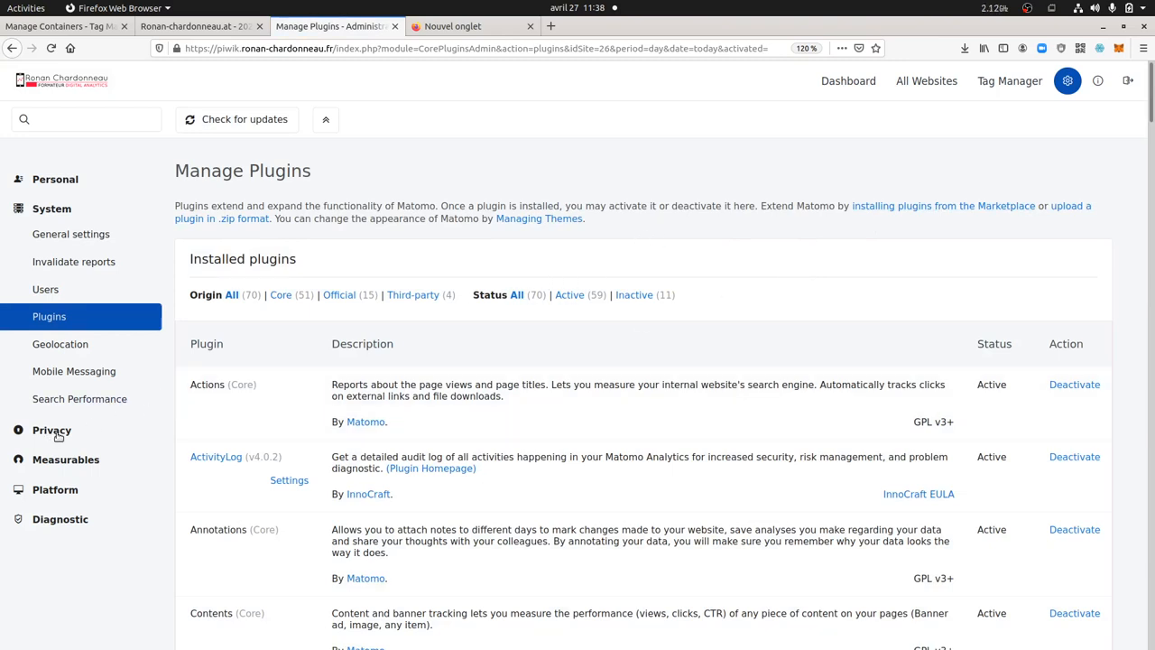
{"action": "mouse_move", "coordinate": [65, 469]}
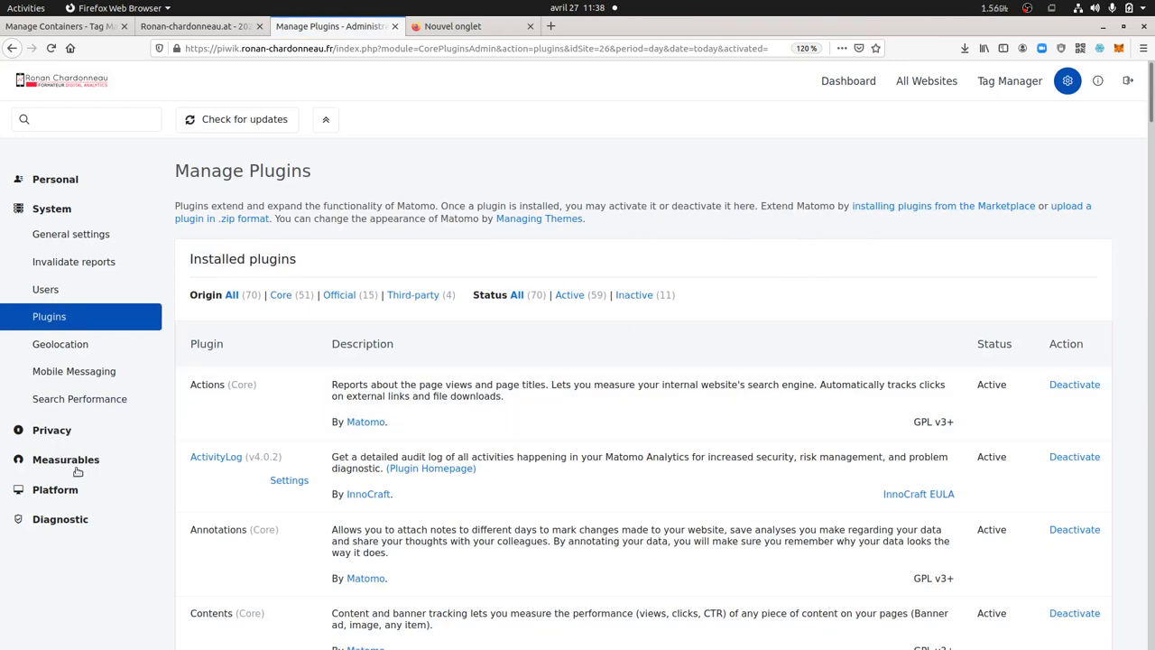
{"action": "left_click", "coordinate": [65, 460]}
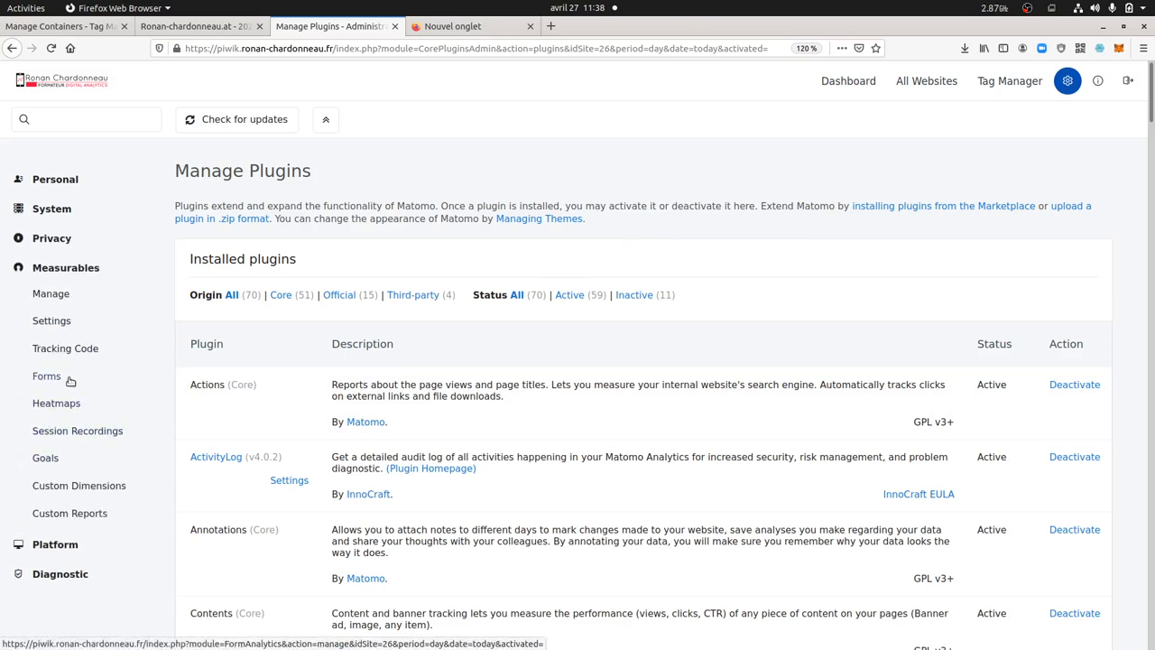
- Open Measurables > Forms to list the Contact form
{"action": "left_click", "coordinate": [46, 377]}
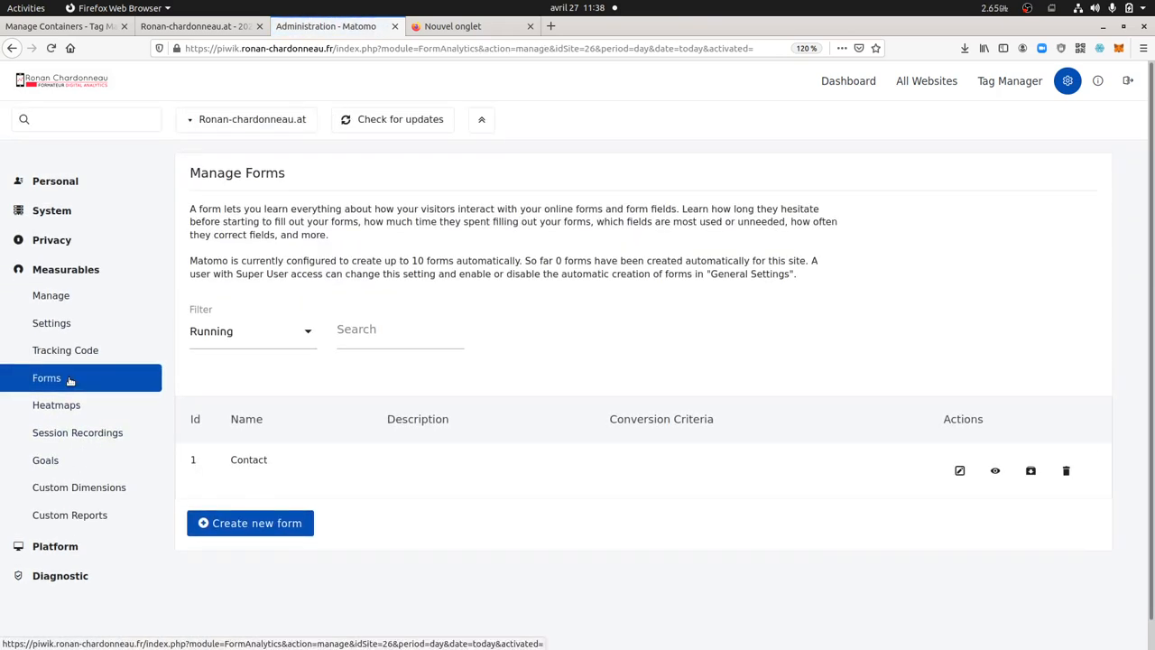
{"action": "mouse_move", "coordinate": [197, 439]}
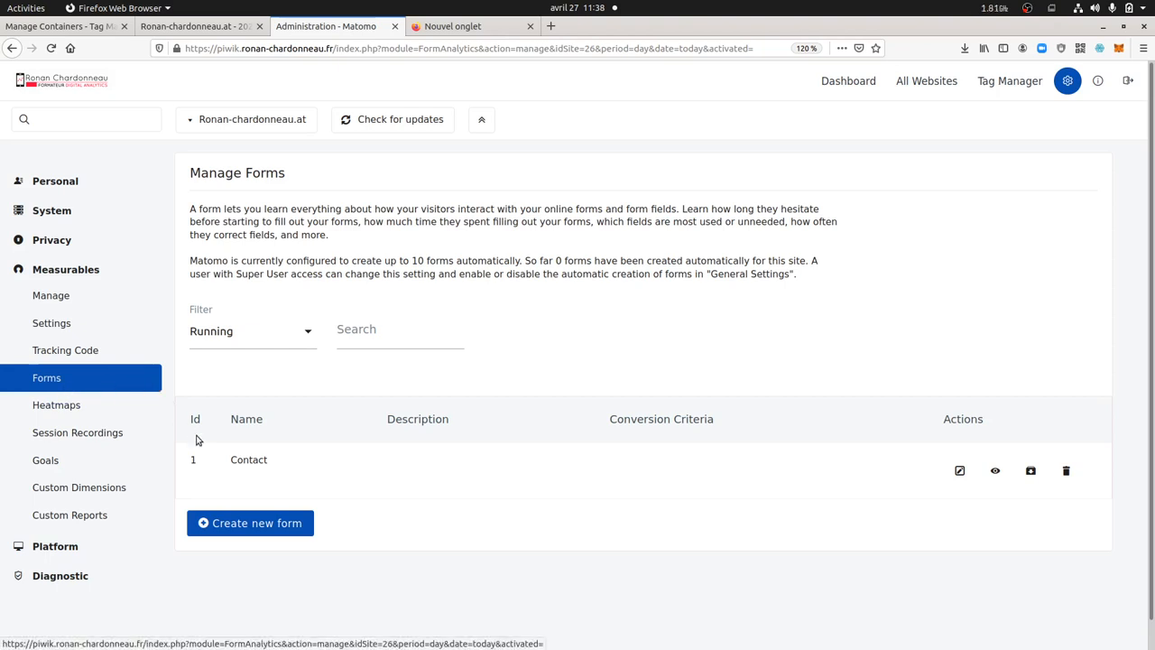
{"action": "mouse_move", "coordinate": [289, 442]}
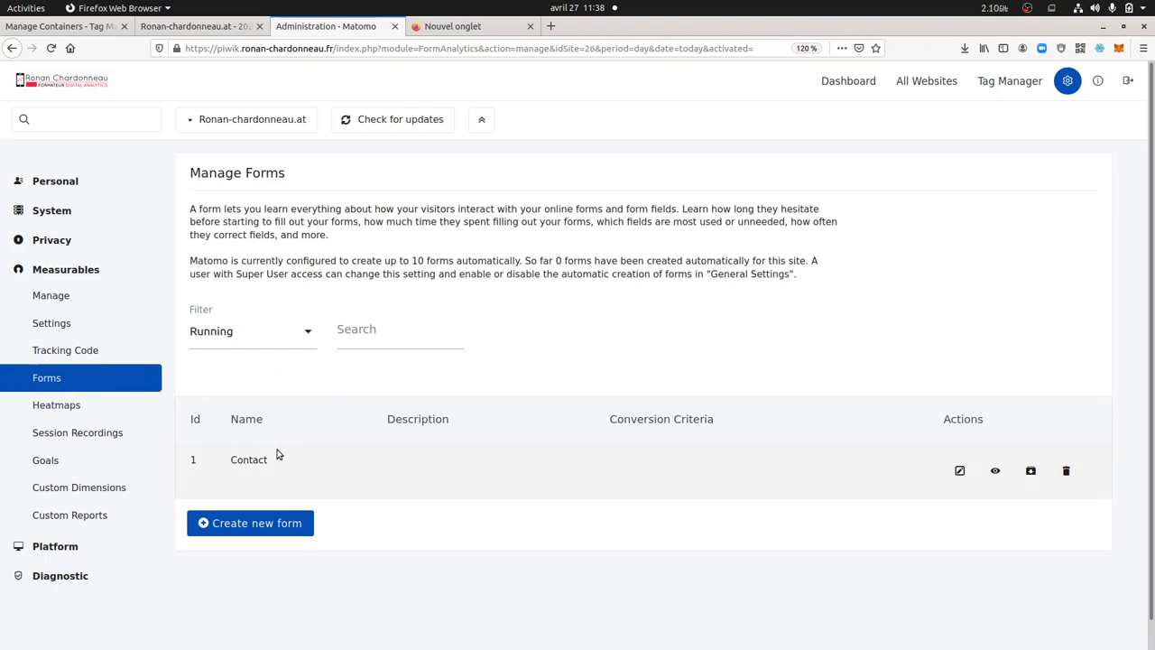
{"action": "mouse_move", "coordinate": [278, 377]}
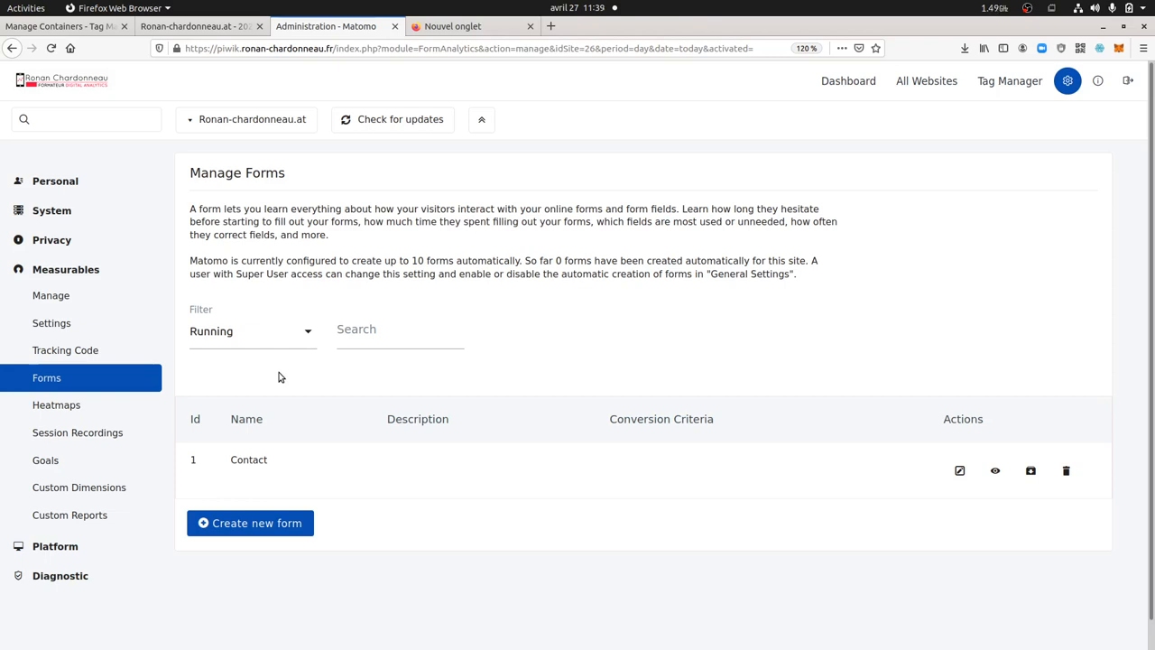
{"action": "mouse_move", "coordinate": [217, 394]}
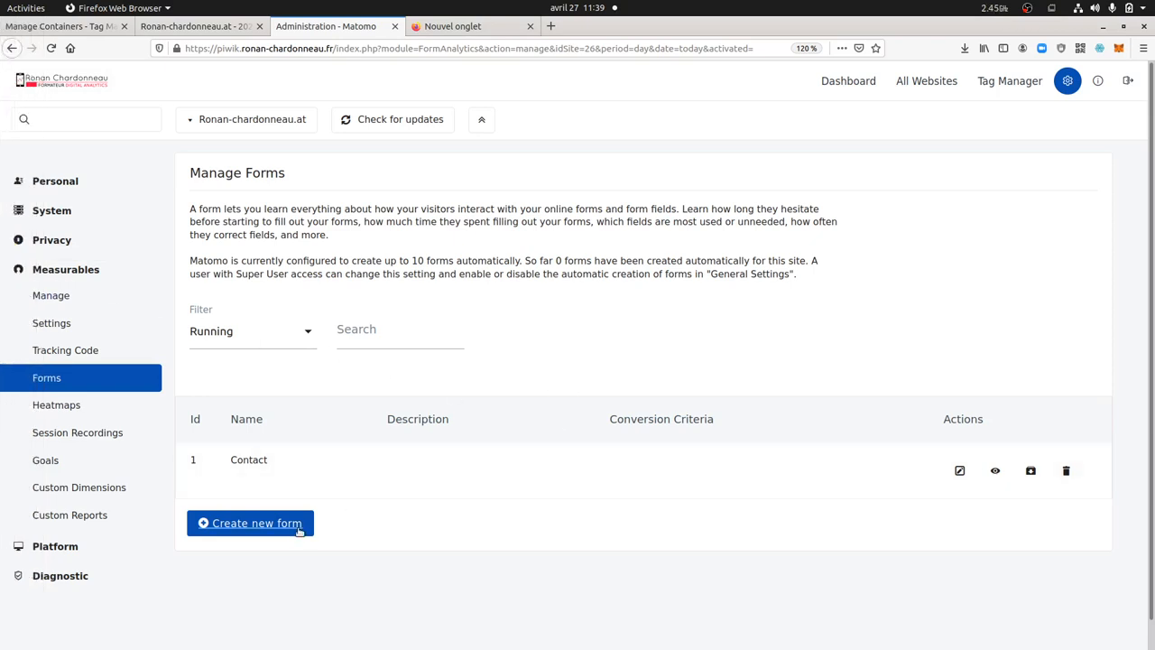
- Open the Create new form page
{"action": "left_click", "coordinate": [251, 522]}
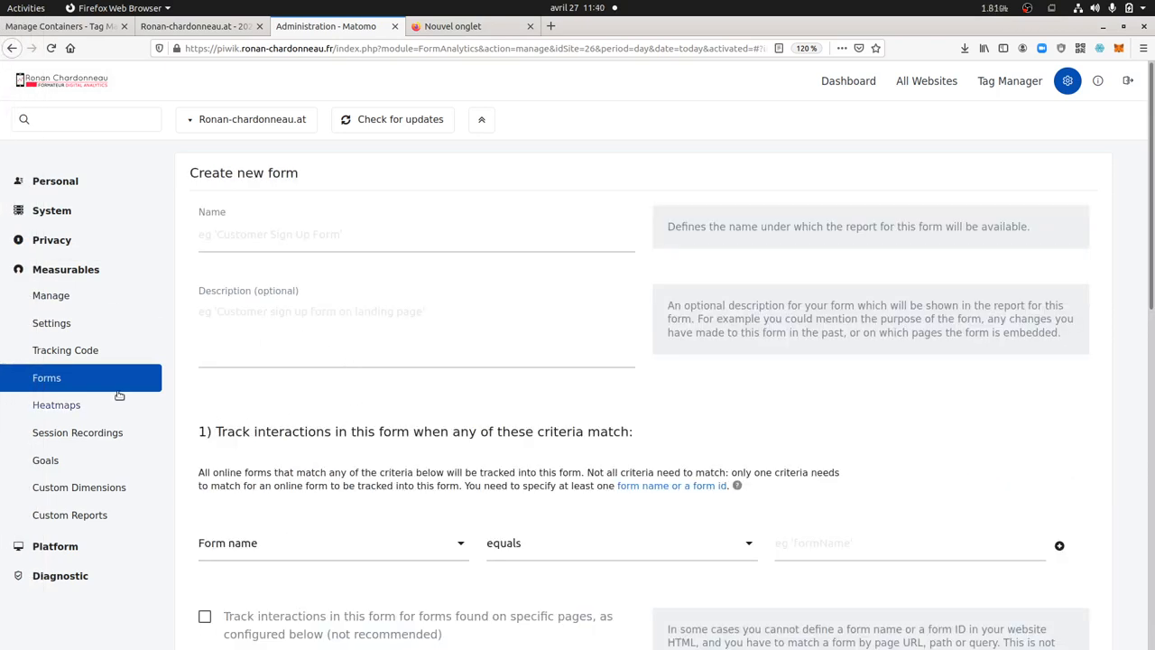
{"action": "mouse_move", "coordinate": [414, 414]}
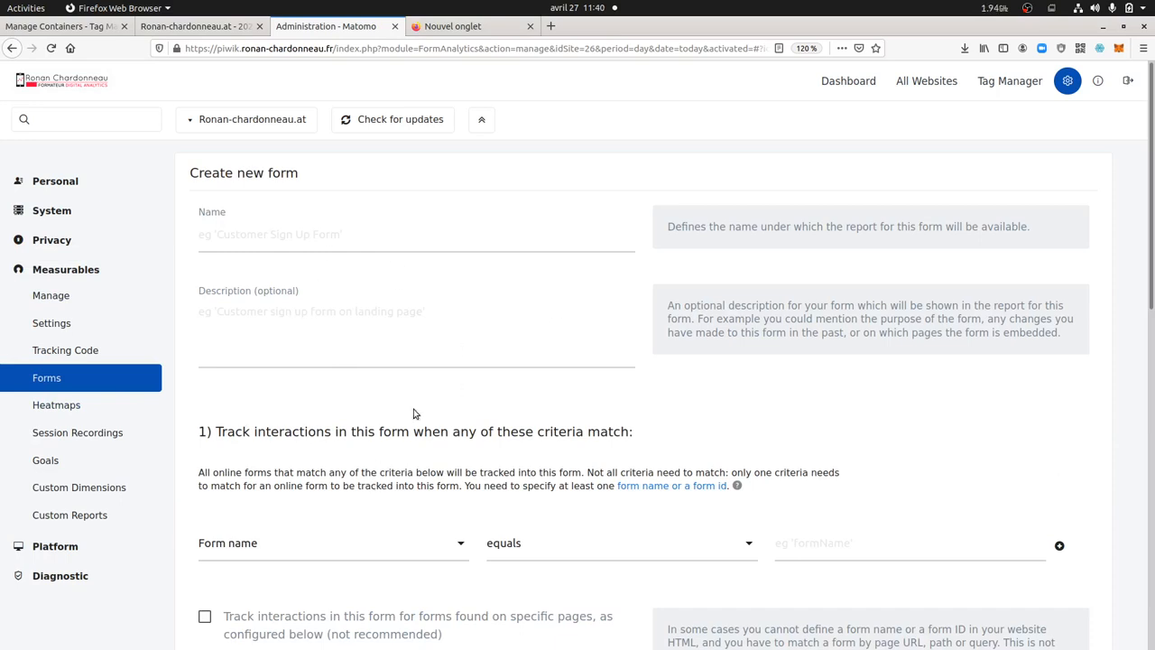
{"action": "mouse_move", "coordinate": [849, 81]}
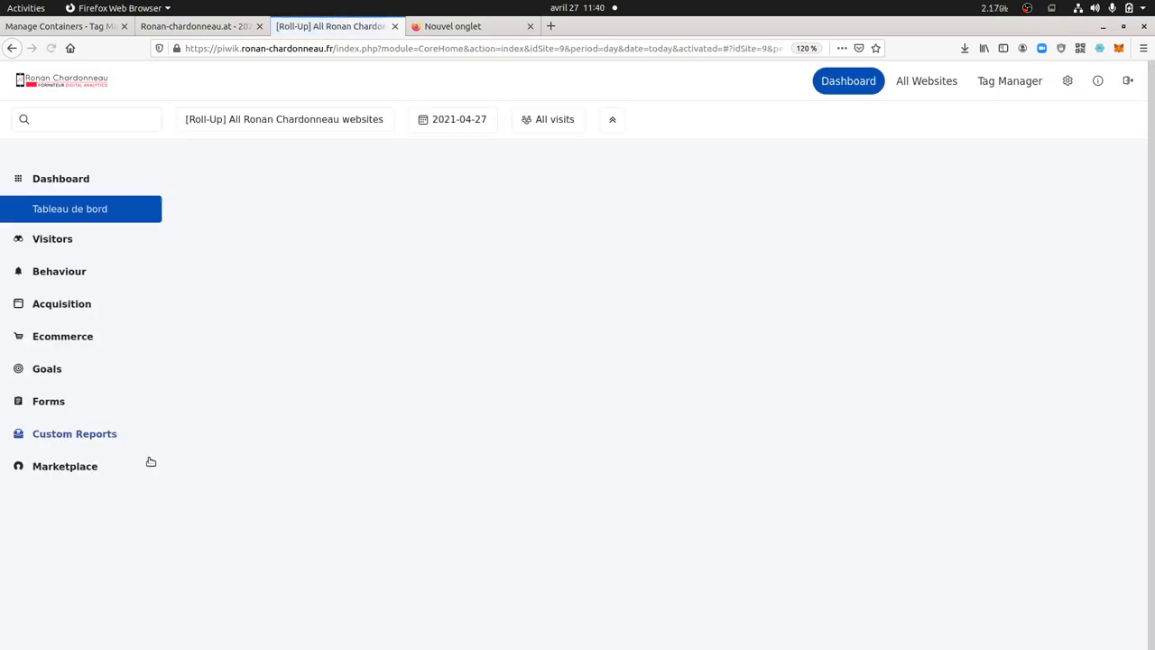
- Switch to Ronan-chardonneau.at and open Forms > Manage Forms
{"action": "left_click", "coordinate": [284, 119]}
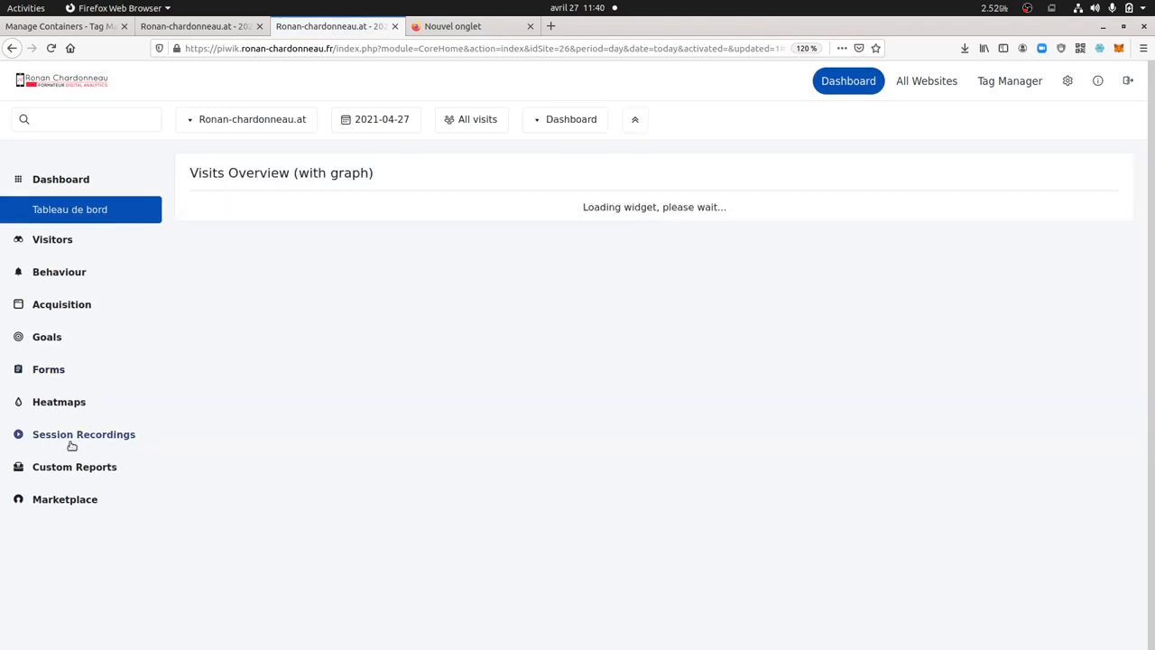
{"action": "left_click", "coordinate": [48, 368]}
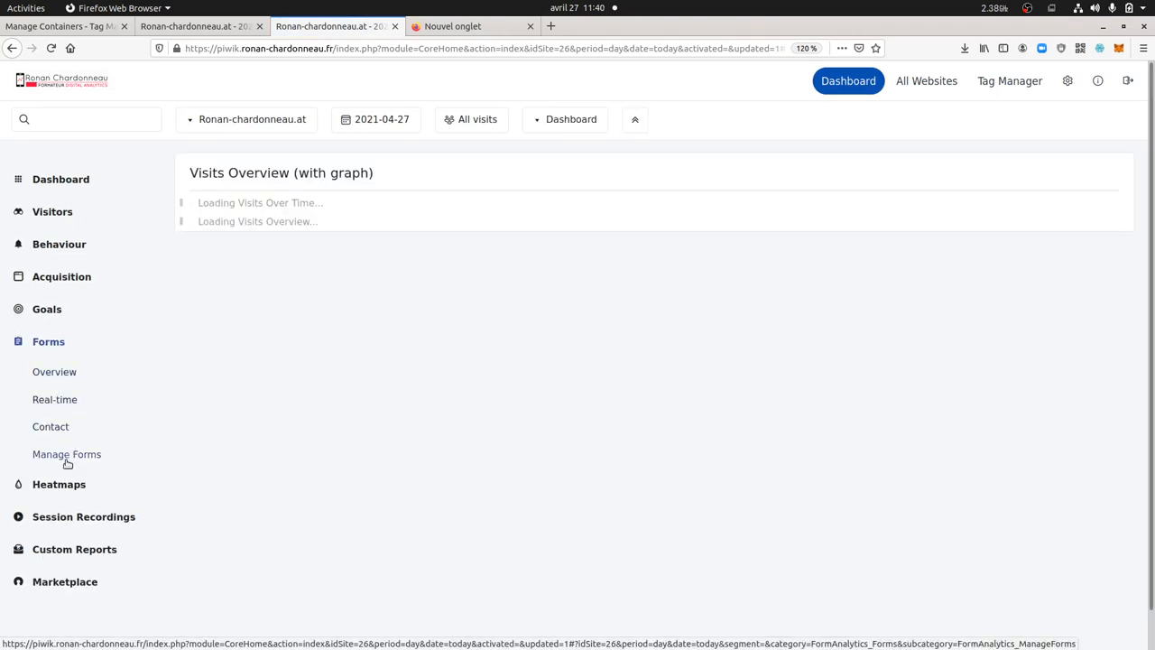
{"action": "left_click", "coordinate": [66, 454]}
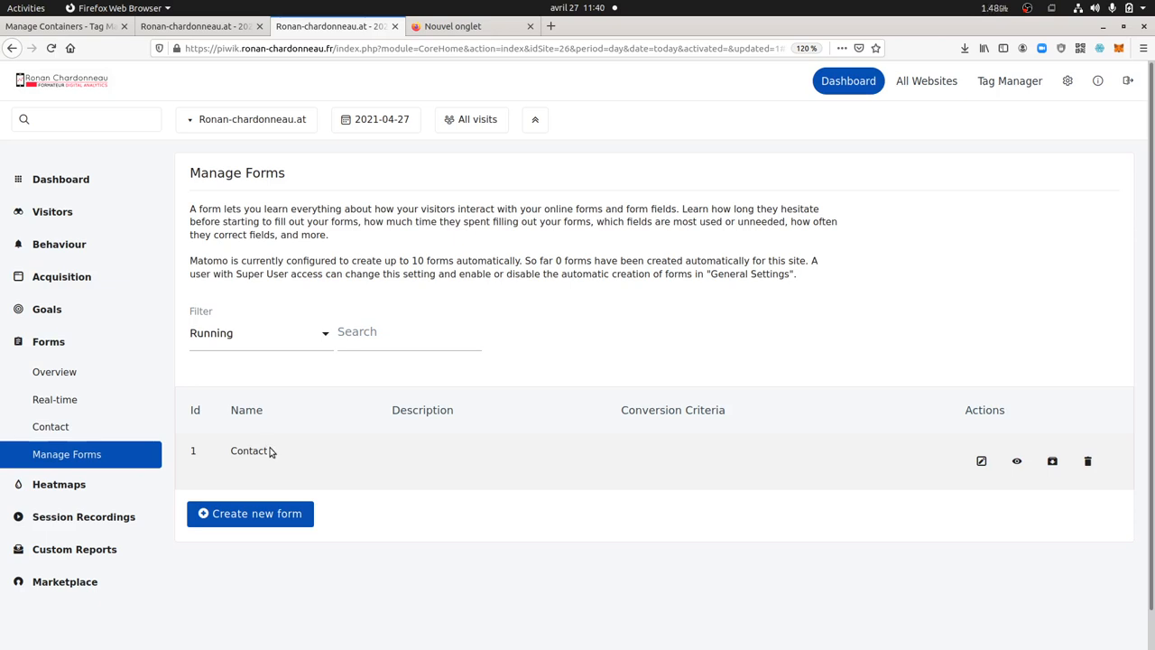
{"action": "mouse_move", "coordinate": [808, 429]}
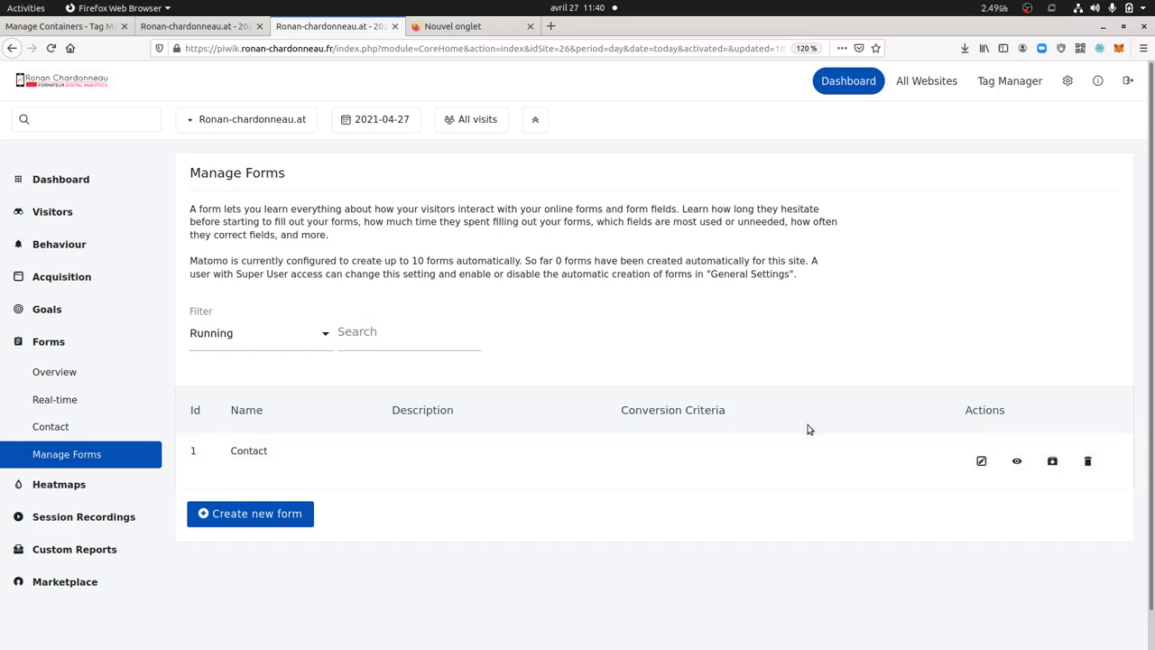
{"action": "left_click", "coordinate": [981, 462]}
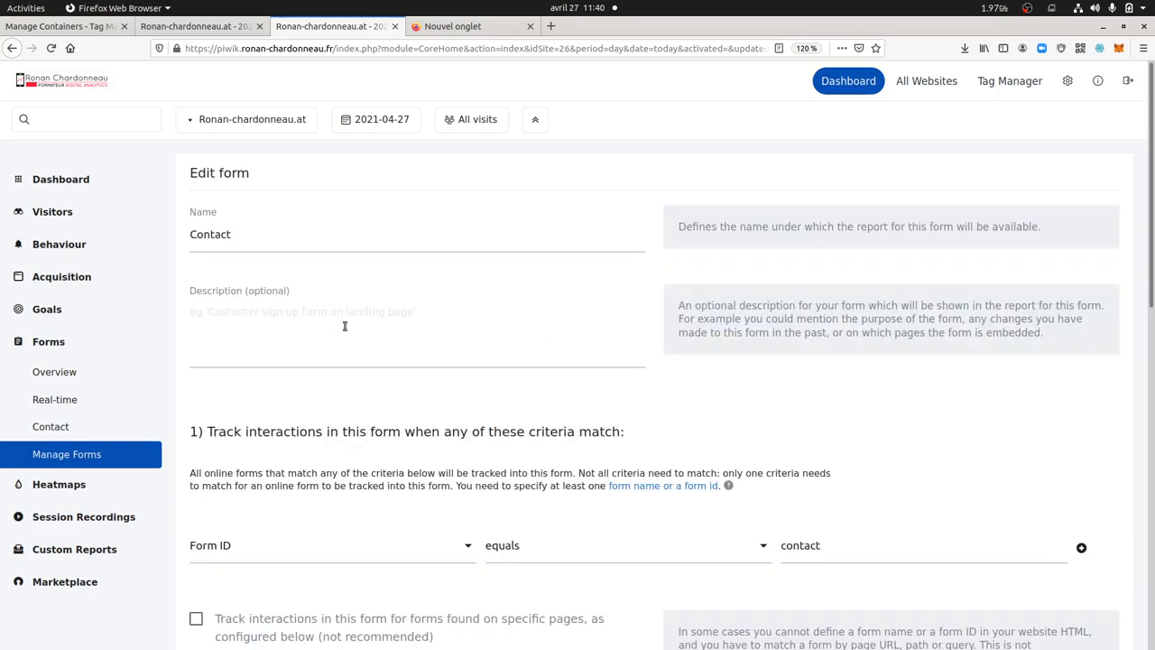
{"action": "scroll", "scroll_direction": "down", "scroll_amount": 3}
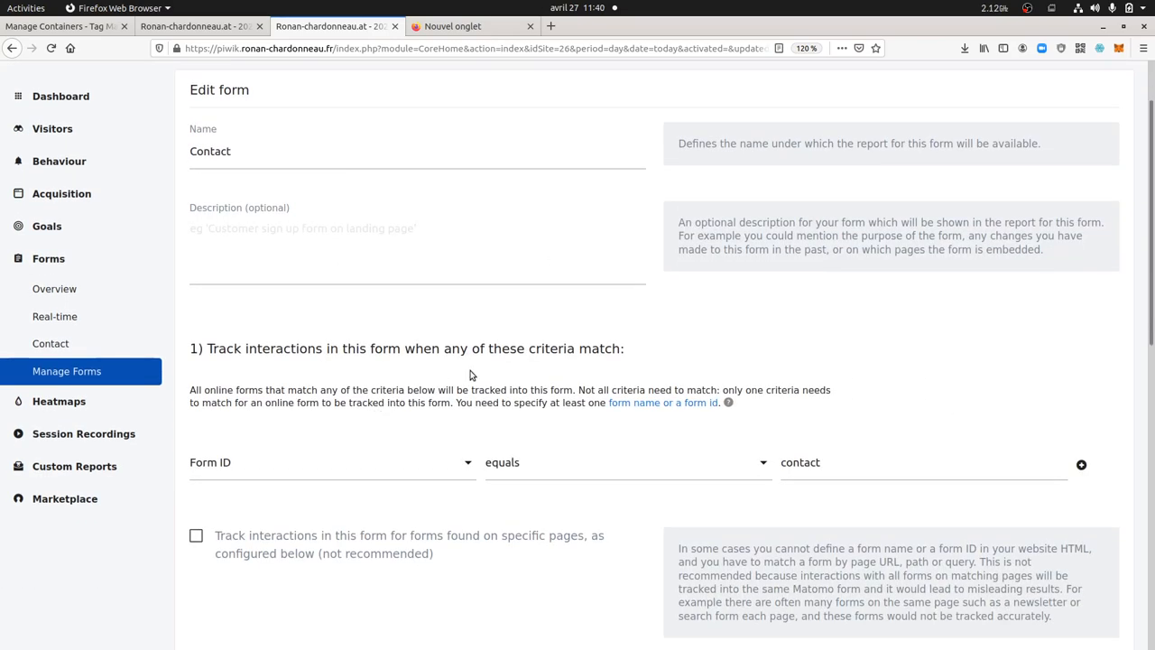
{"action": "scroll", "scroll_direction": "down", "scroll_amount": 3}
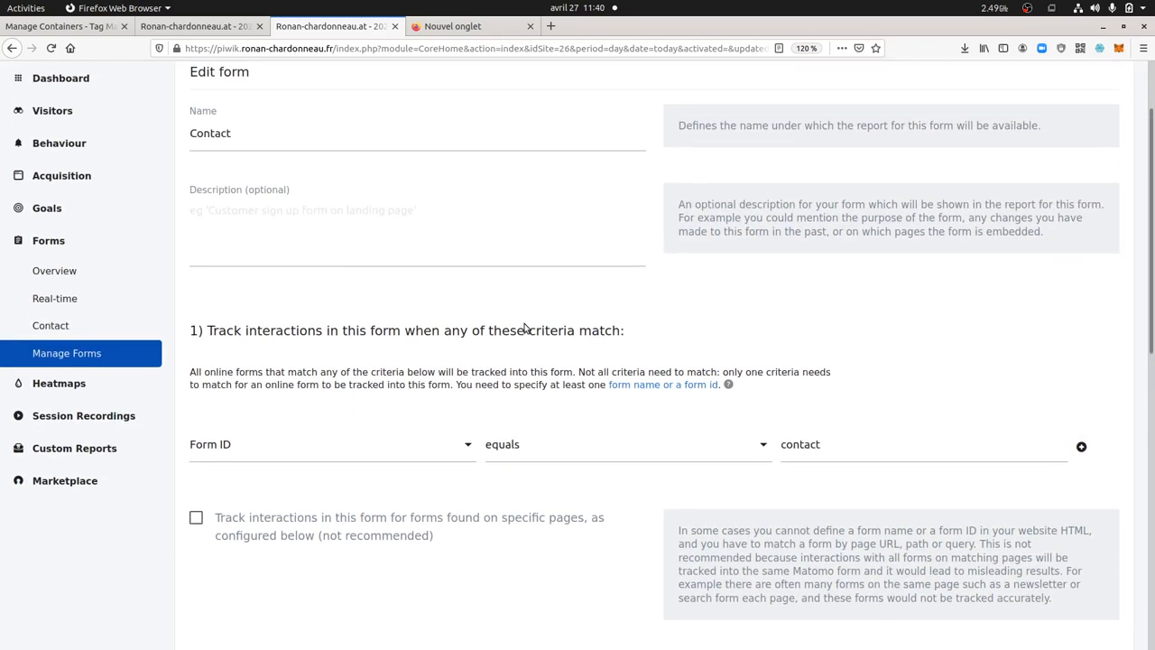
{"action": "scroll", "scroll_direction": "down", "scroll_amount": 3}
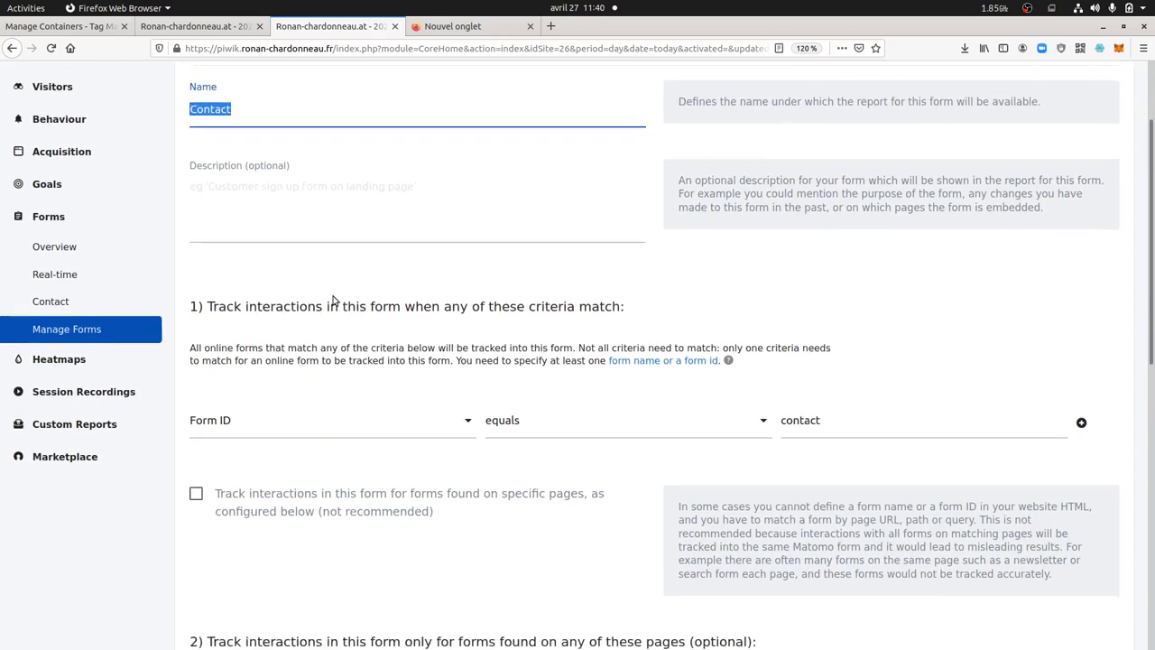
{"action": "left_click", "coordinate": [331, 420]}
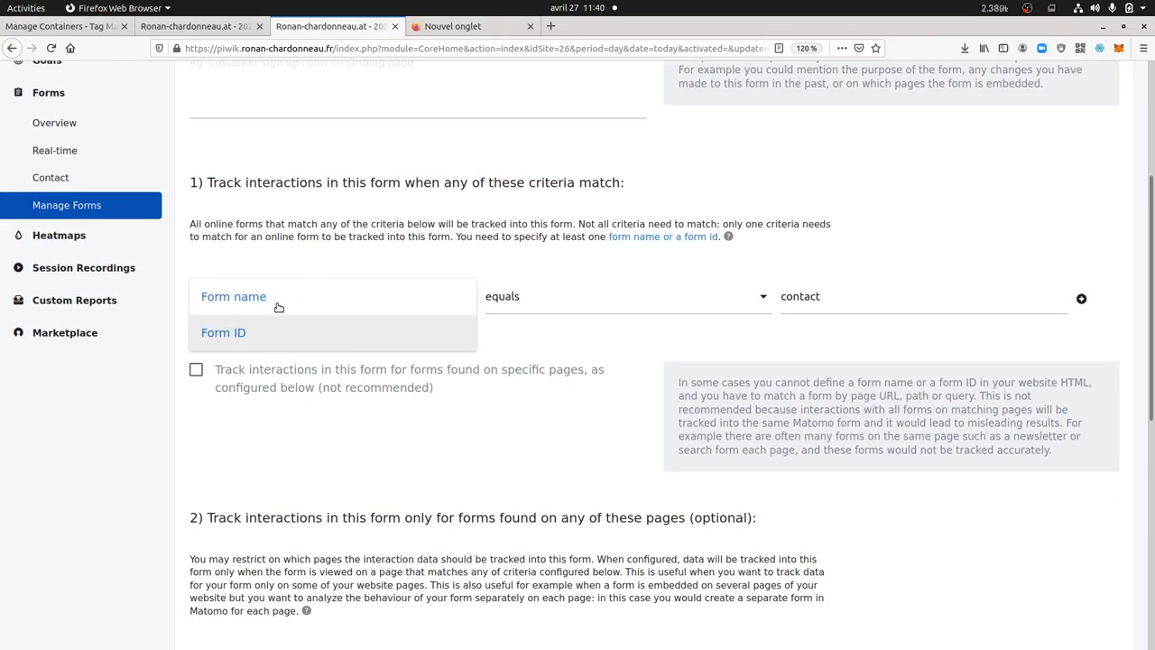
{"action": "left_click", "coordinate": [223, 332]}
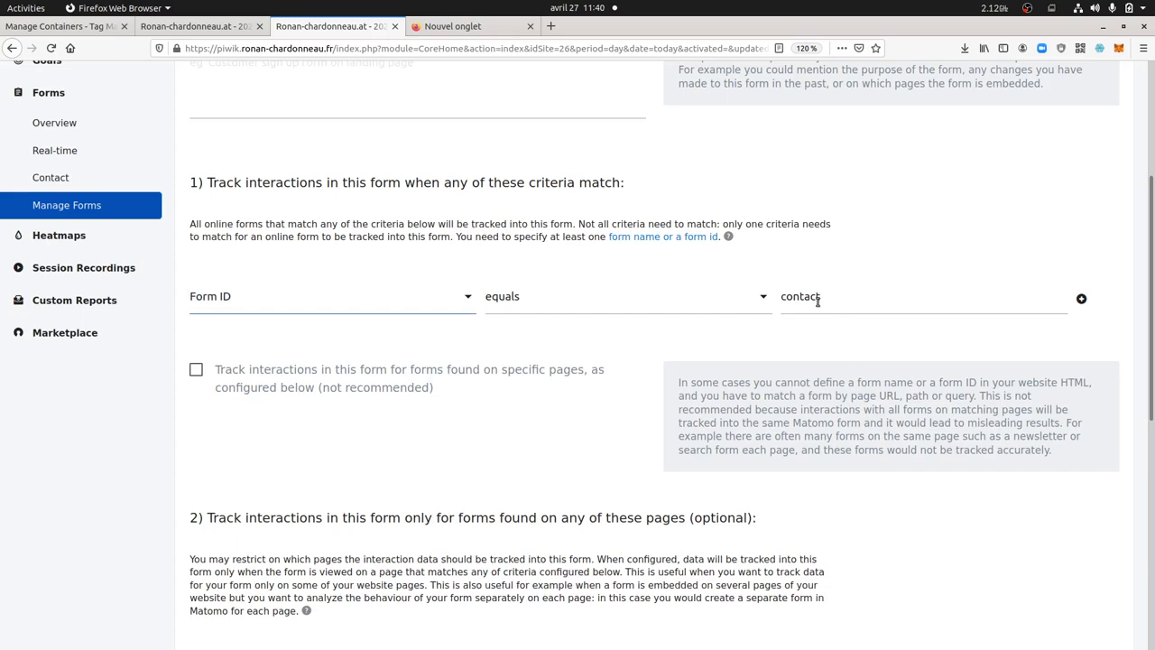
{"action": "scroll", "scroll_direction": "down", "scroll_amount": 3}
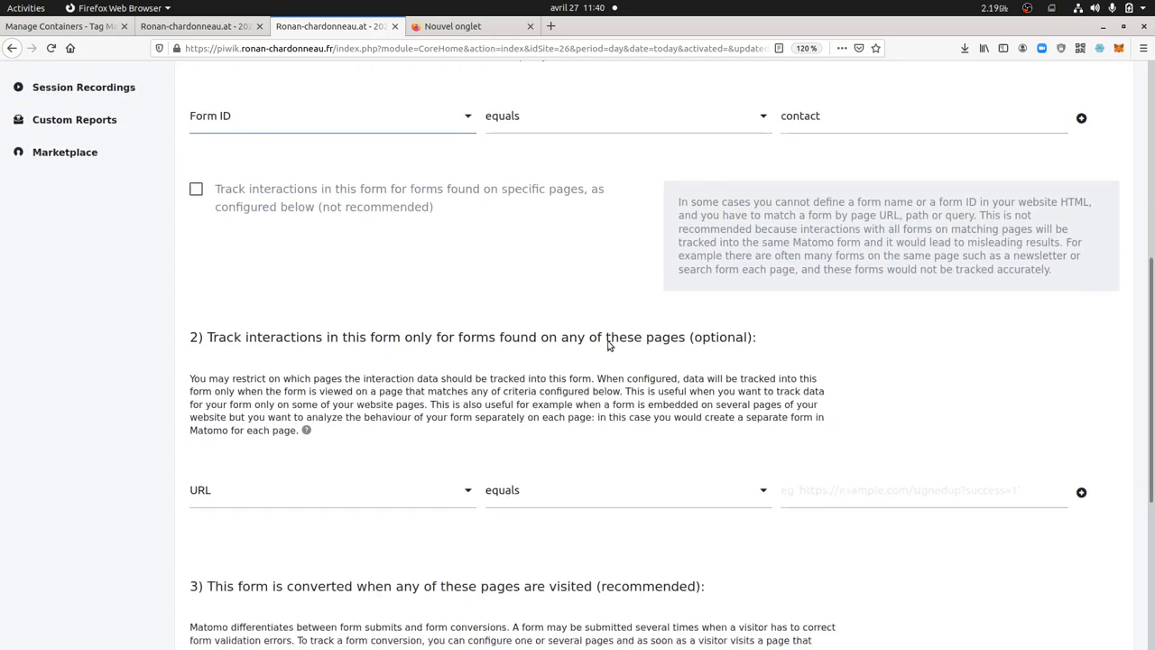
{"action": "scroll", "scroll_direction": "down", "scroll_amount": 3}
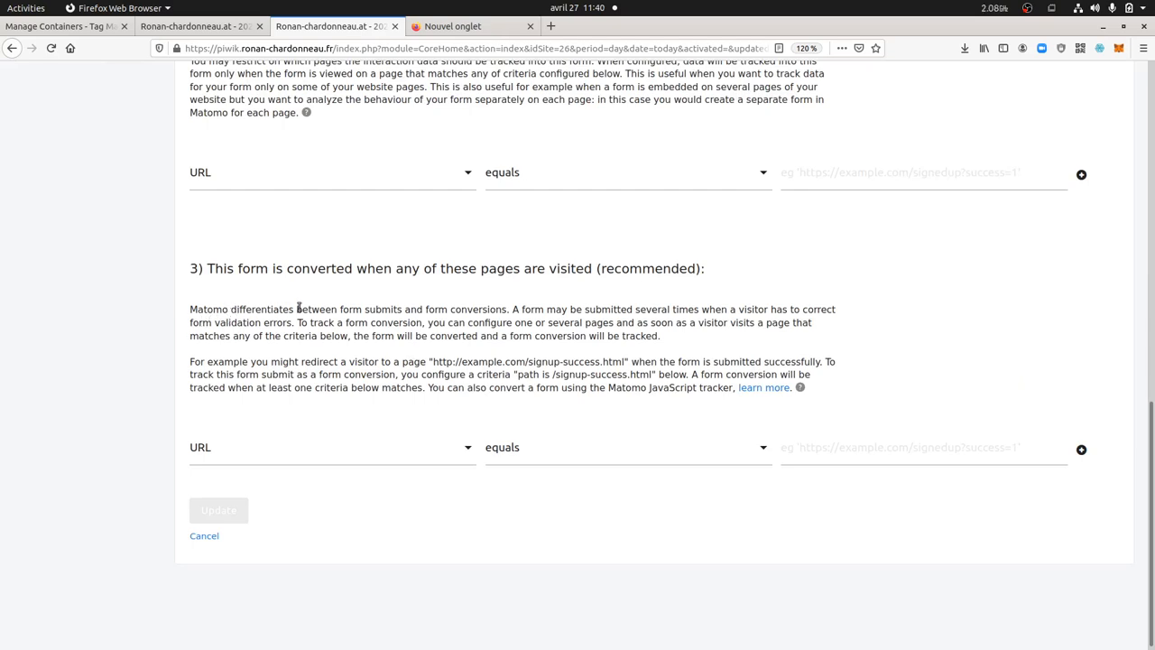
{"action": "mouse_move", "coordinate": [411, 313]}
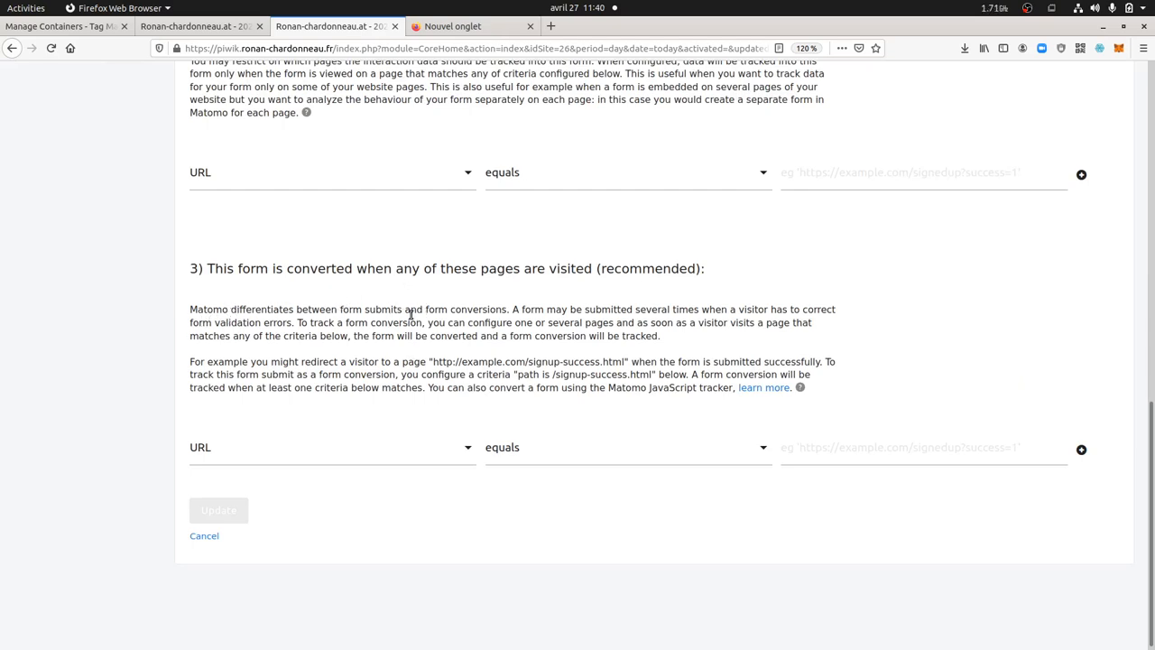
{"action": "double_click", "coordinate": [371, 308]}
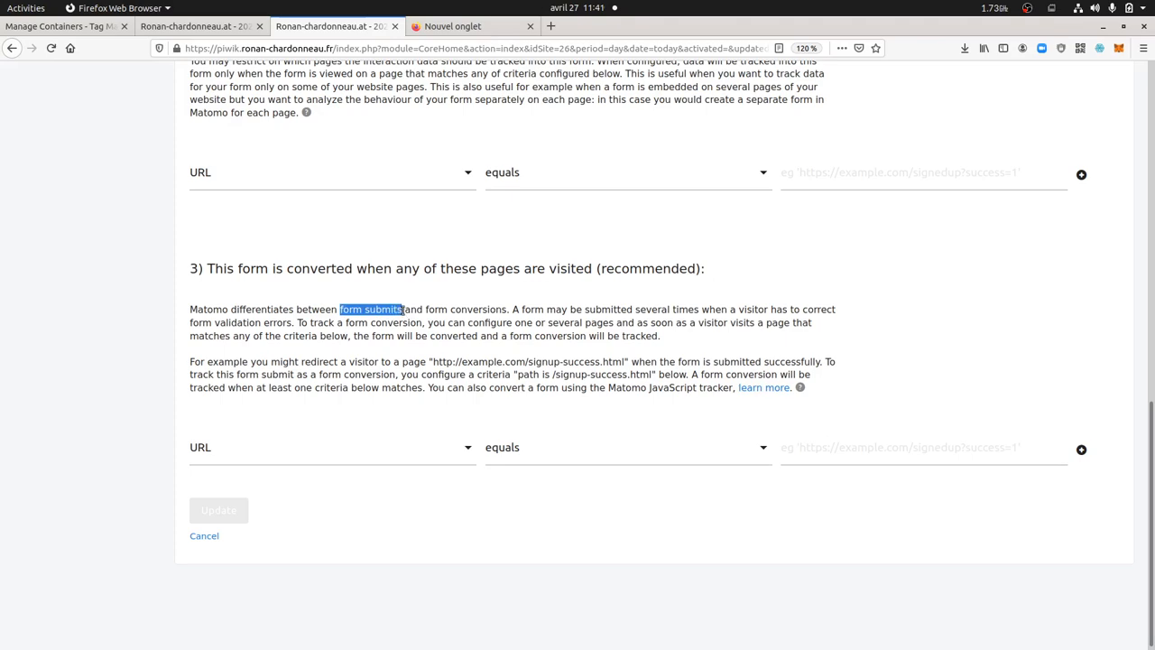
{"action": "double_click", "coordinate": [465, 309]}
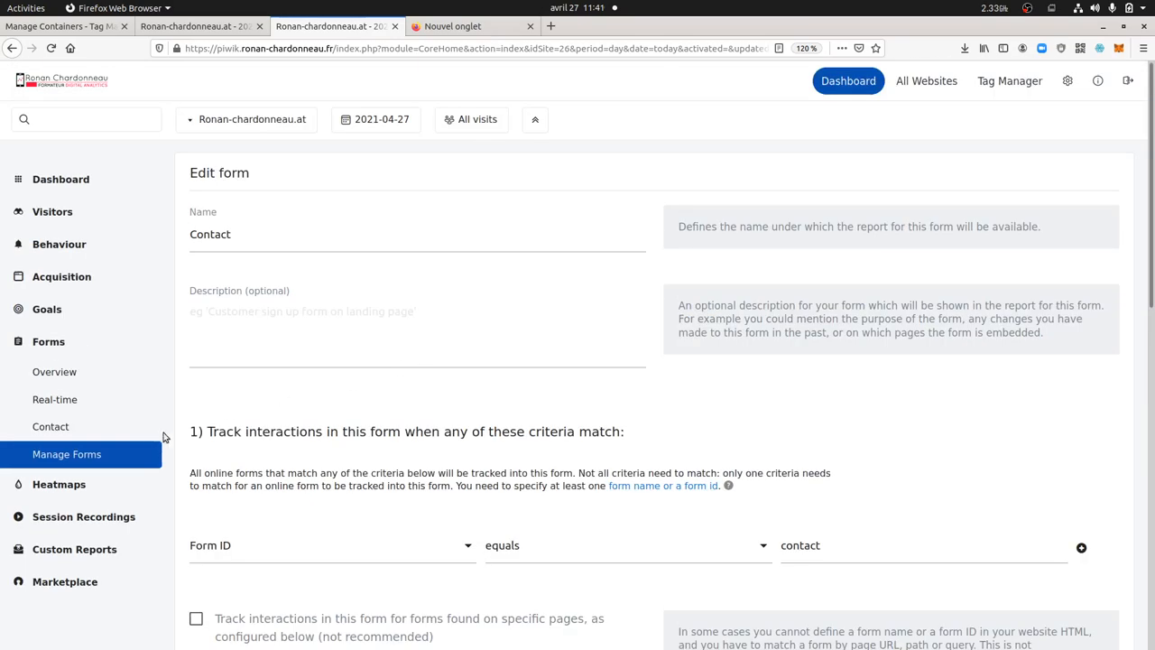
{"action": "mouse_move", "coordinate": [52, 211]}
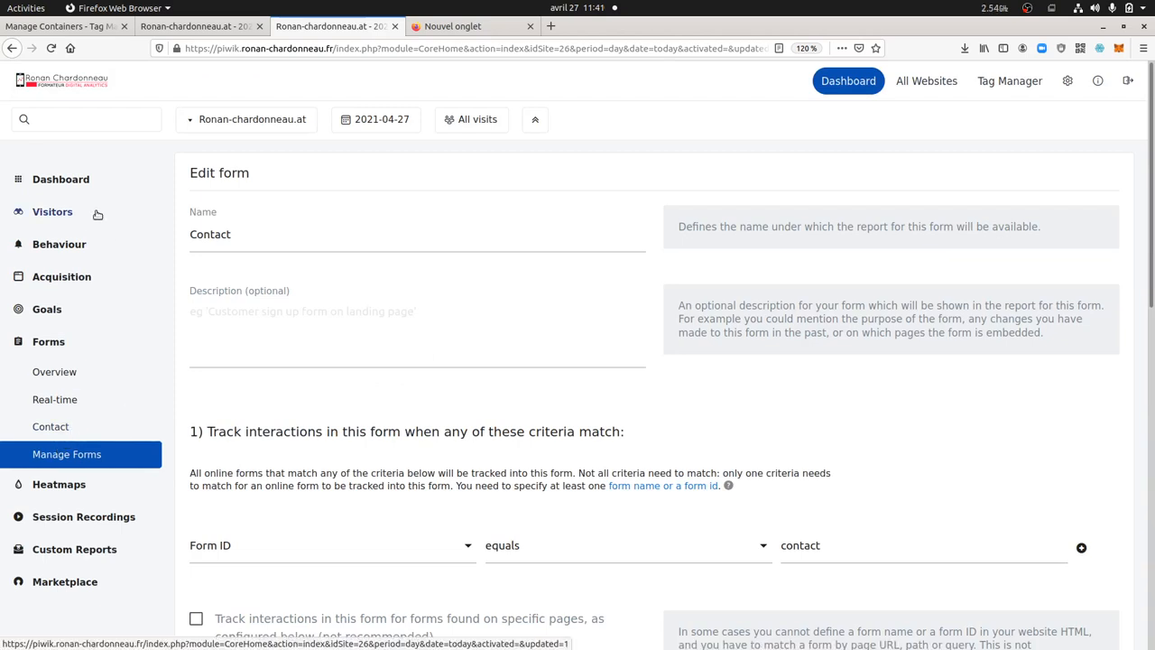
- Open Visitors > Visits Log to see today's Paris visit
{"action": "left_click", "coordinate": [52, 211]}
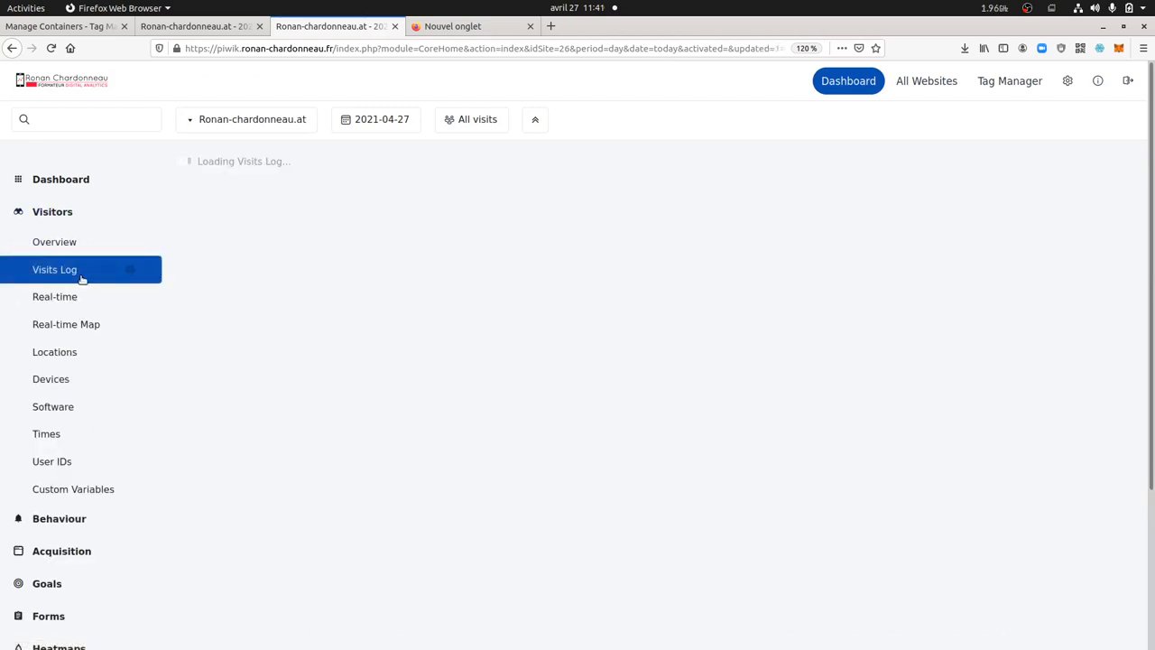
{"action": "left_click", "coordinate": [54, 269]}
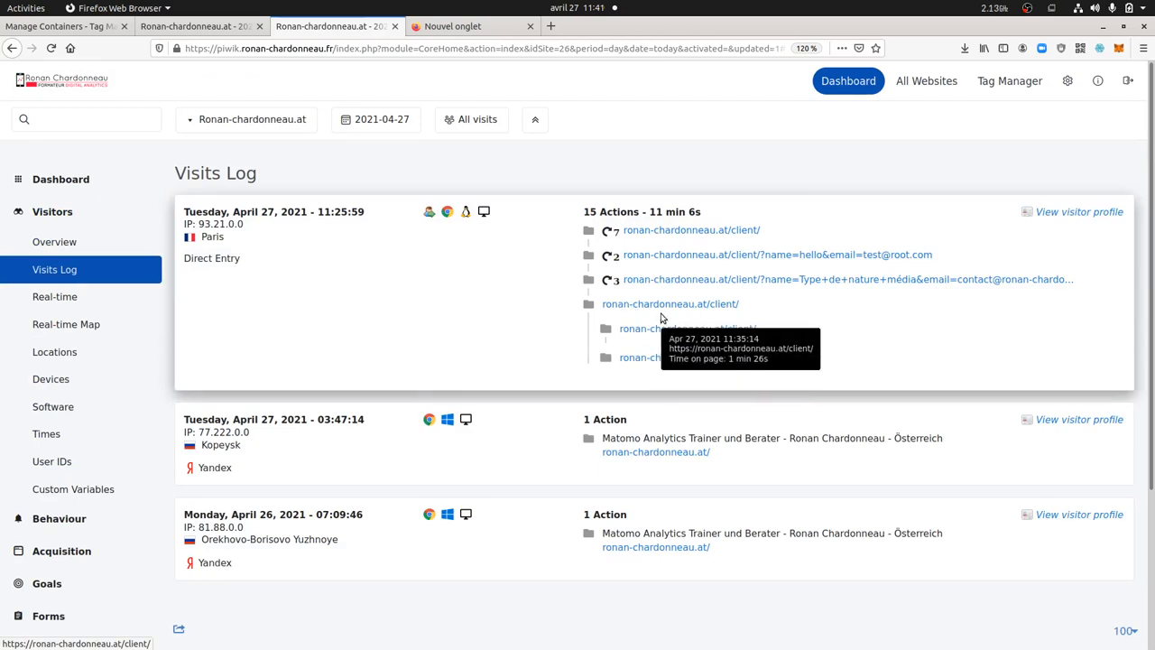
{"action": "mouse_move", "coordinate": [654, 255]}
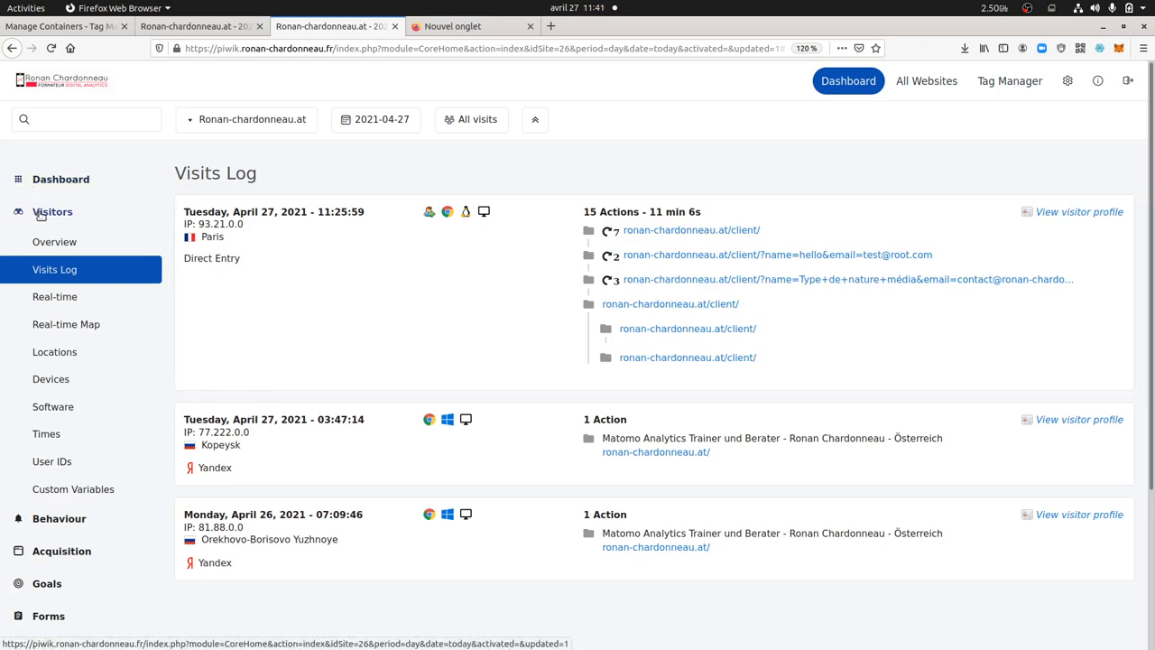
{"action": "mouse_move", "coordinate": [687, 356]}
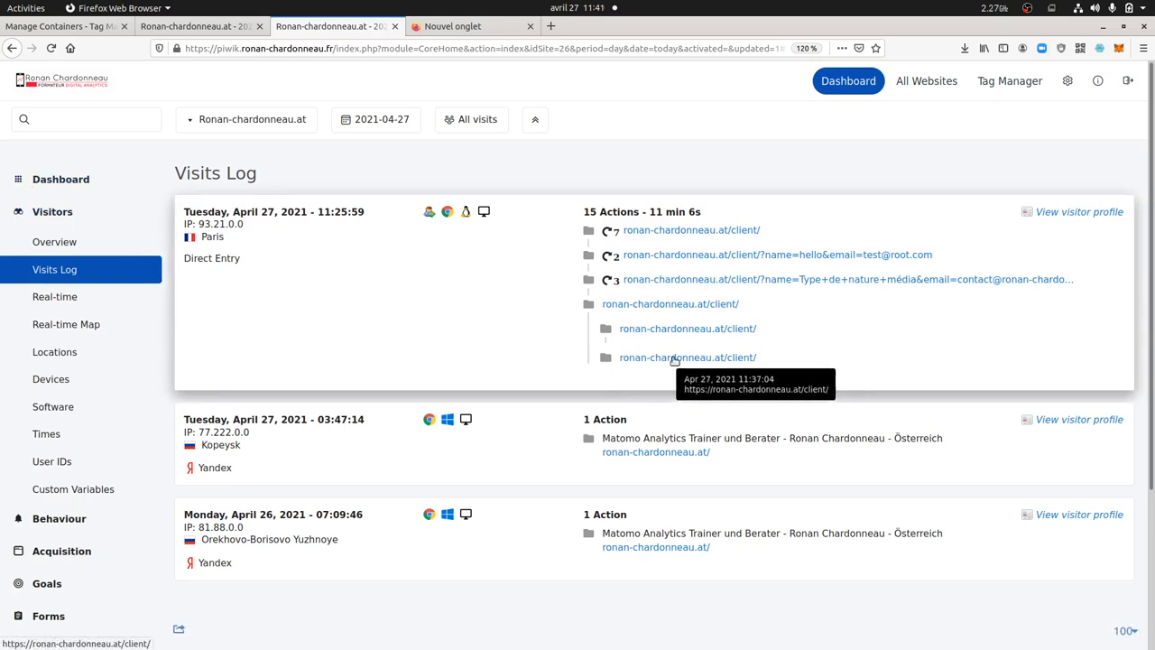
{"action": "mouse_move", "coordinate": [177, 305]}
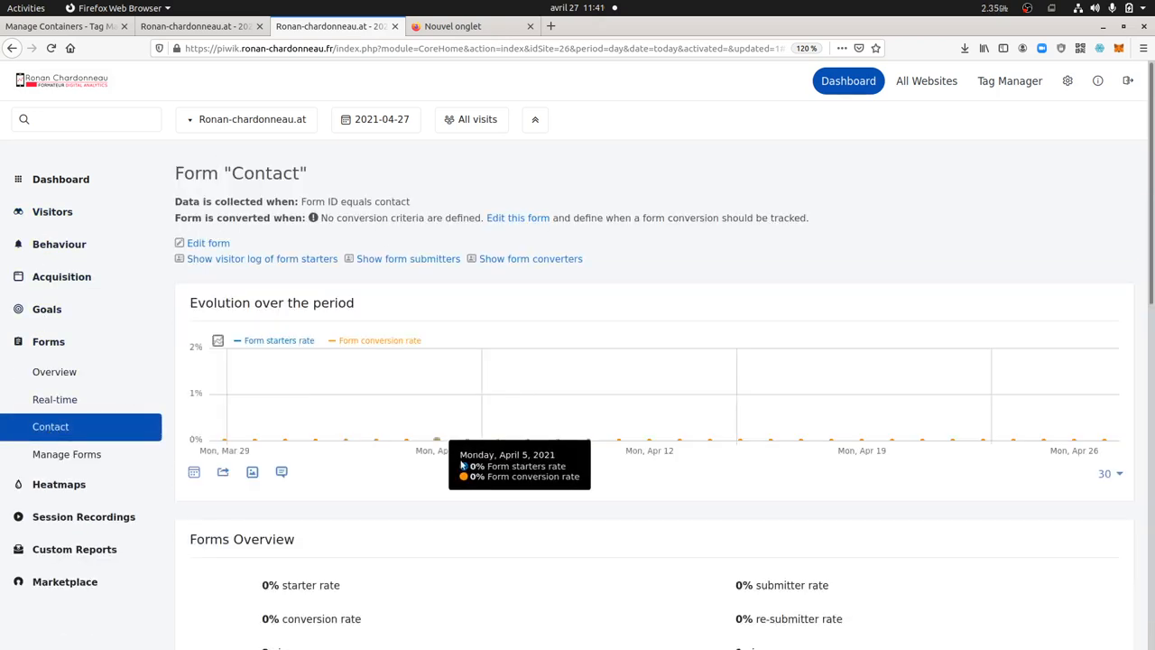
{"action": "scroll", "scroll_direction": "down", "scroll_amount": 3}
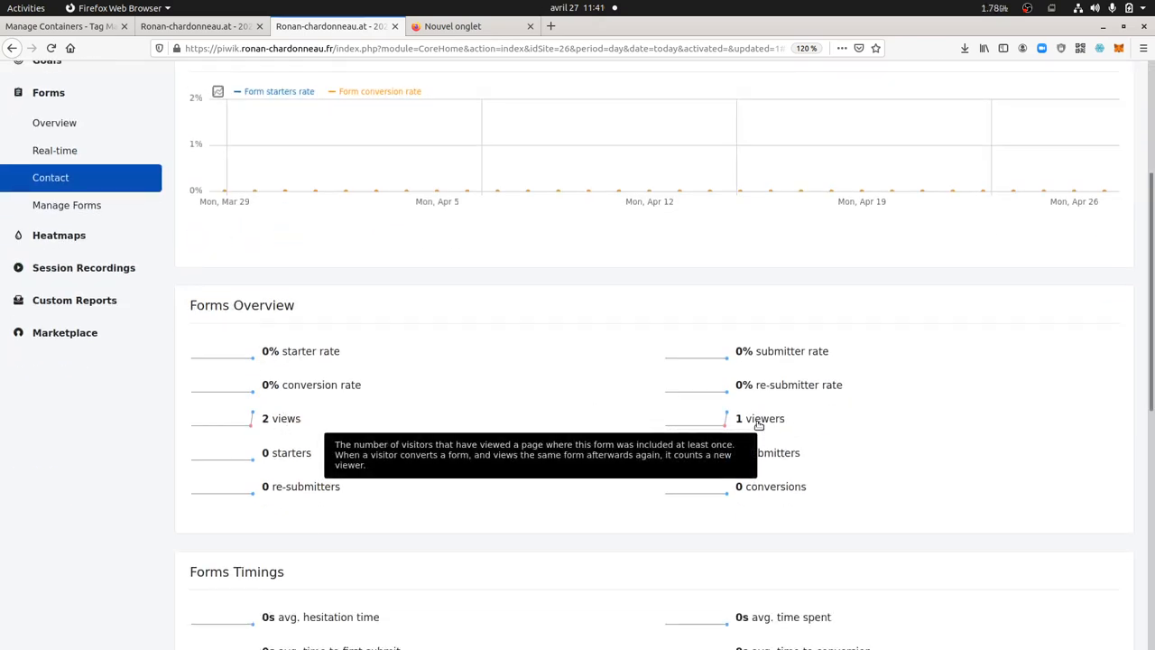
{"action": "mouse_move", "coordinate": [289, 433]}
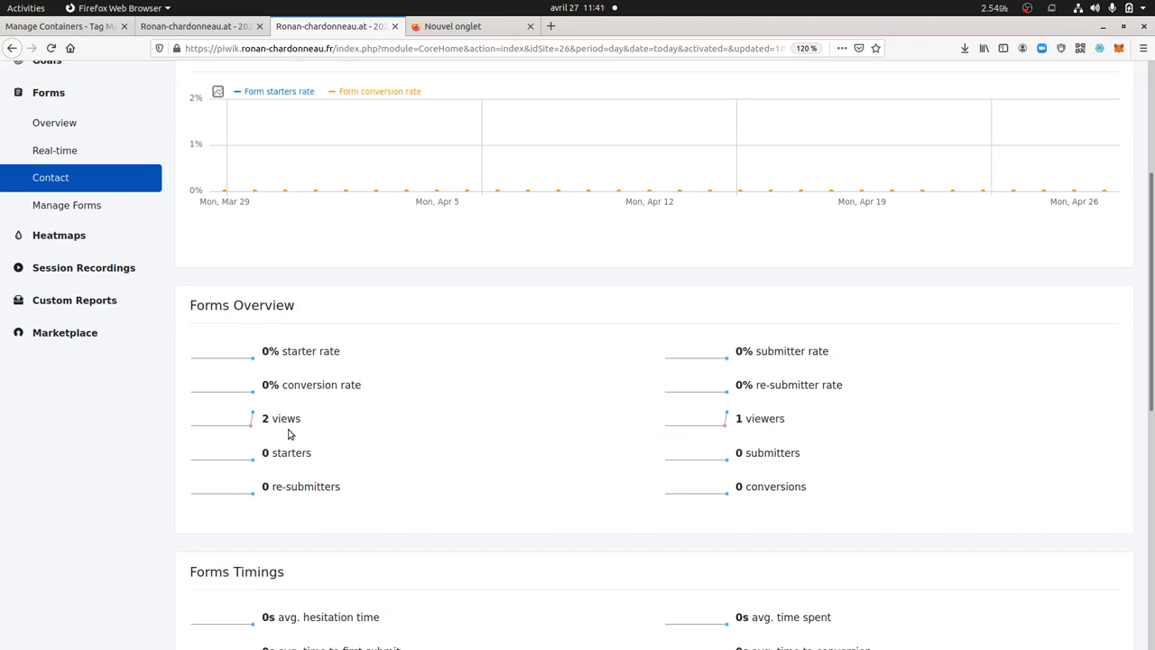
{"action": "mouse_move", "coordinate": [607, 423]}
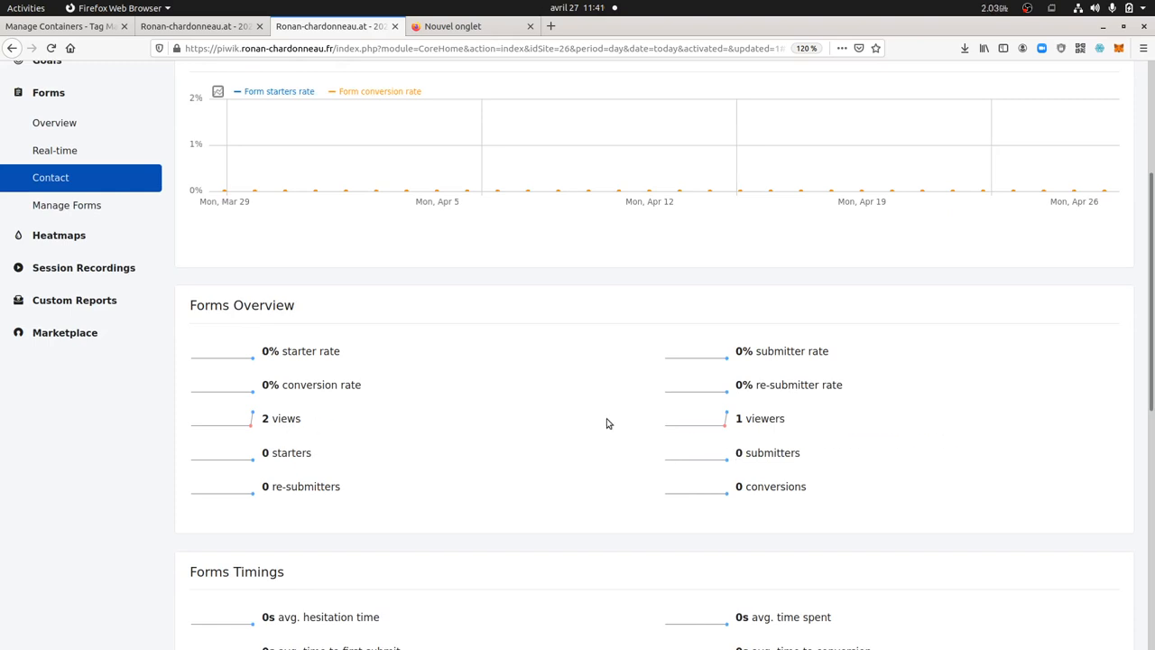
{"action": "mouse_move", "coordinate": [290, 428]}
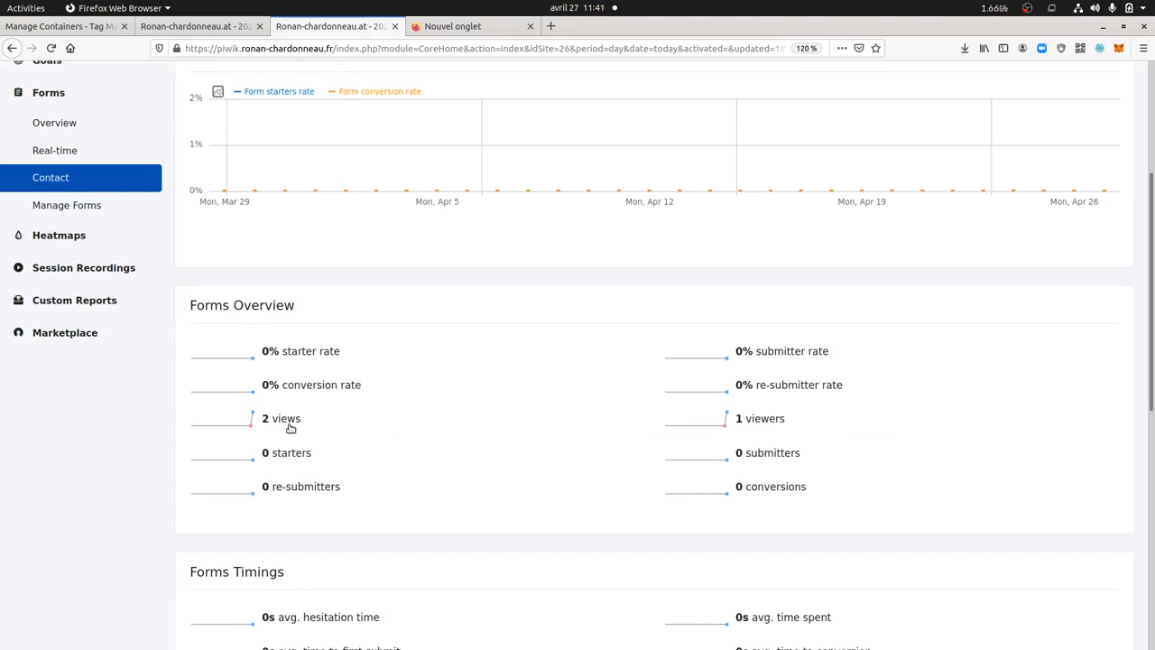
{"action": "mouse_move", "coordinate": [286, 417]}
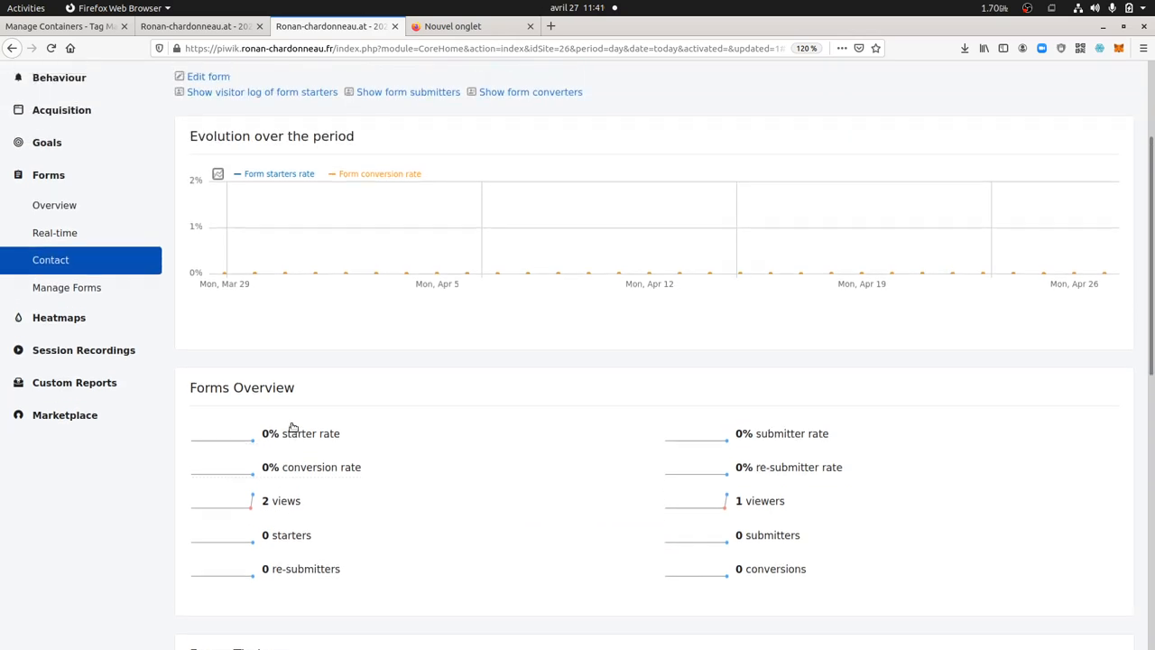
{"action": "scroll", "scroll_direction": "down", "scroll_amount": 3}
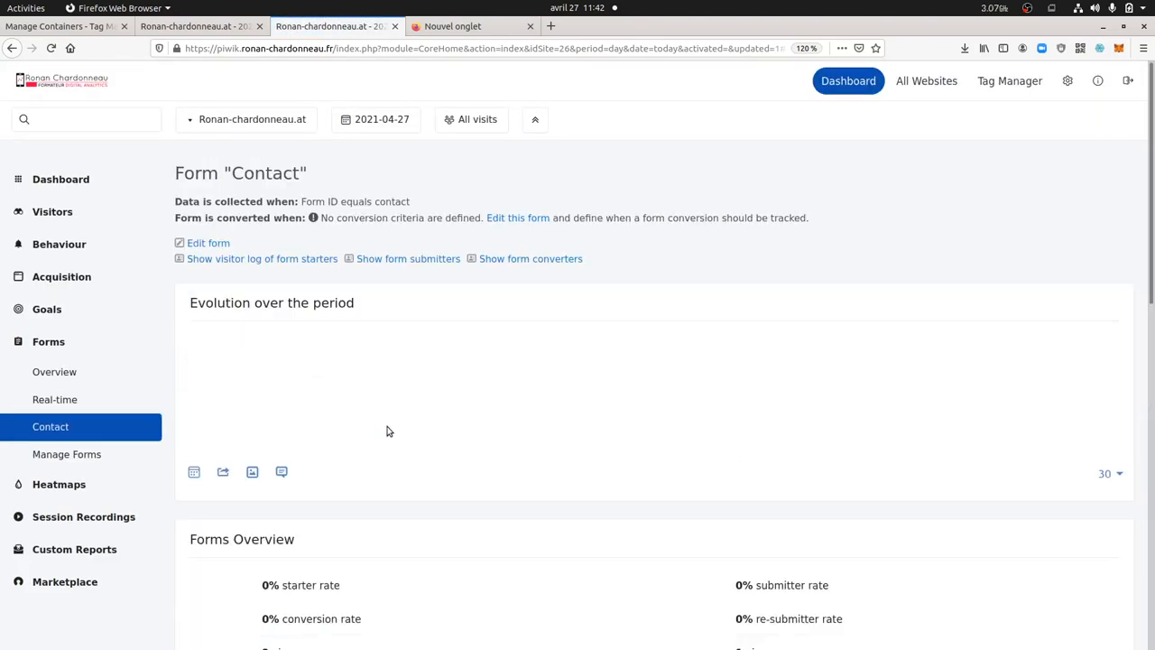
- Enter name 'ronan' and email 'jkjk', then try submitting the form
{"action": "scroll", "scroll_direction": "down", "scroll_amount": 3}
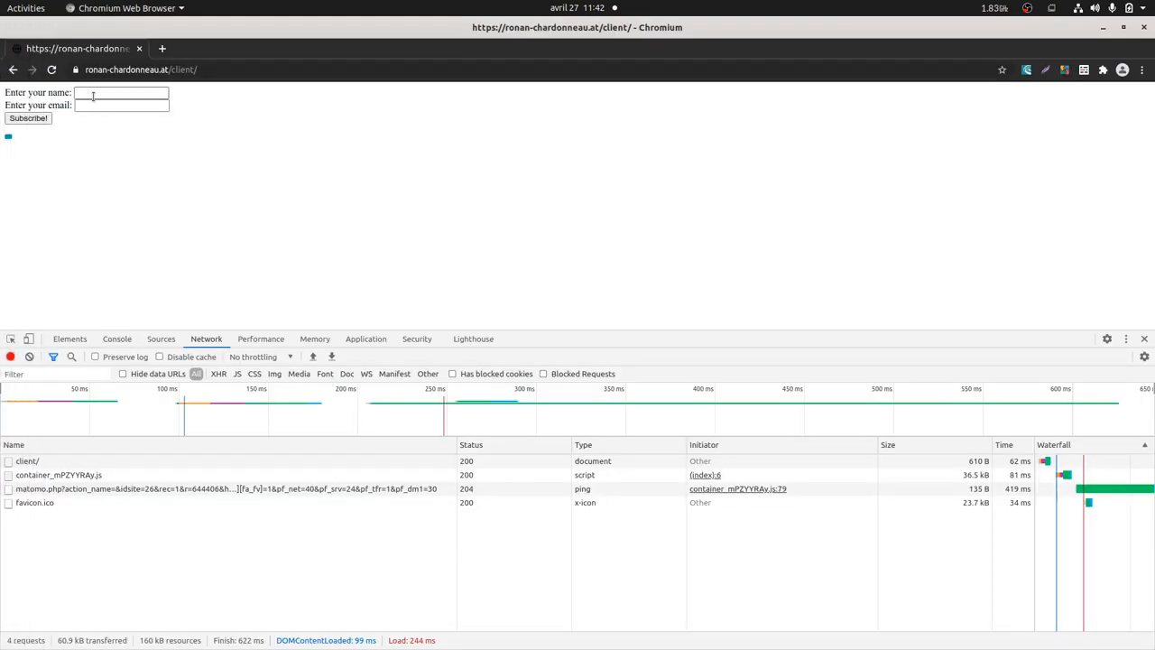
{"action": "type", "text": "ronan"}
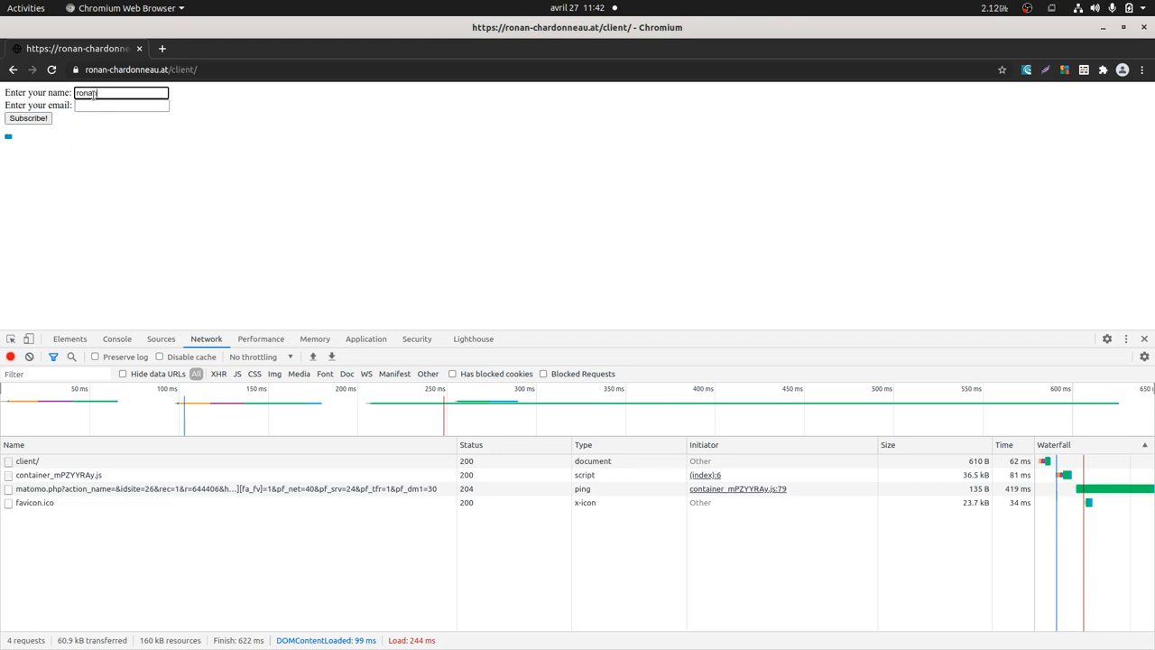
{"action": "left_click", "coordinate": [28, 118]}
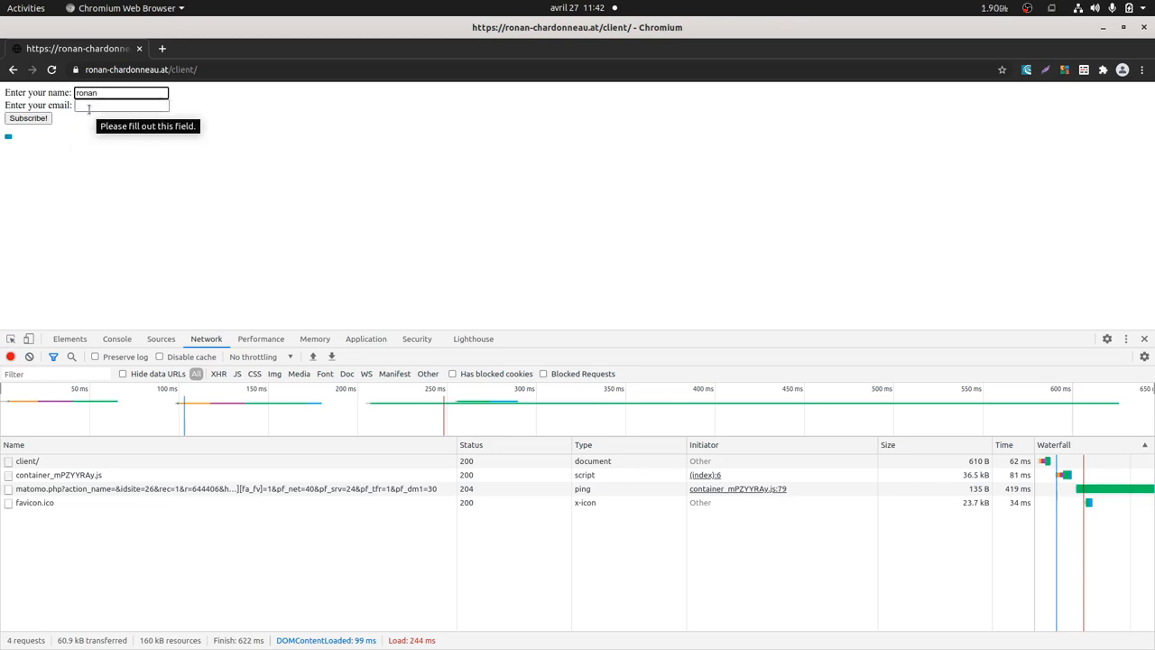
{"action": "type", "text": "jkjk"}
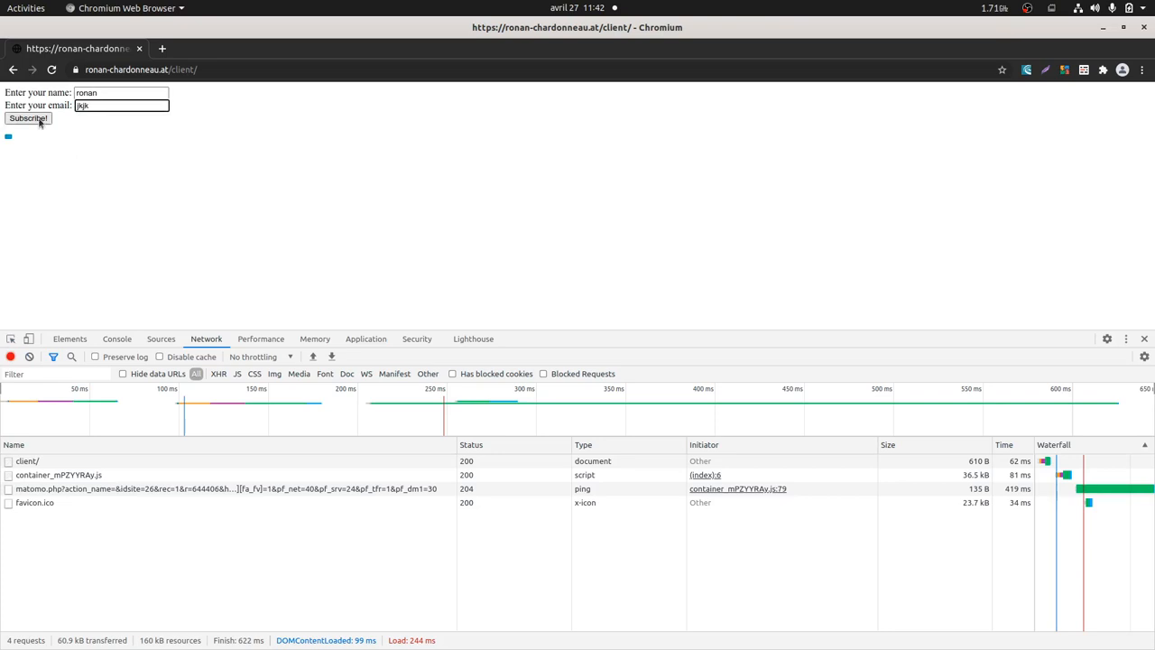
{"action": "left_click", "coordinate": [28, 118]}
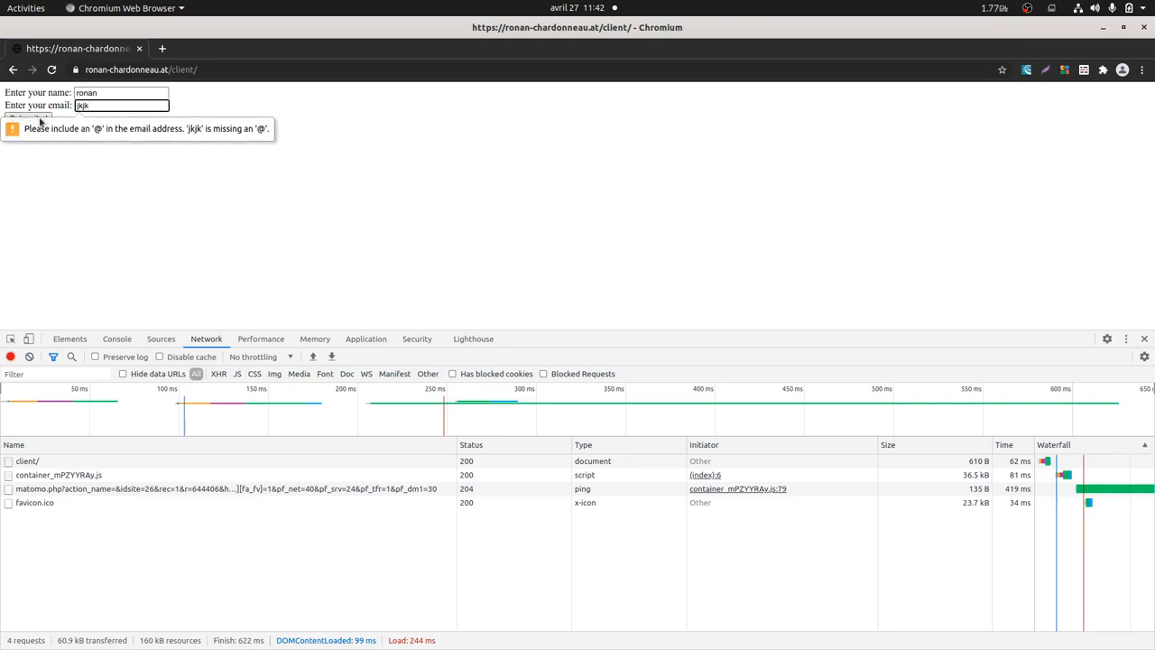
{"action": "mouse_move", "coordinate": [88, 191]}
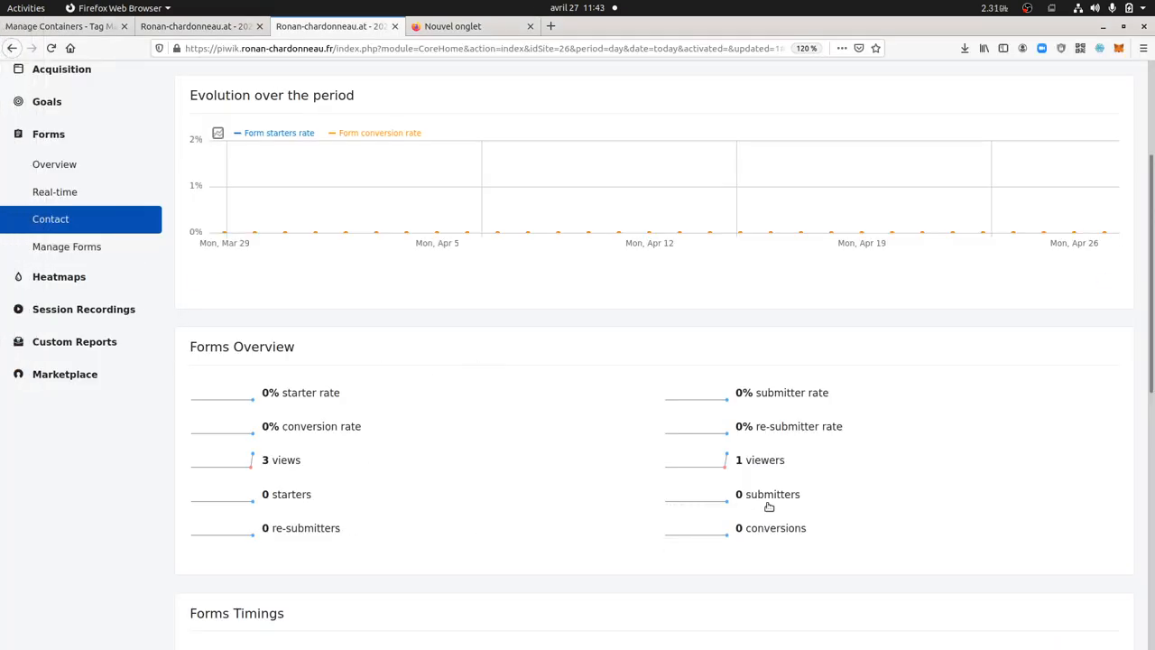
{"action": "mouse_move", "coordinate": [747, 522]}
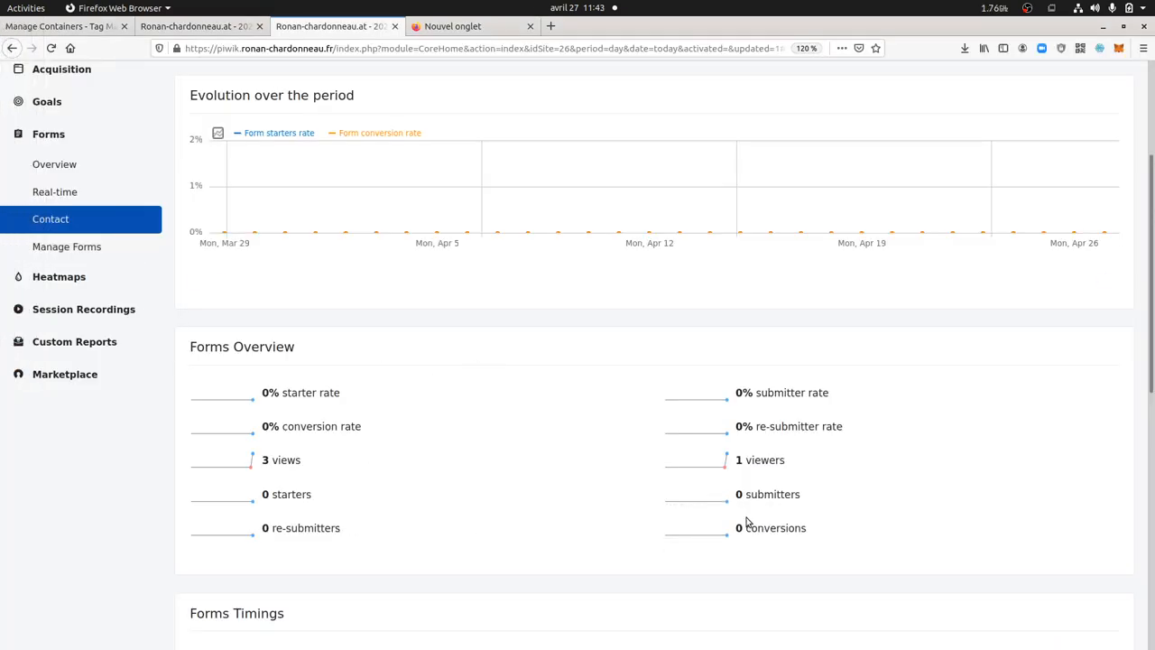
{"action": "mouse_move", "coordinate": [740, 496]}
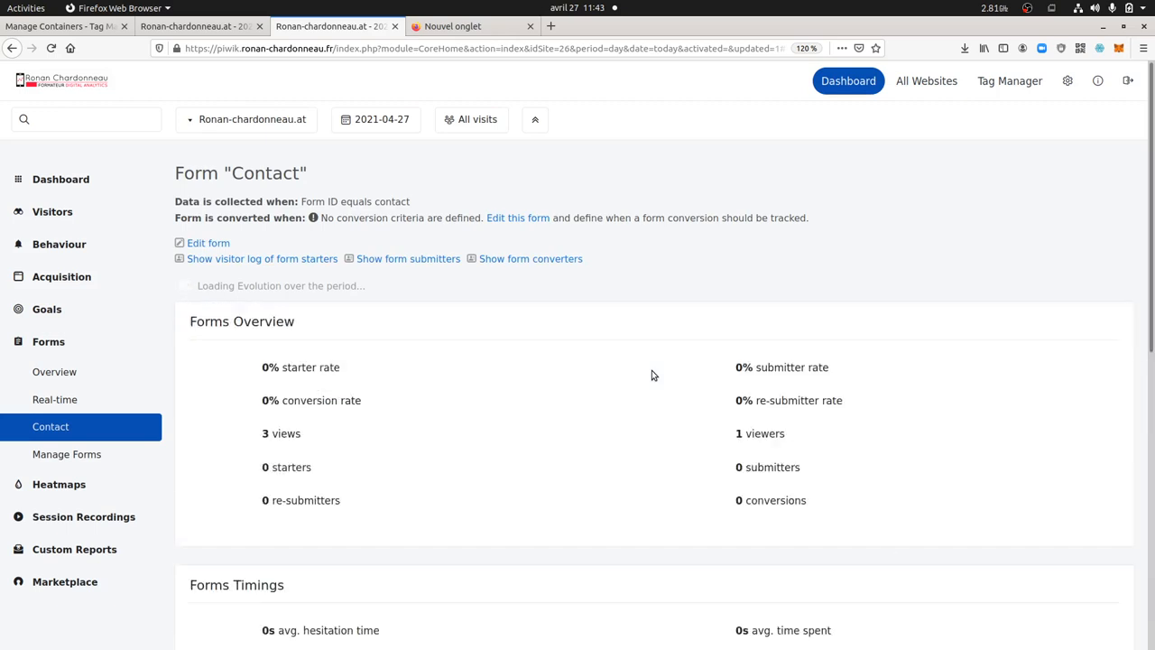
- View the Contact report's form-starters visitor log, then close the empty popup
{"action": "scroll", "scroll_direction": "down", "scroll_amount": 3}
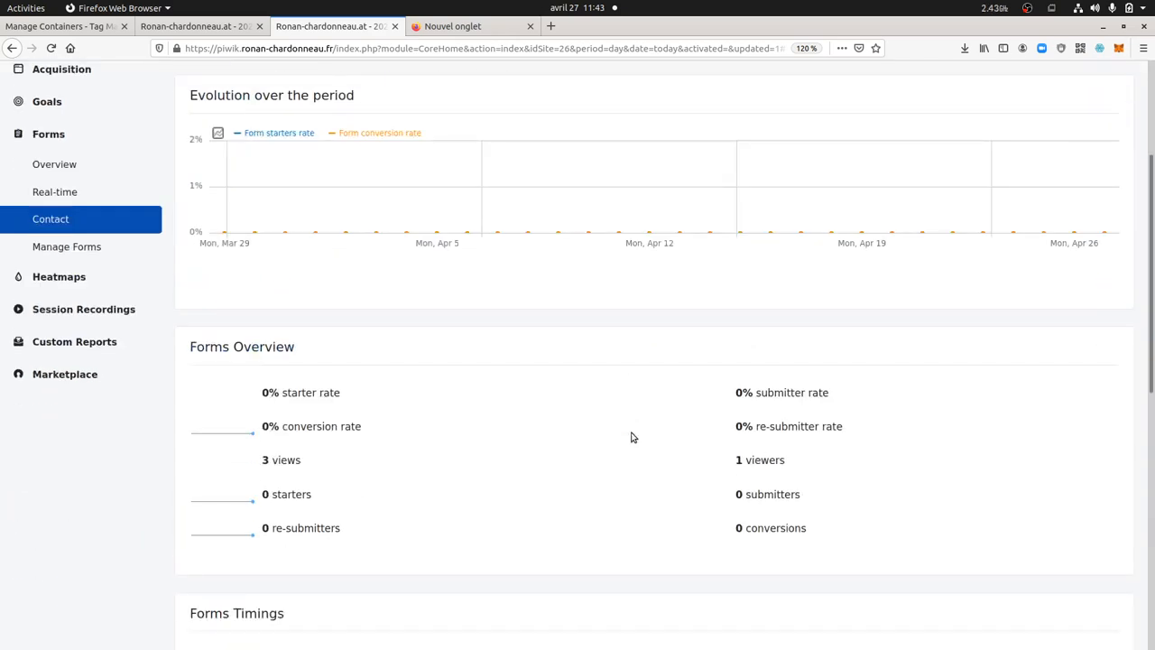
{"action": "scroll", "scroll_direction": "down", "scroll_amount": 3}
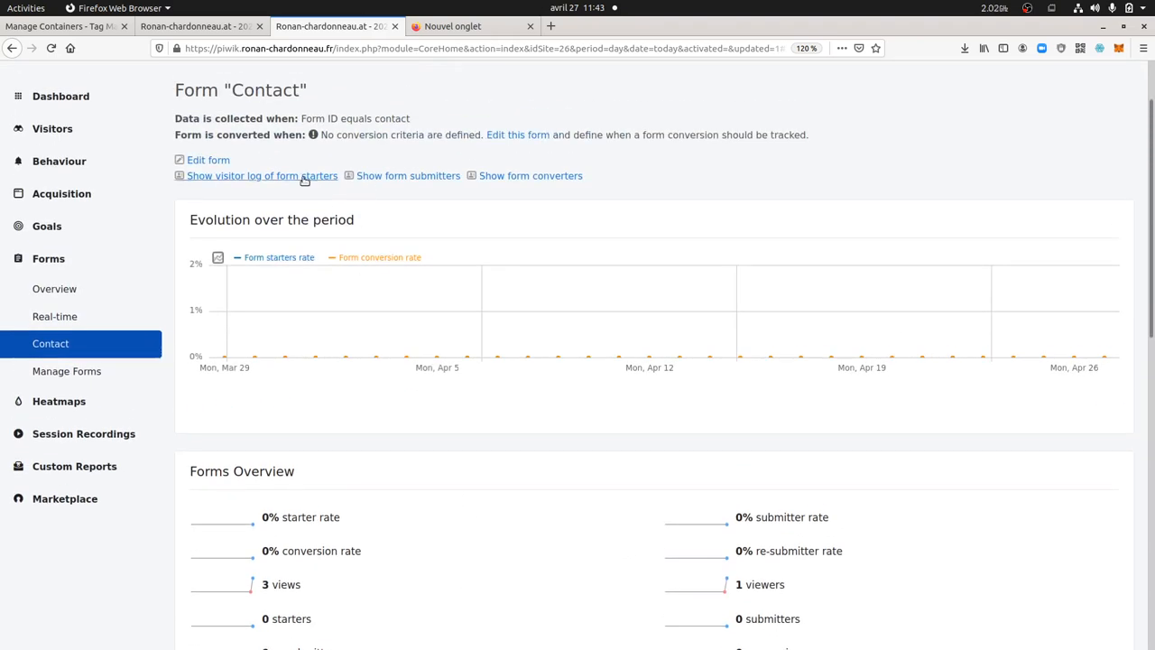
{"action": "left_click", "coordinate": [262, 175]}
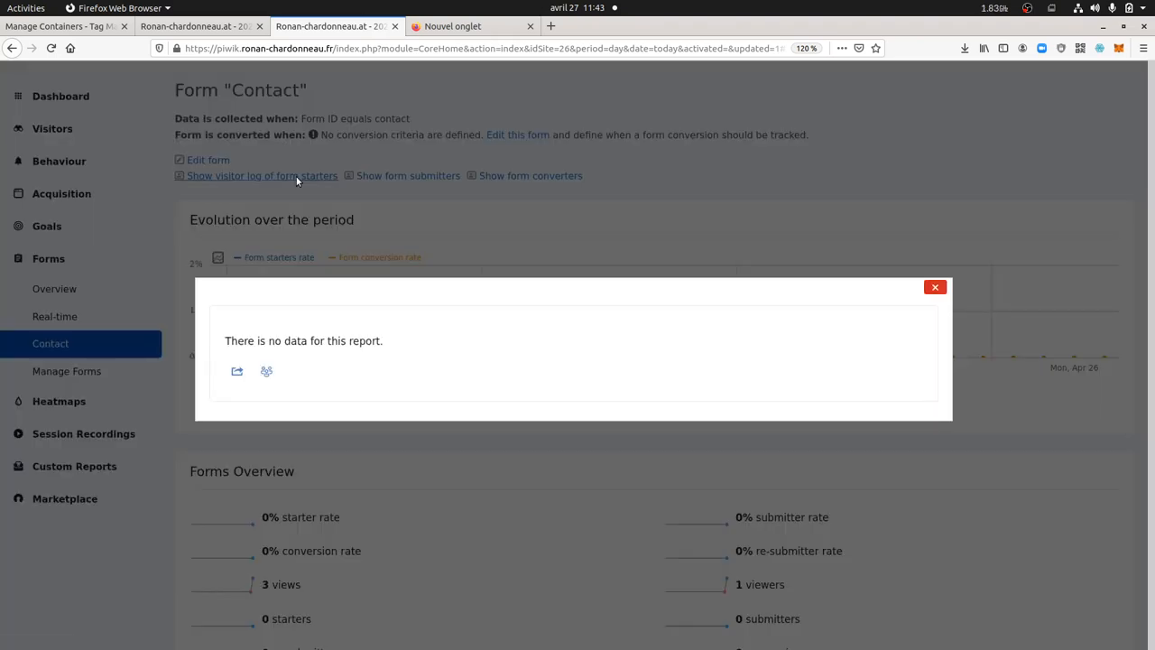
{"action": "left_click", "coordinate": [935, 287]}
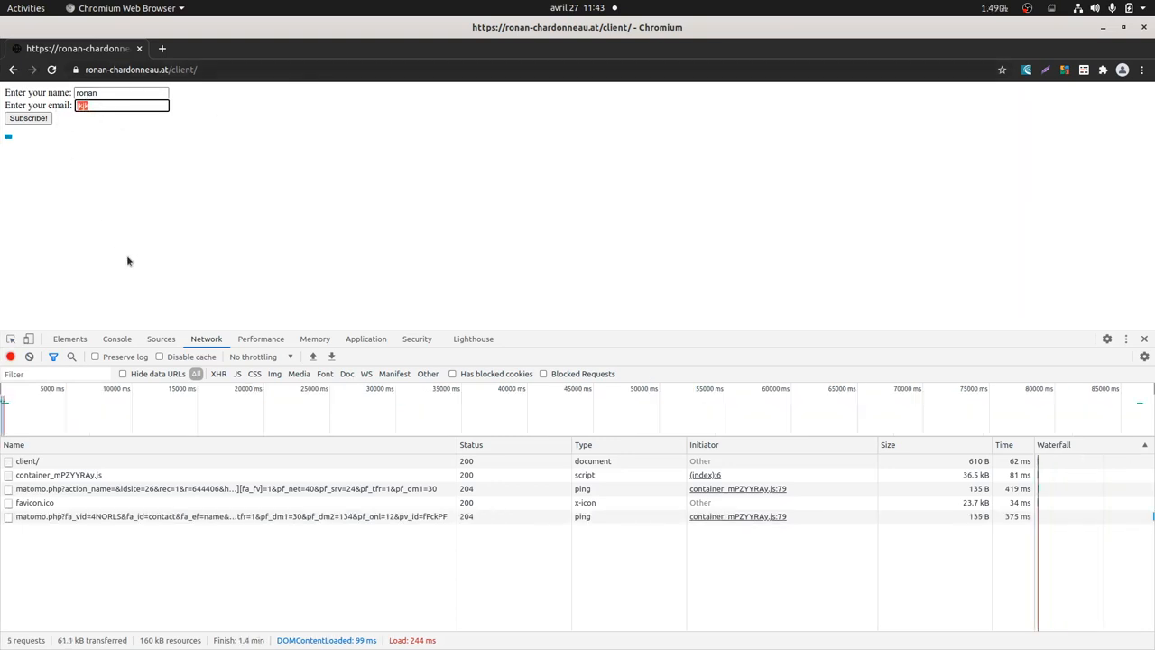
{"action": "type", "text": "test@root.com"}
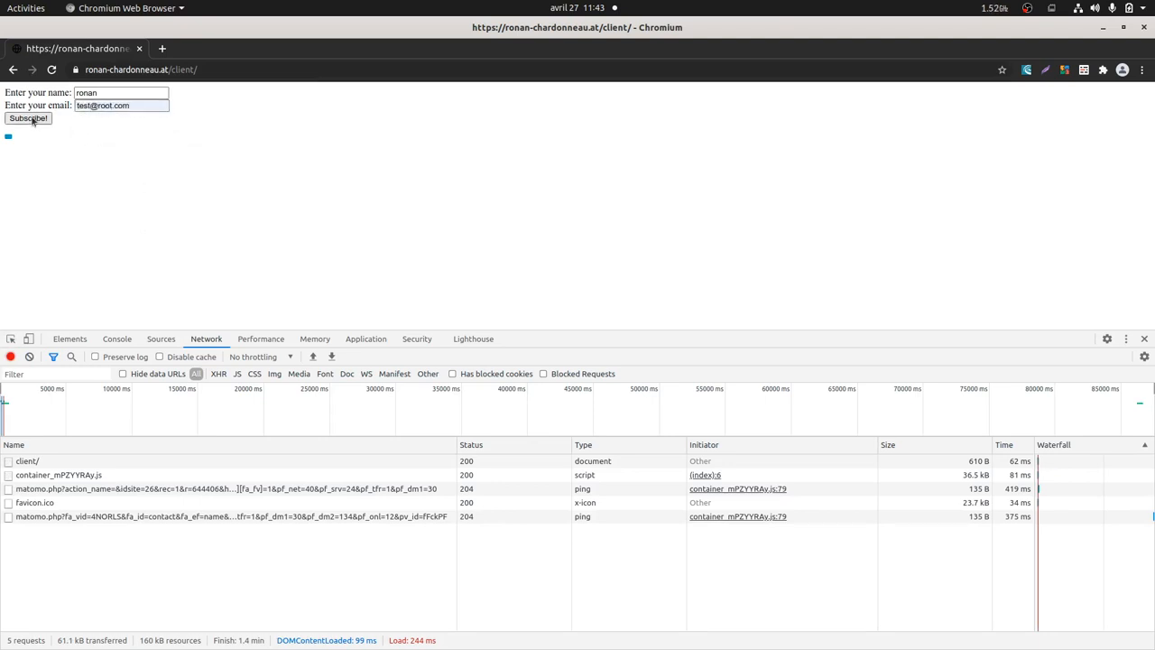
{"action": "left_click", "coordinate": [28, 118]}
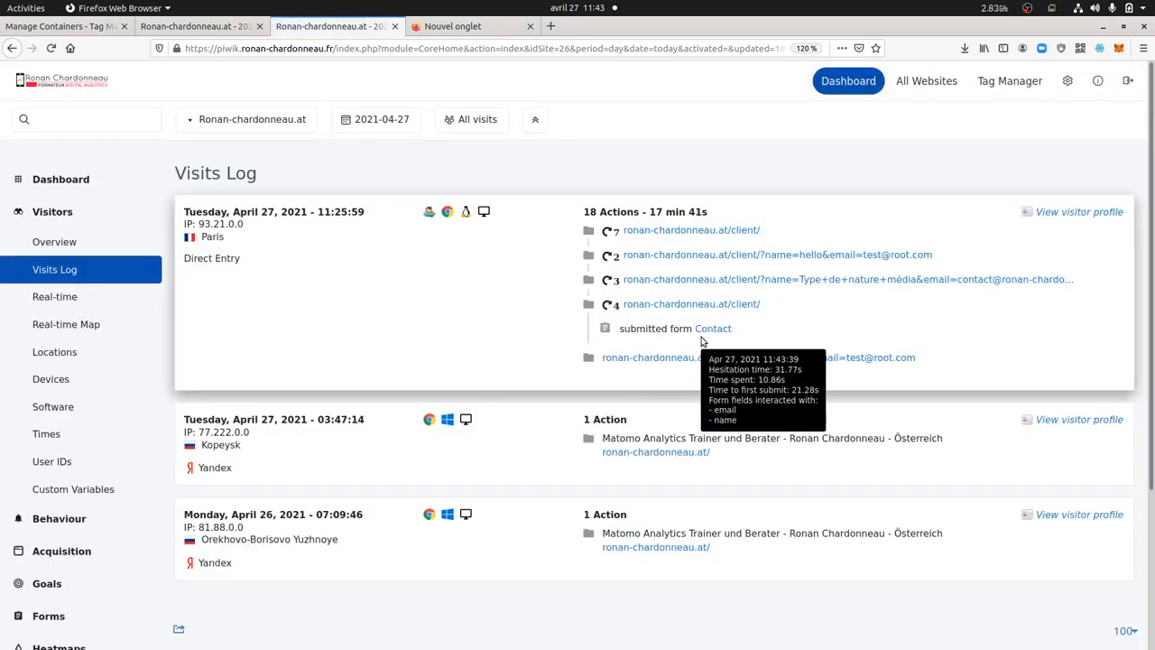
{"action": "mouse_move", "coordinate": [691, 338]}
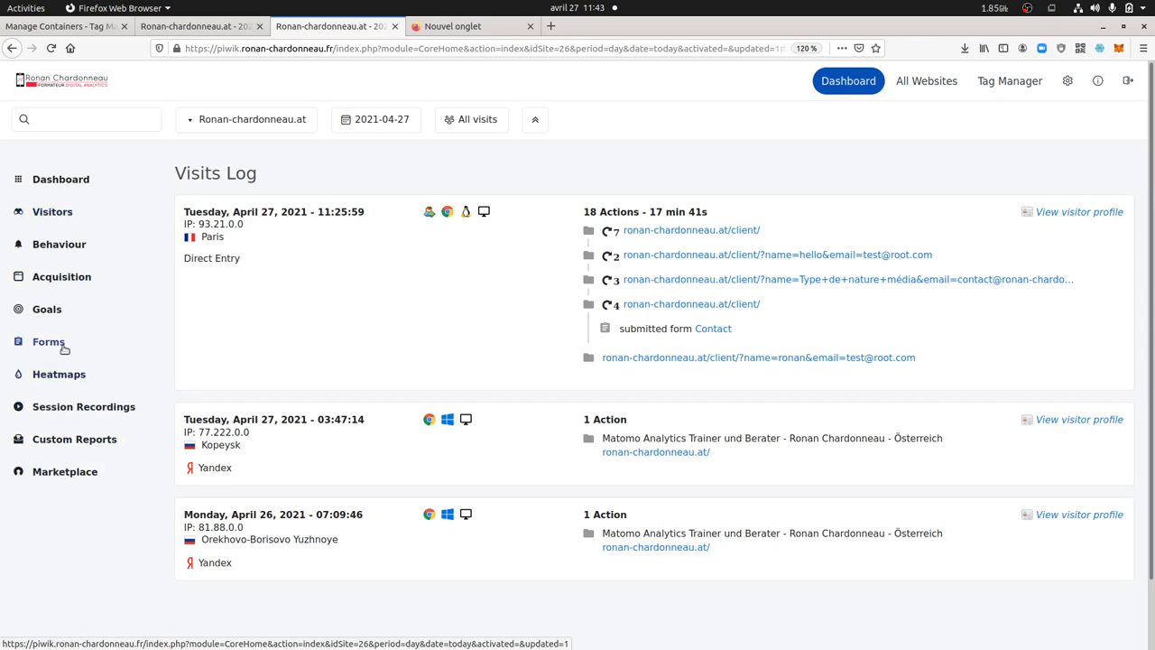
- Open the Forms reports from the left menu
{"action": "left_click", "coordinate": [49, 342]}
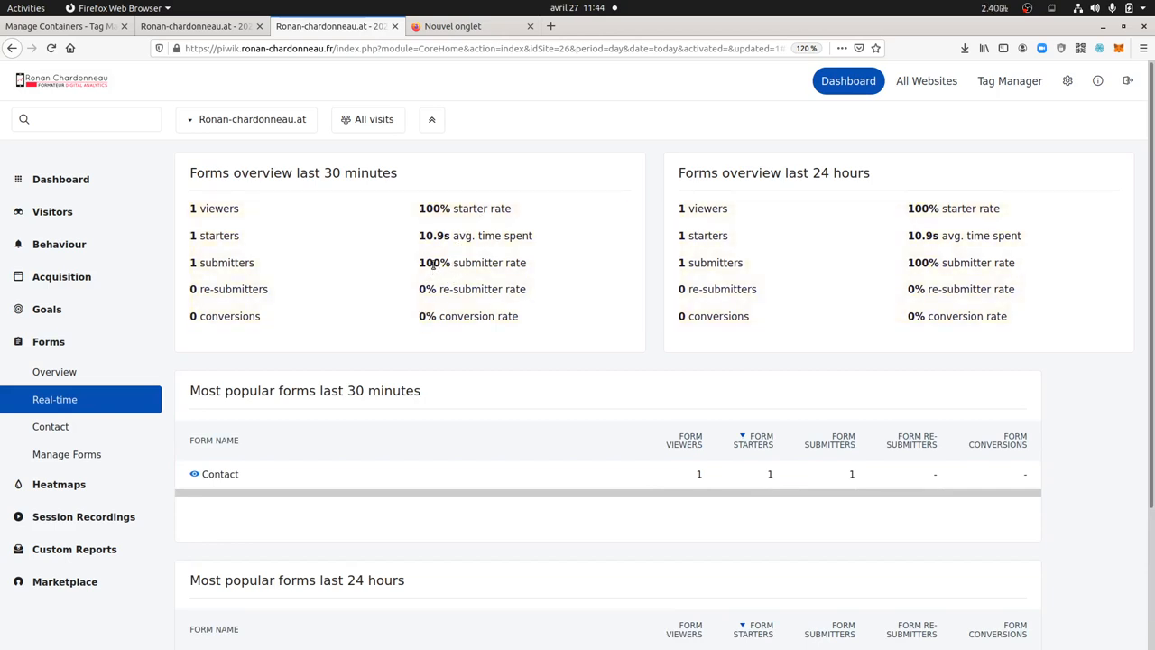
{"action": "mouse_move", "coordinate": [454, 259]}
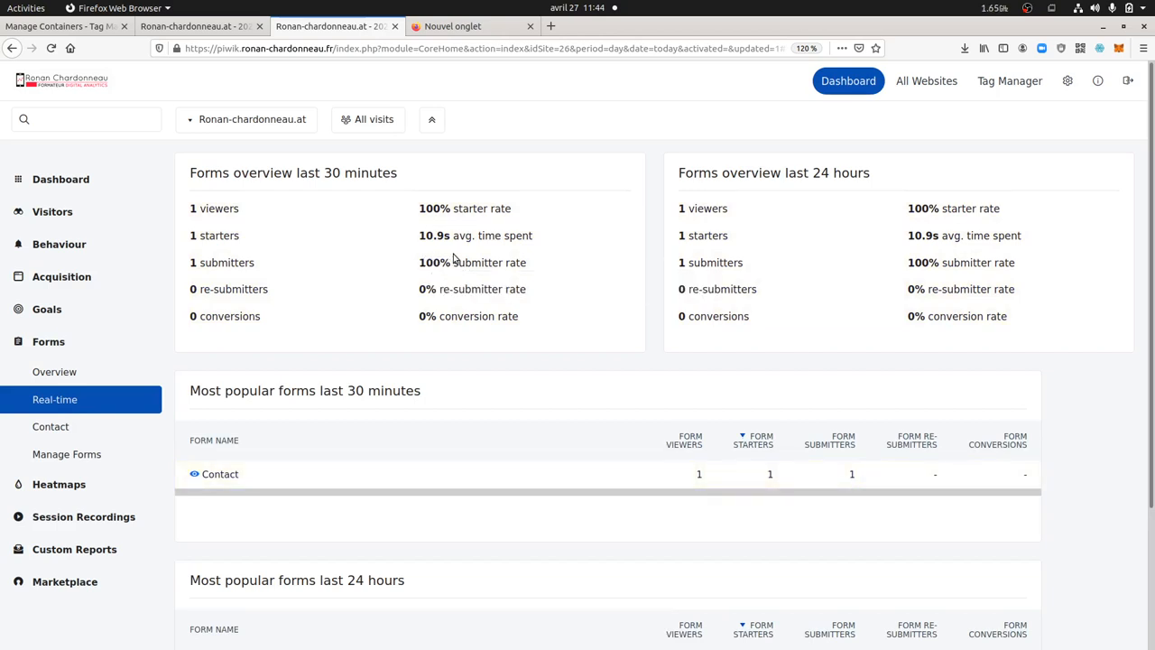
{"action": "mouse_move", "coordinate": [444, 262]}
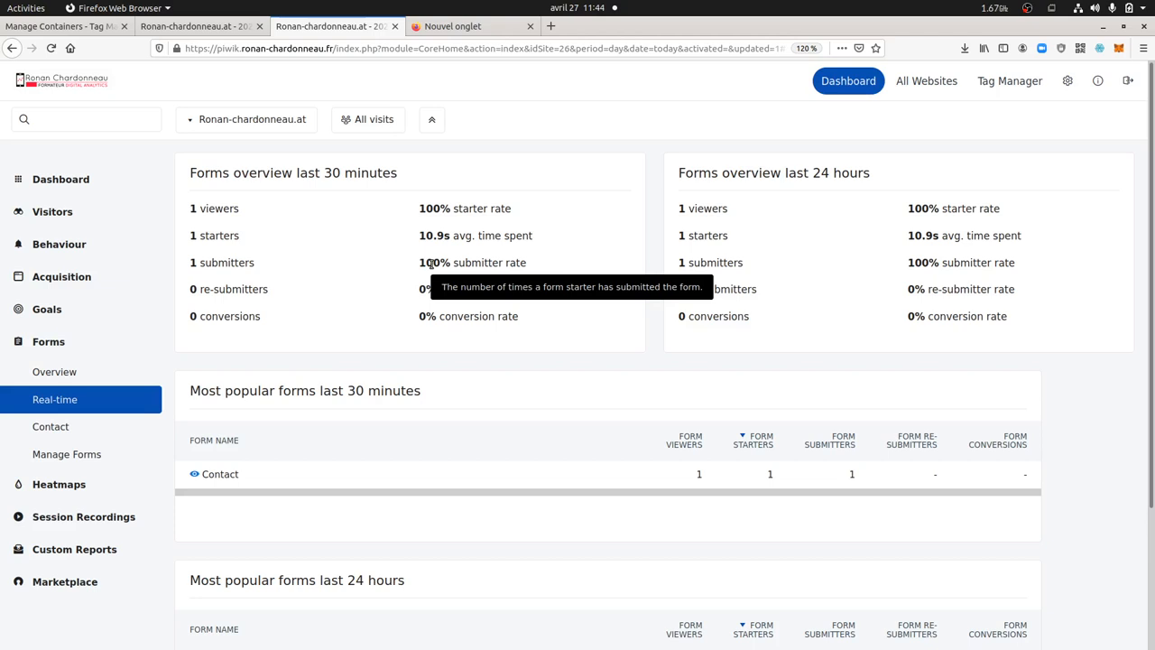
{"action": "mouse_move", "coordinate": [414, 275]}
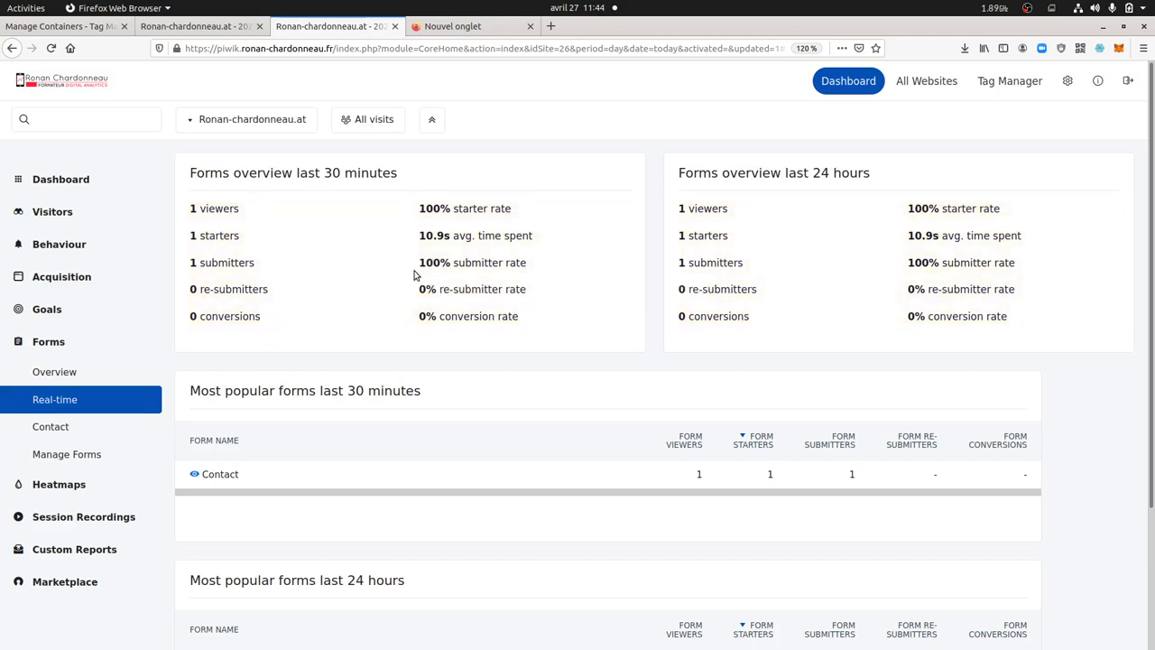
- Scroll the Forms real-time report to review the last-30-minutes and last-24-hours counters
{"action": "scroll", "scroll_direction": "down", "scroll_amount": 3}
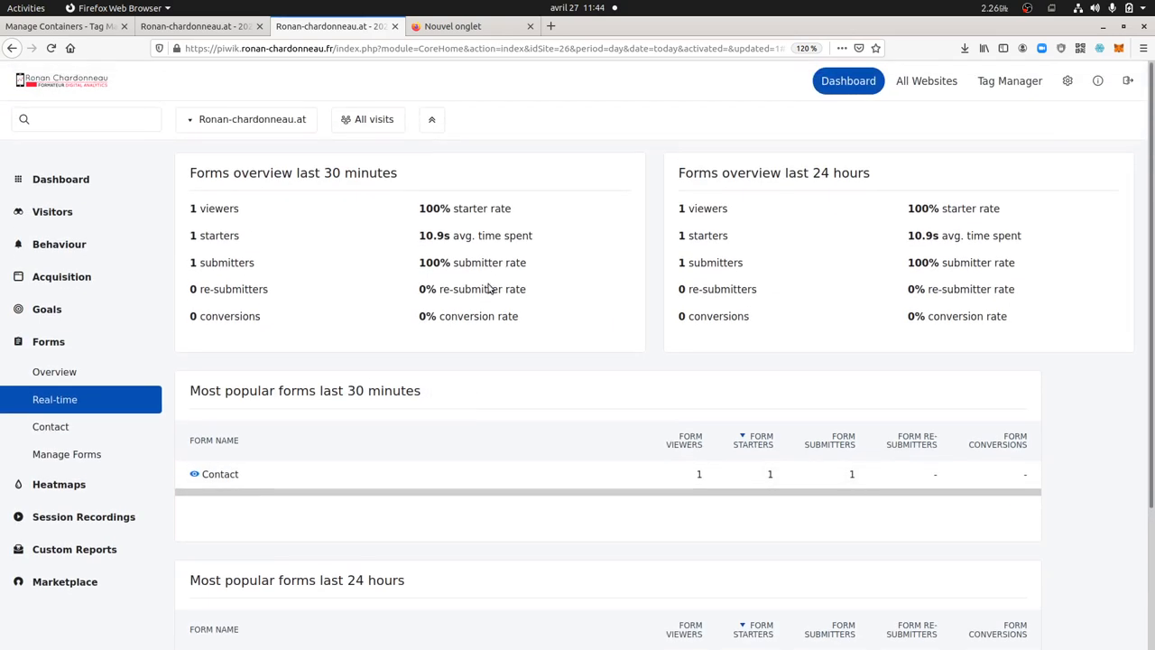
- View the Contact report's 4 views, 1 submitter, 0 conversions and form timings
{"action": "left_click", "coordinate": [51, 426]}
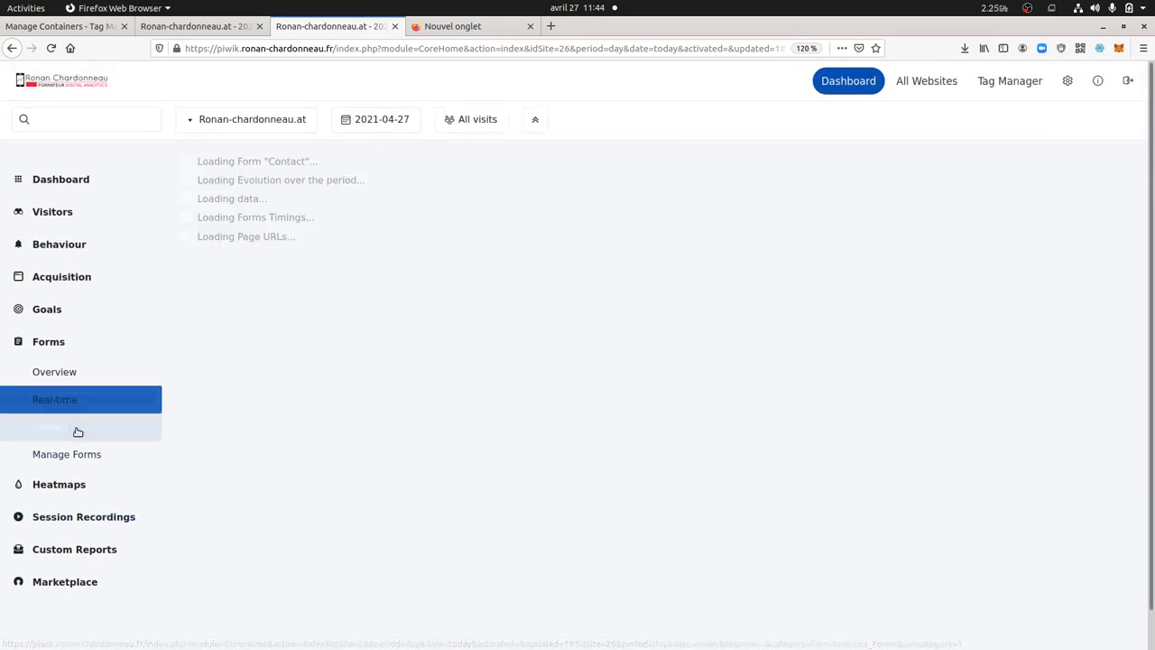
{"action": "left_click", "coordinate": [51, 426]}
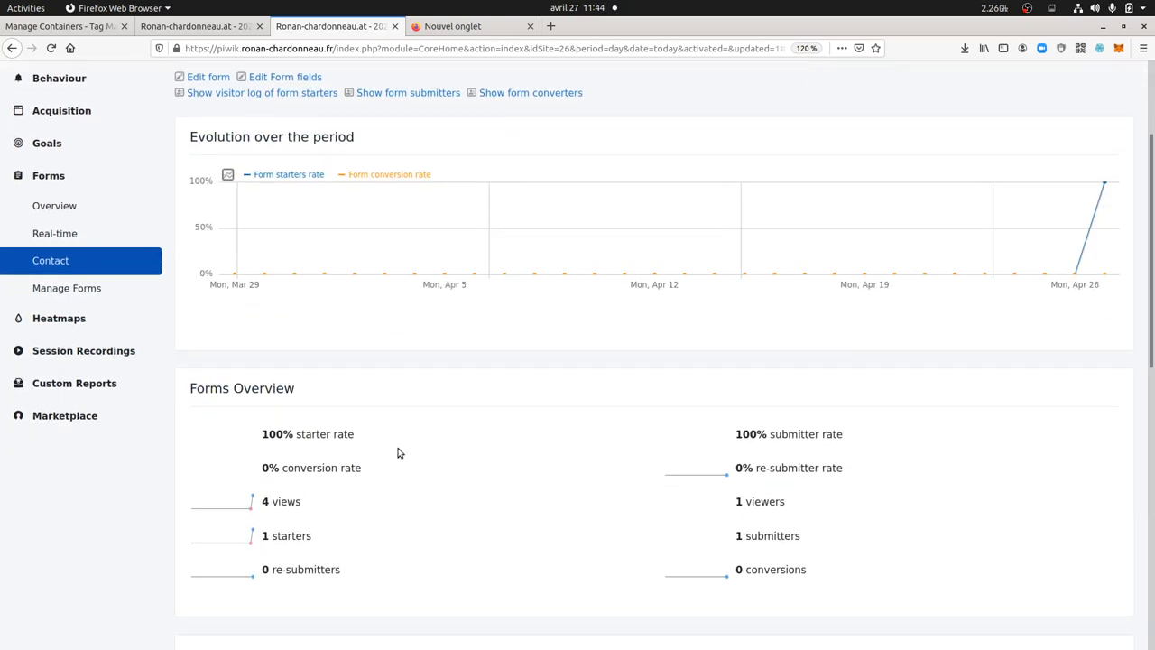
{"action": "mouse_move", "coordinate": [307, 442]}
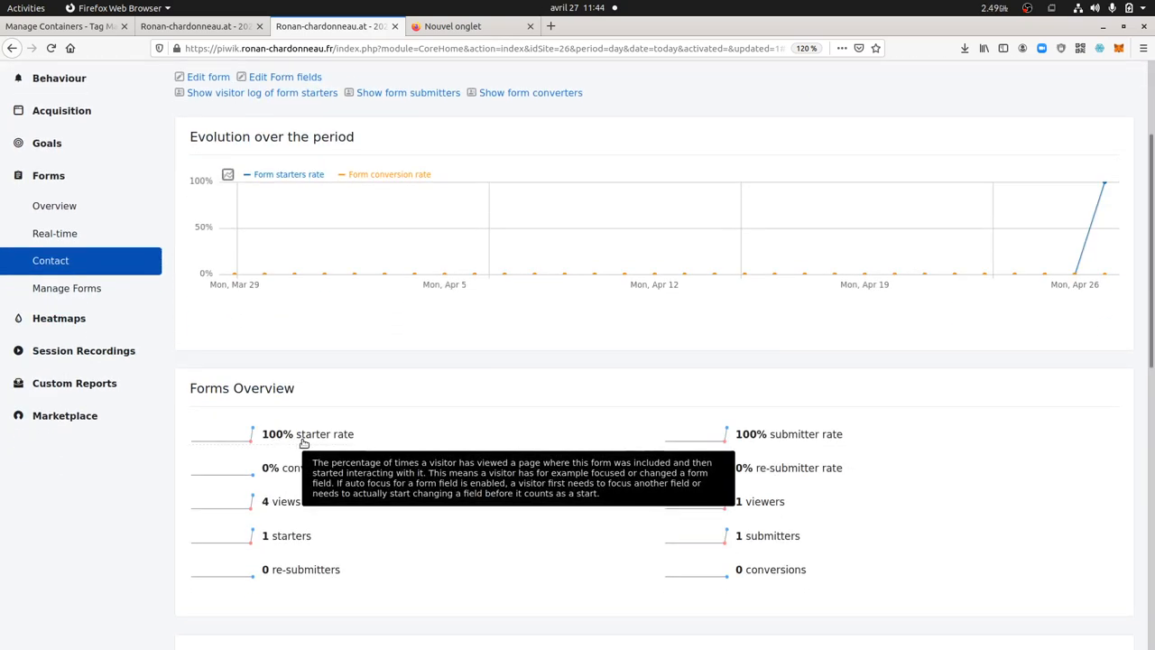
{"action": "mouse_move", "coordinate": [285, 443]}
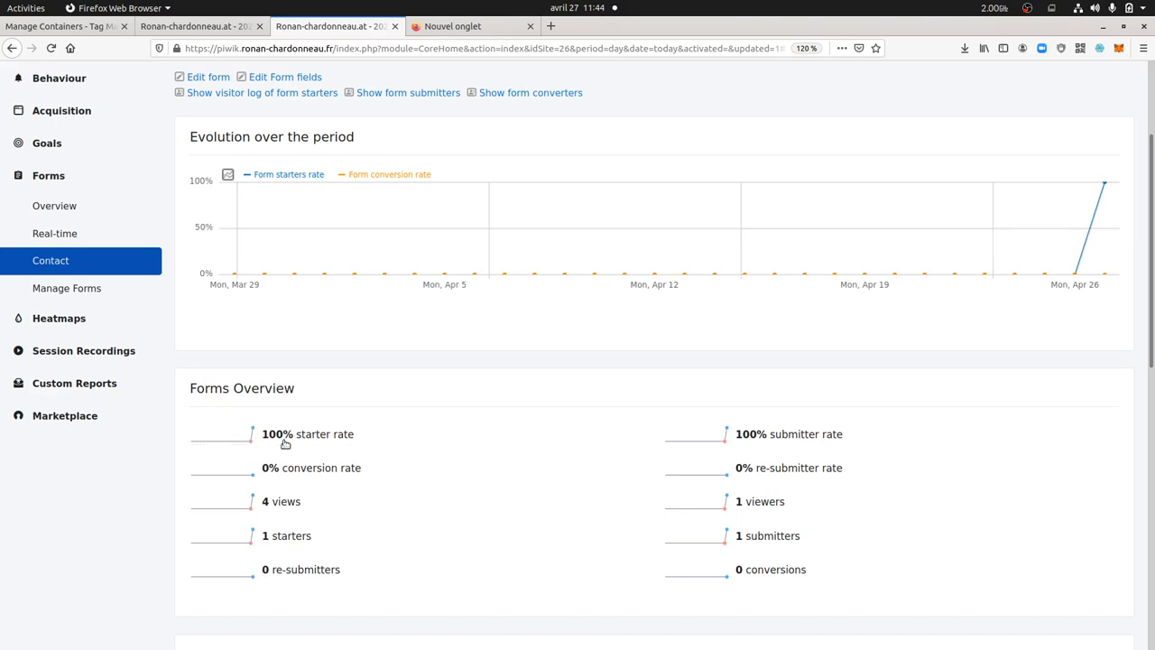
{"action": "mouse_move", "coordinate": [342, 425]}
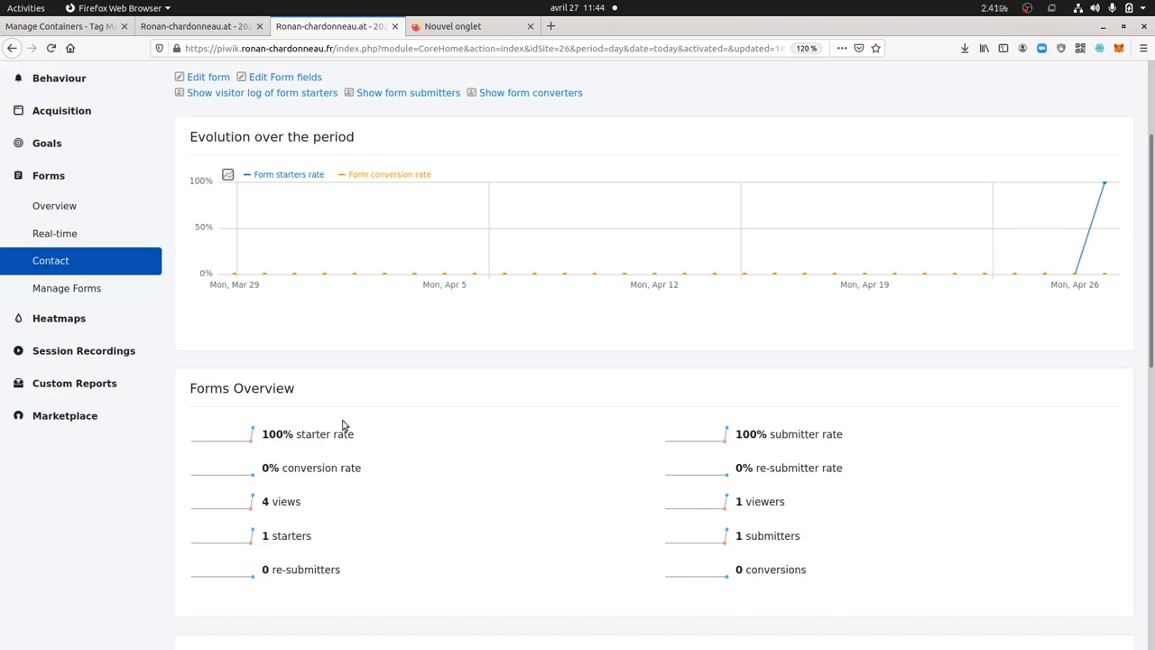
{"action": "mouse_move", "coordinate": [785, 460]}
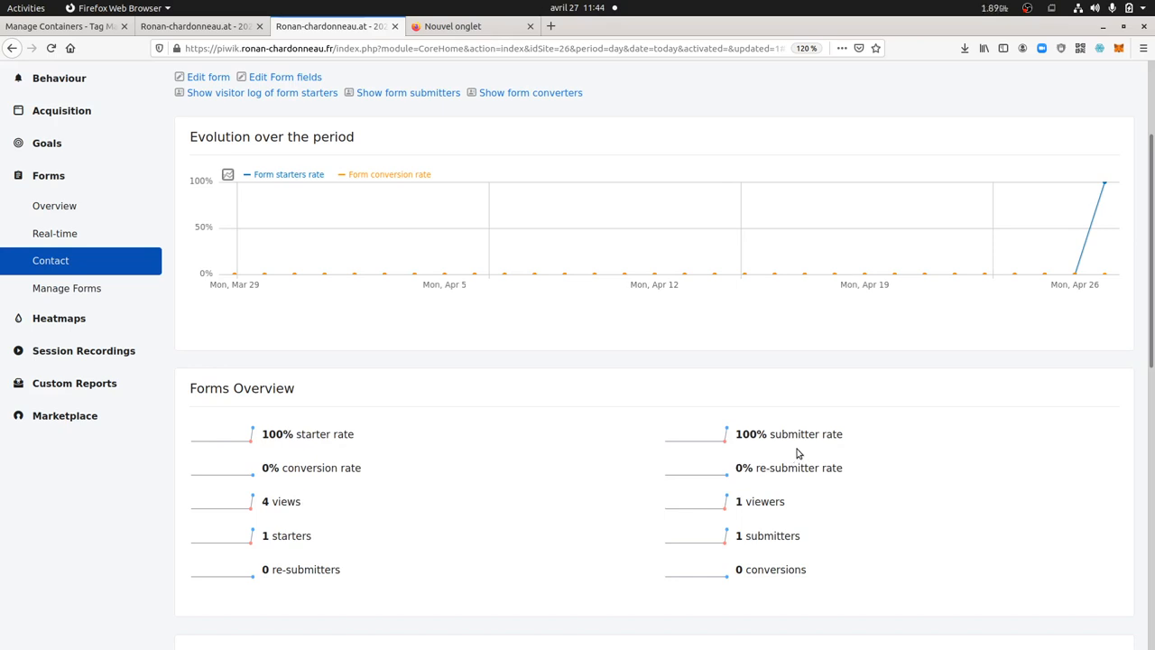
{"action": "mouse_move", "coordinate": [798, 443]}
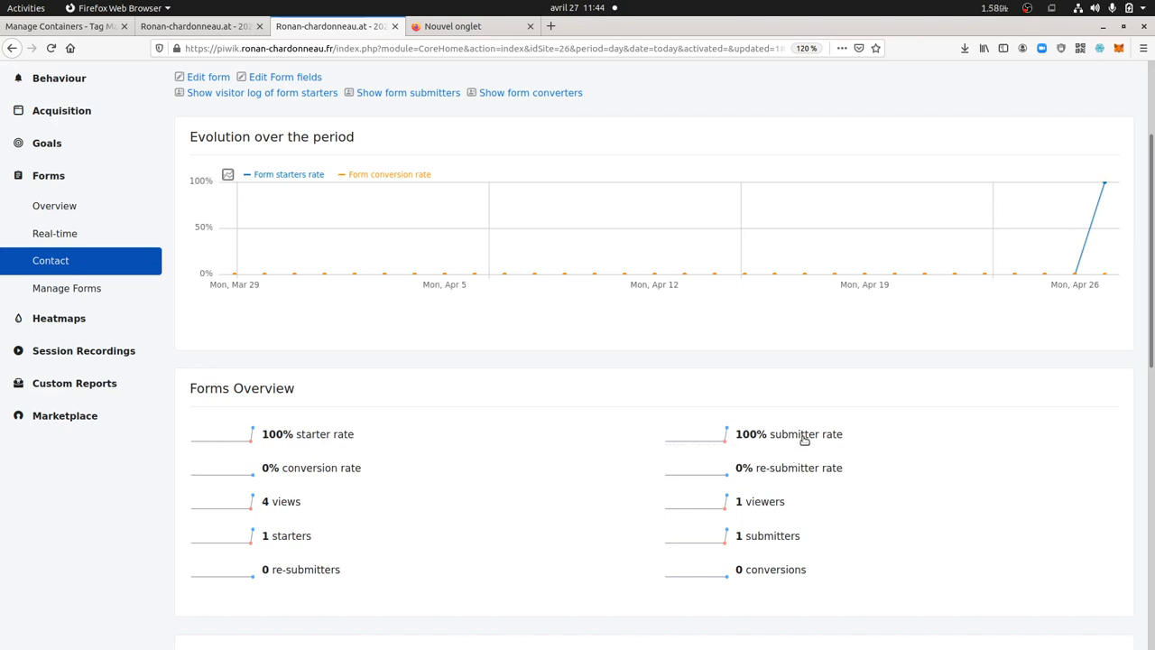
{"action": "mouse_move", "coordinate": [805, 441]}
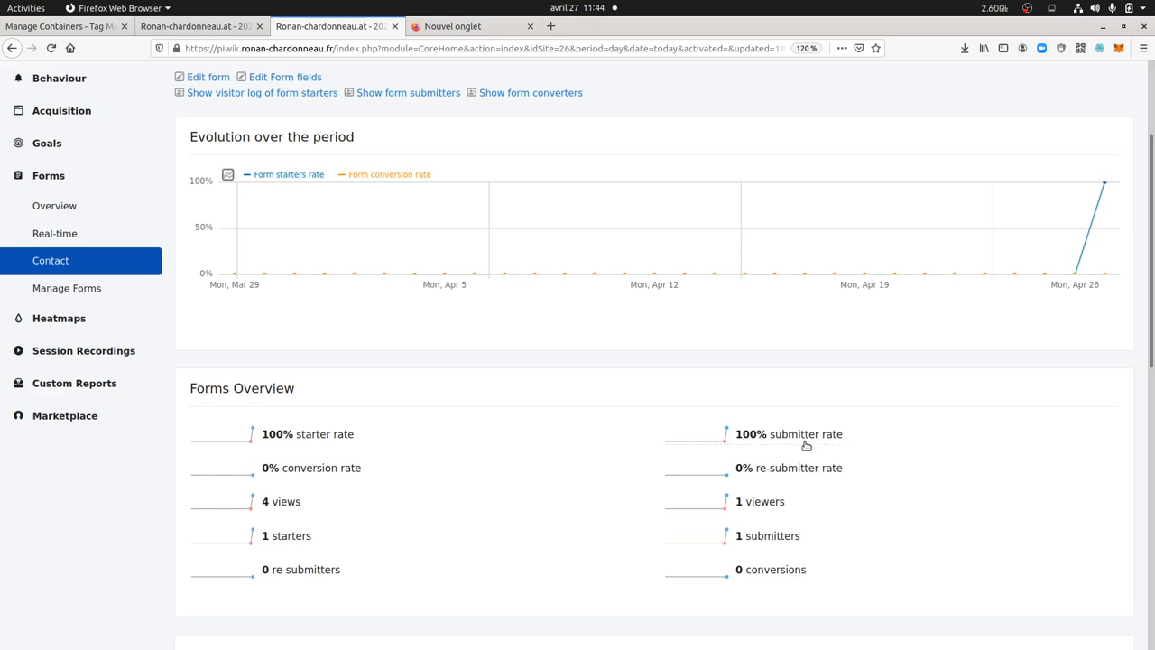
{"action": "mouse_move", "coordinate": [727, 453]}
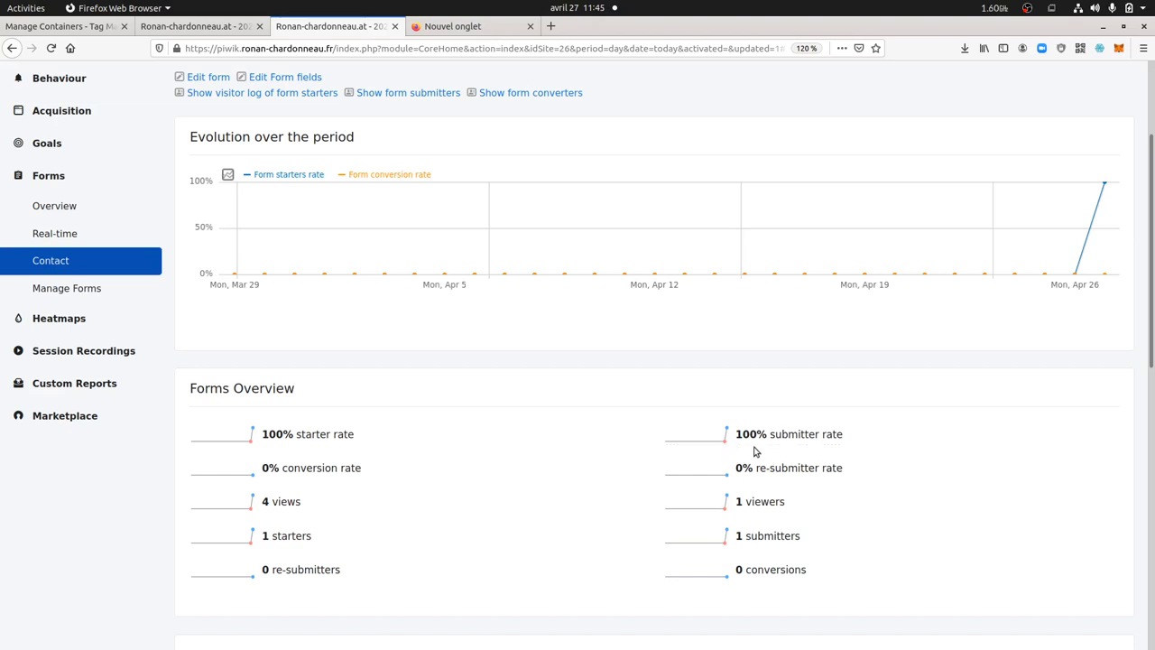
{"action": "mouse_move", "coordinate": [795, 500]}
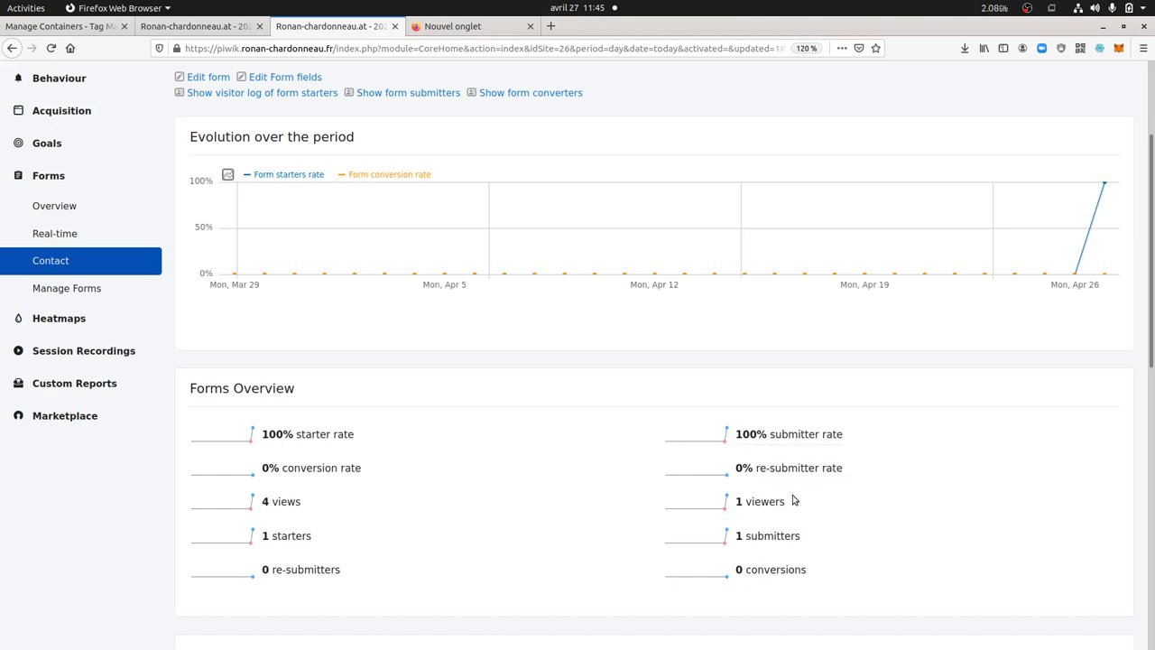
{"action": "mouse_move", "coordinate": [779, 433]}
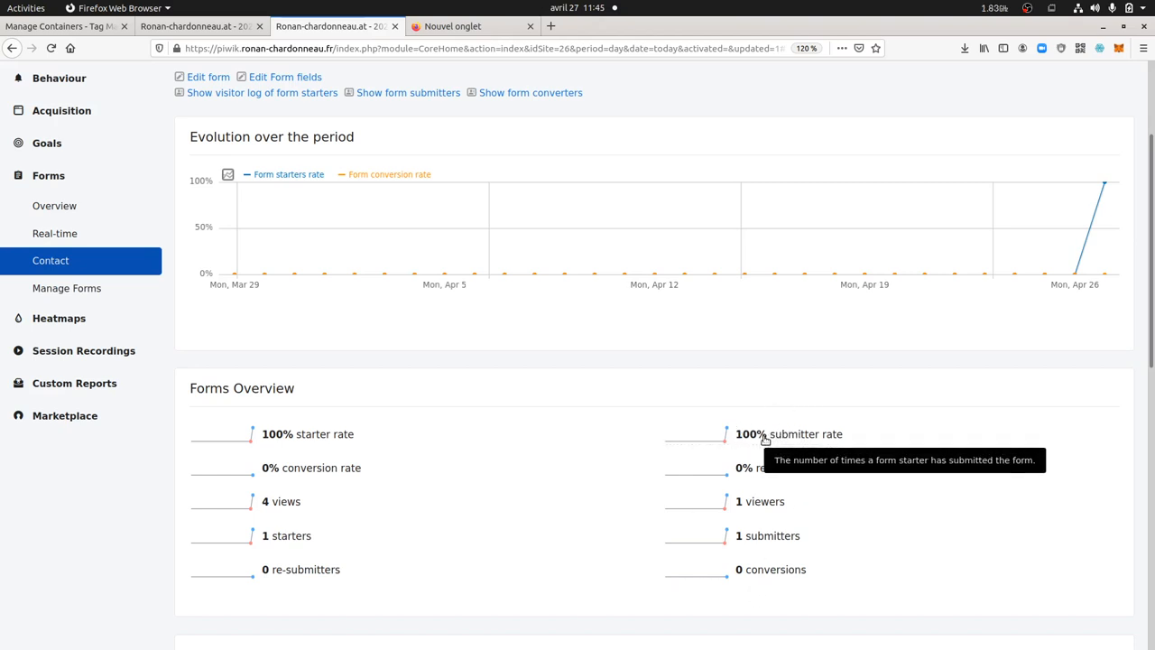
{"action": "mouse_move", "coordinate": [658, 458]}
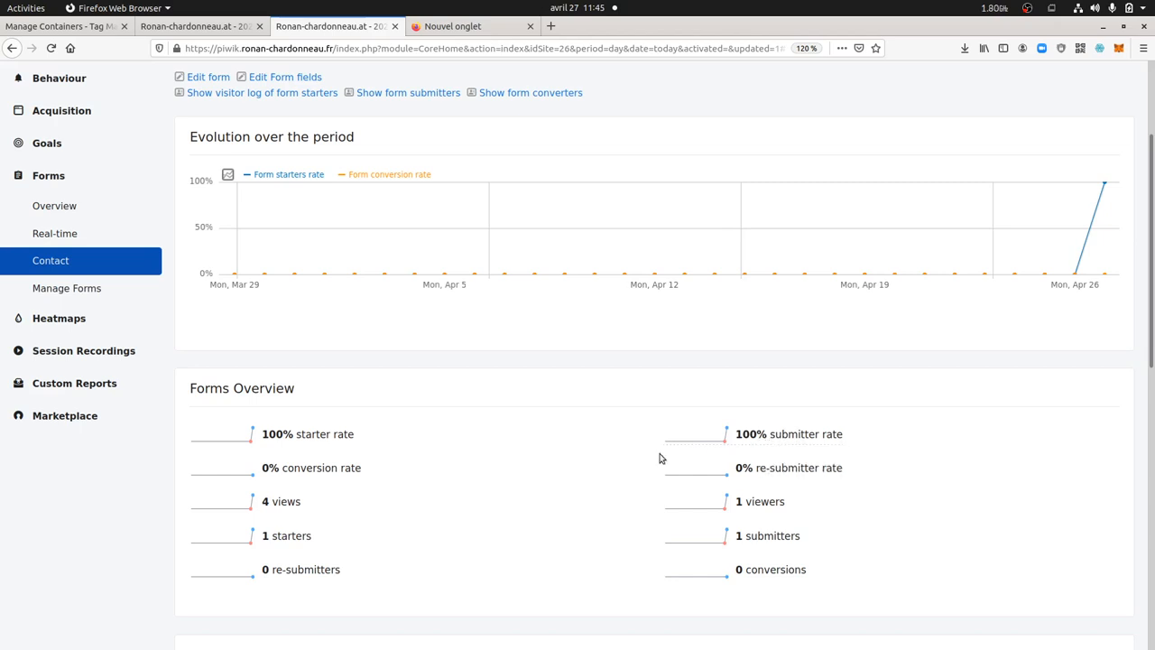
{"action": "mouse_move", "coordinate": [511, 431]}
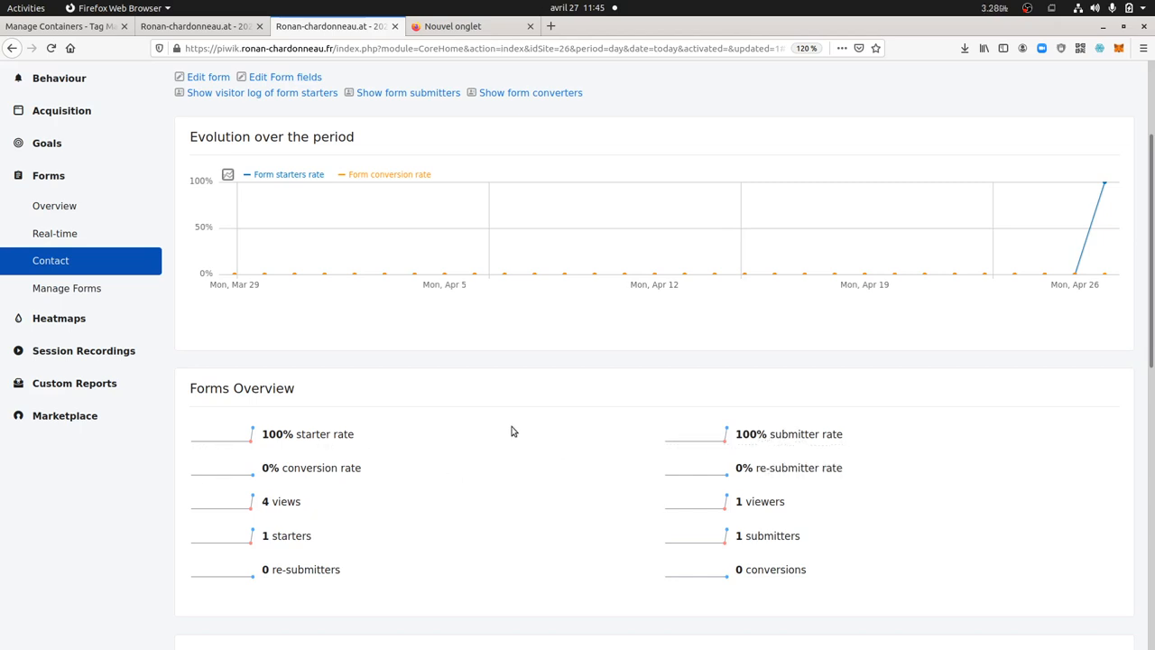
{"action": "mouse_move", "coordinate": [378, 486]}
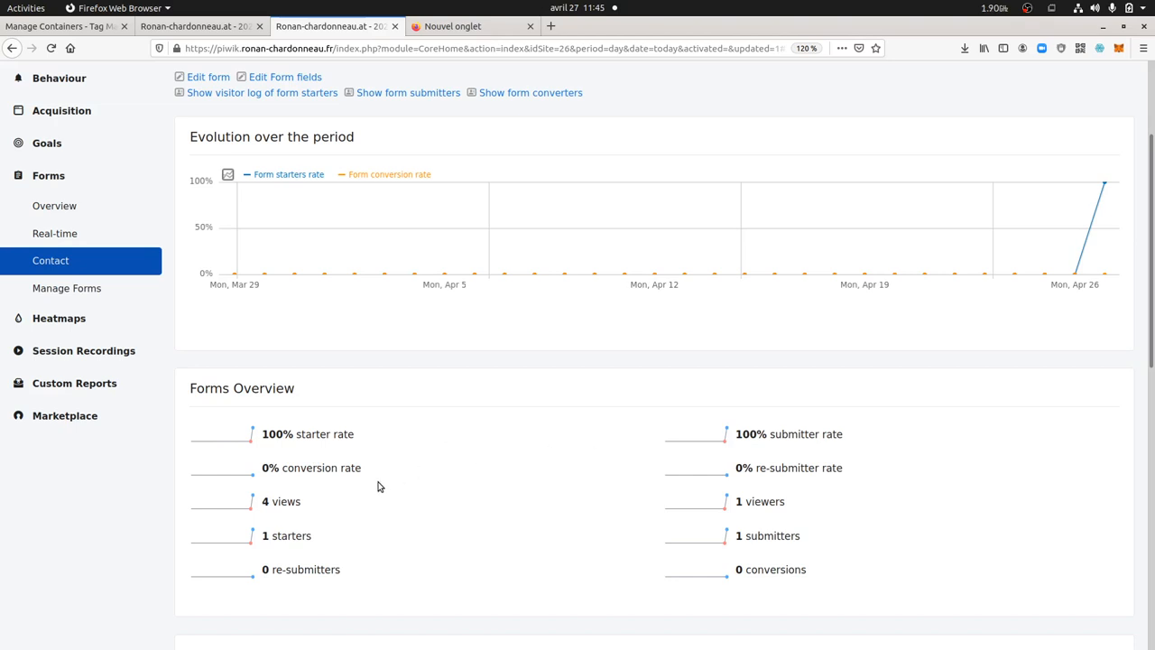
{"action": "mouse_move", "coordinate": [383, 486]}
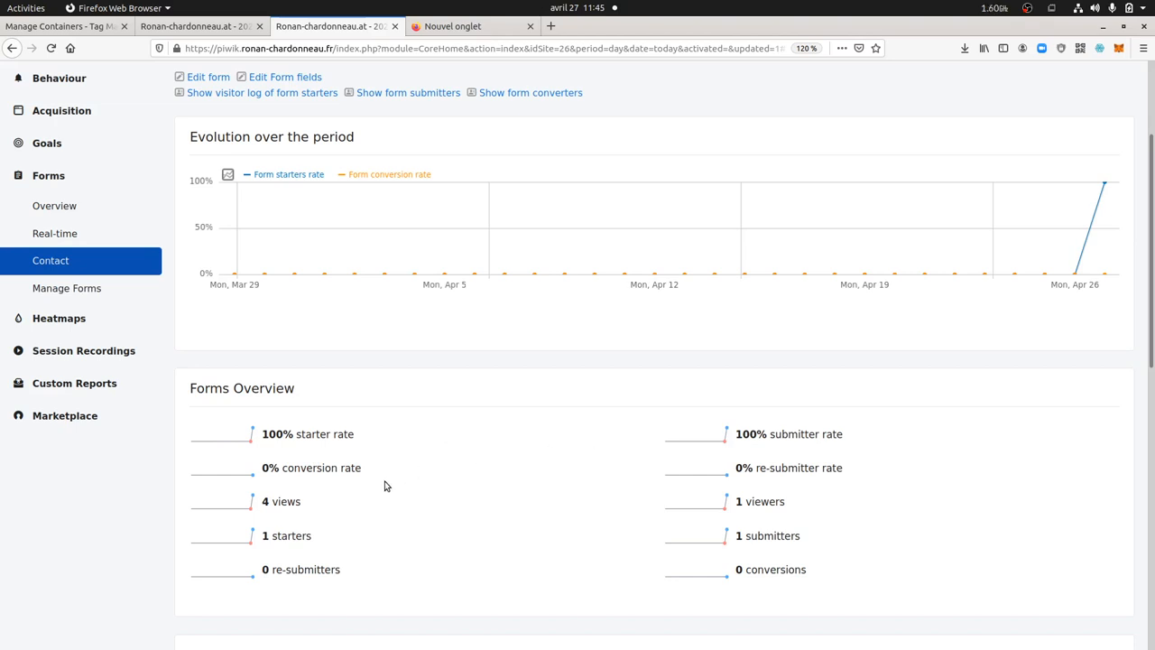
{"action": "mouse_move", "coordinate": [717, 570]}
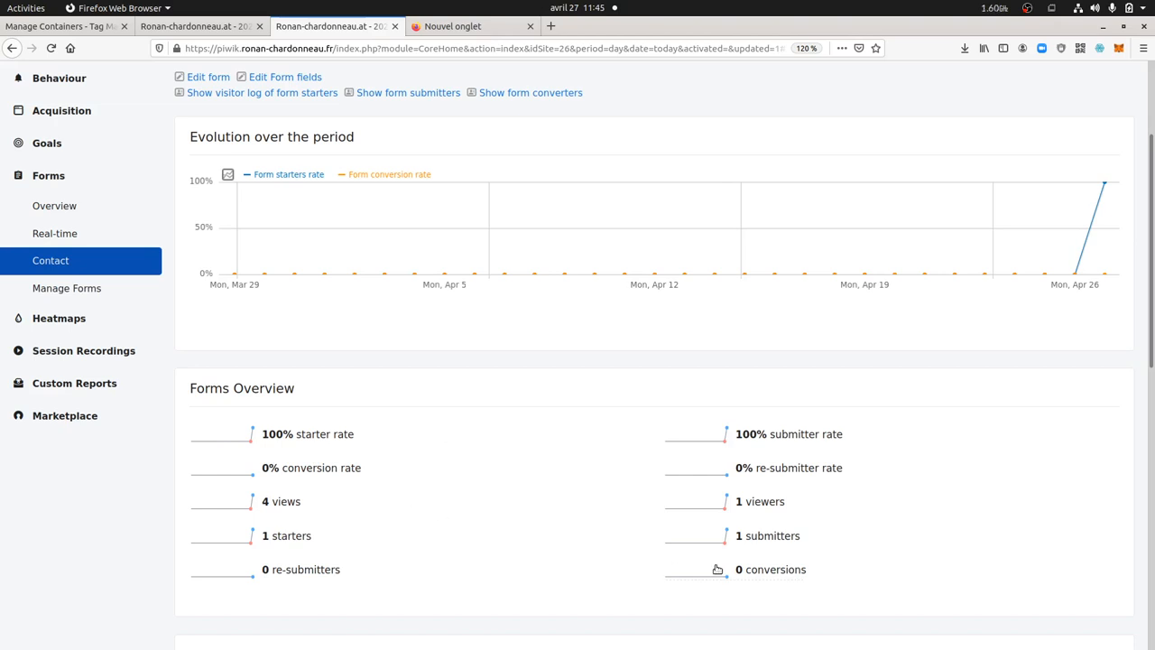
{"action": "scroll", "scroll_direction": "down", "scroll_amount": 3}
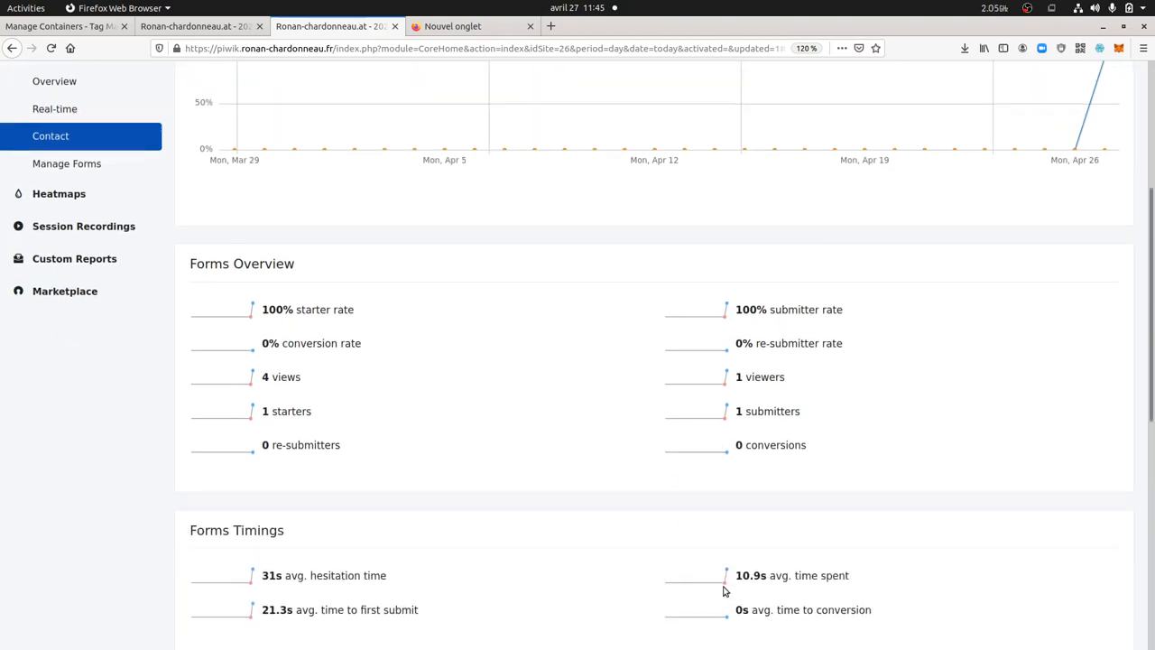
{"action": "scroll", "scroll_direction": "down", "scroll_amount": 3}
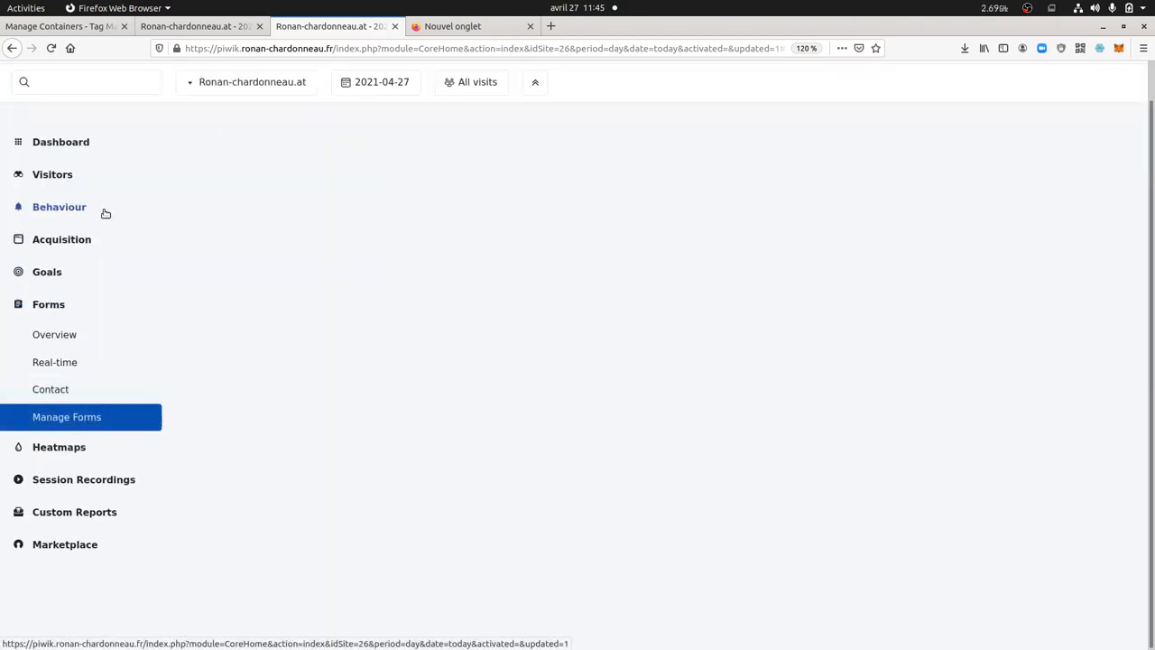
- Edit the Contact form's conversion rule to match page URLs containing 'root1'
{"action": "left_click", "coordinate": [66, 416]}
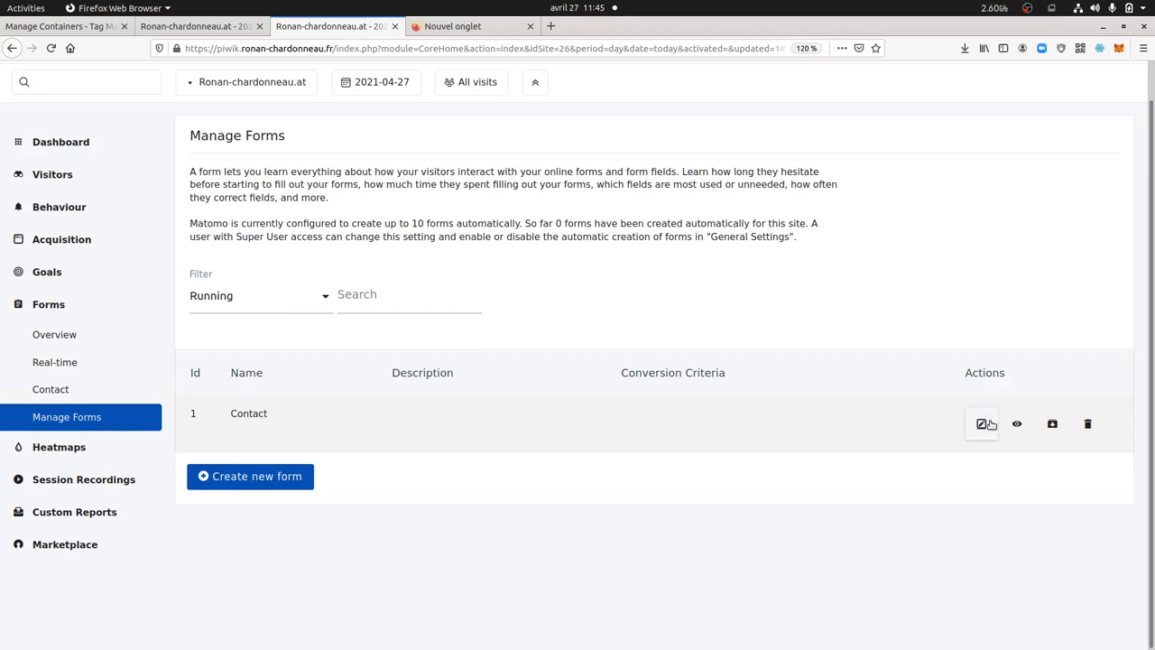
{"action": "left_click", "coordinate": [982, 424]}
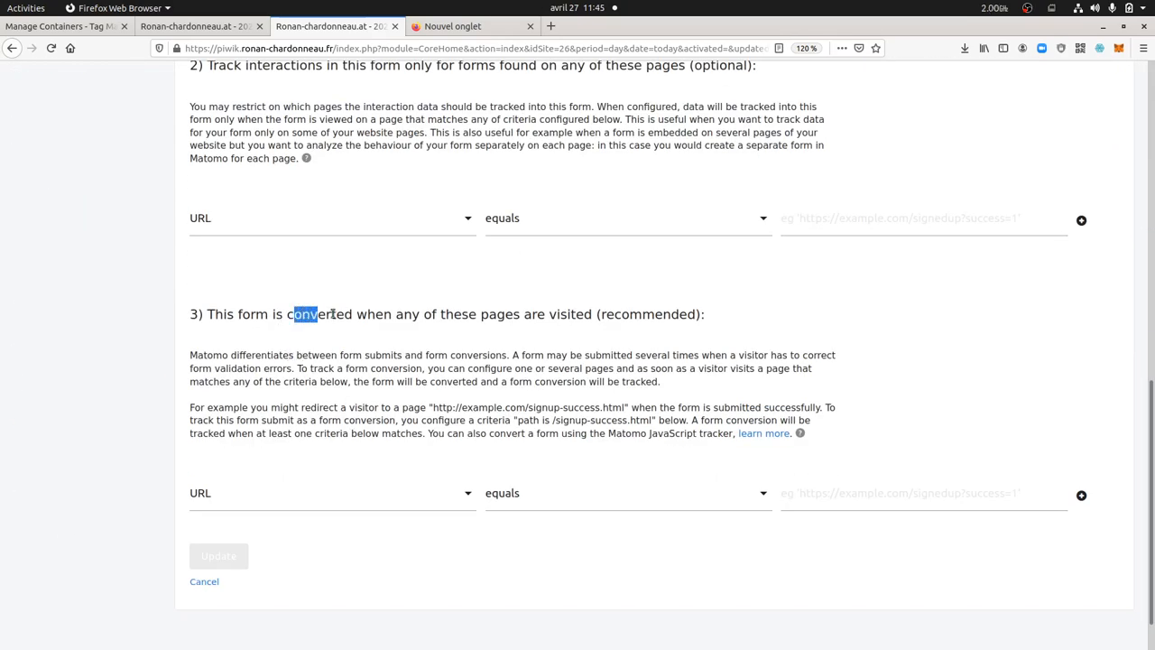
{"action": "left_click_drag", "start_coordinate": [307, 314], "coordinate": [591, 314]}
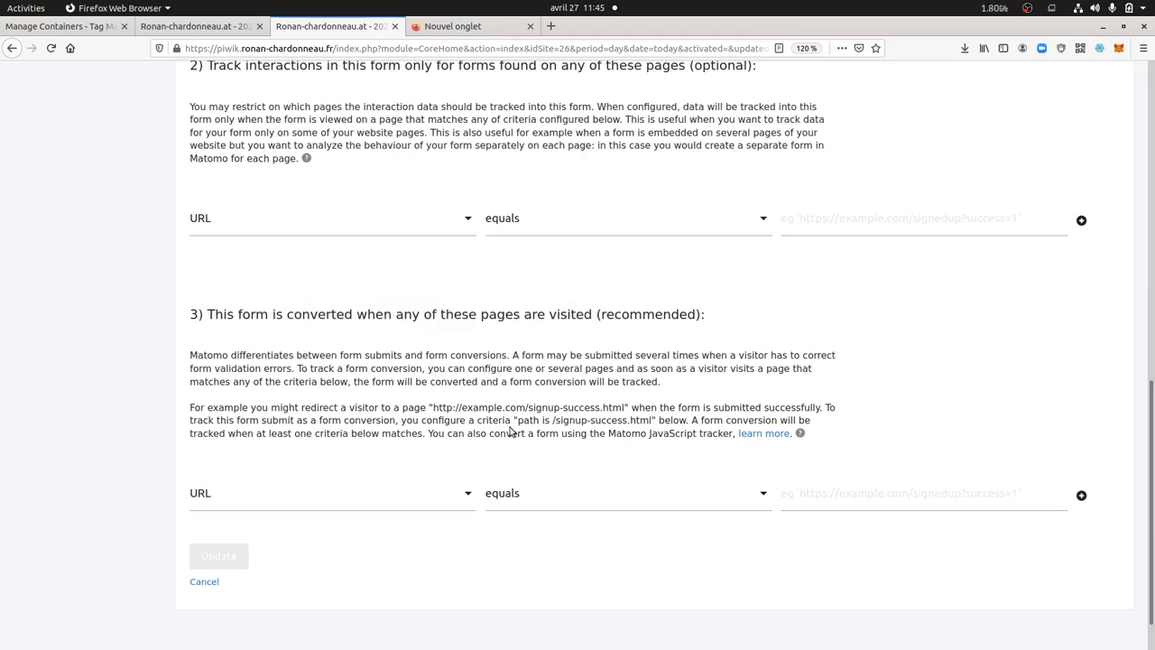
{"action": "left_click", "coordinate": [628, 218]}
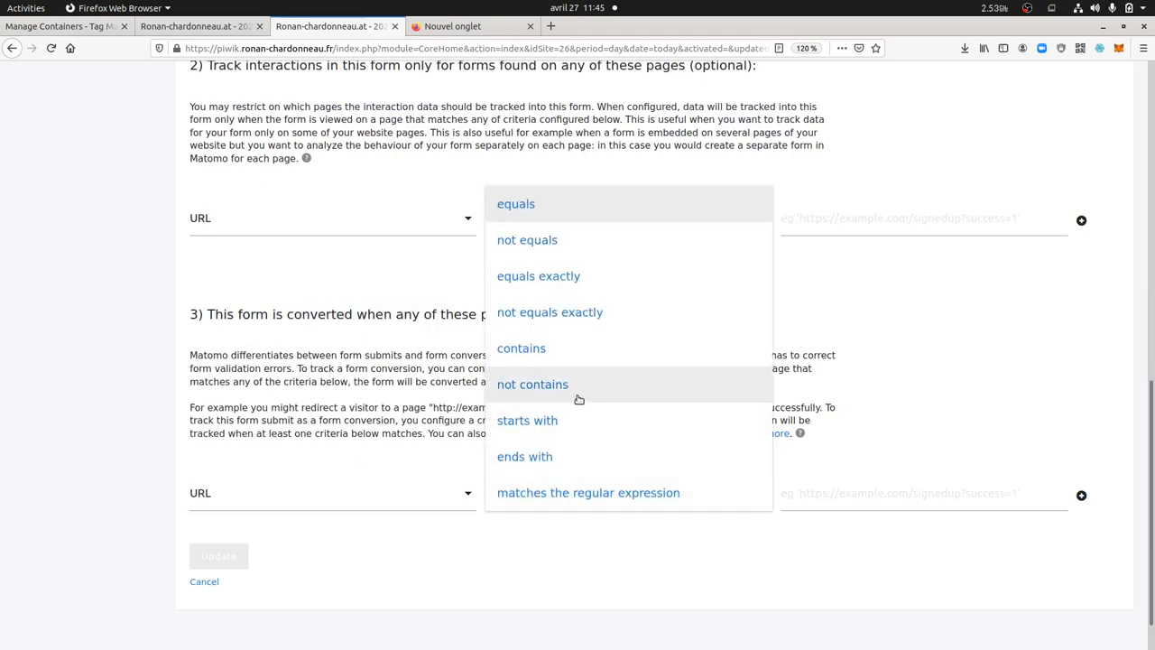
{"action": "mouse_move", "coordinate": [521, 349]}
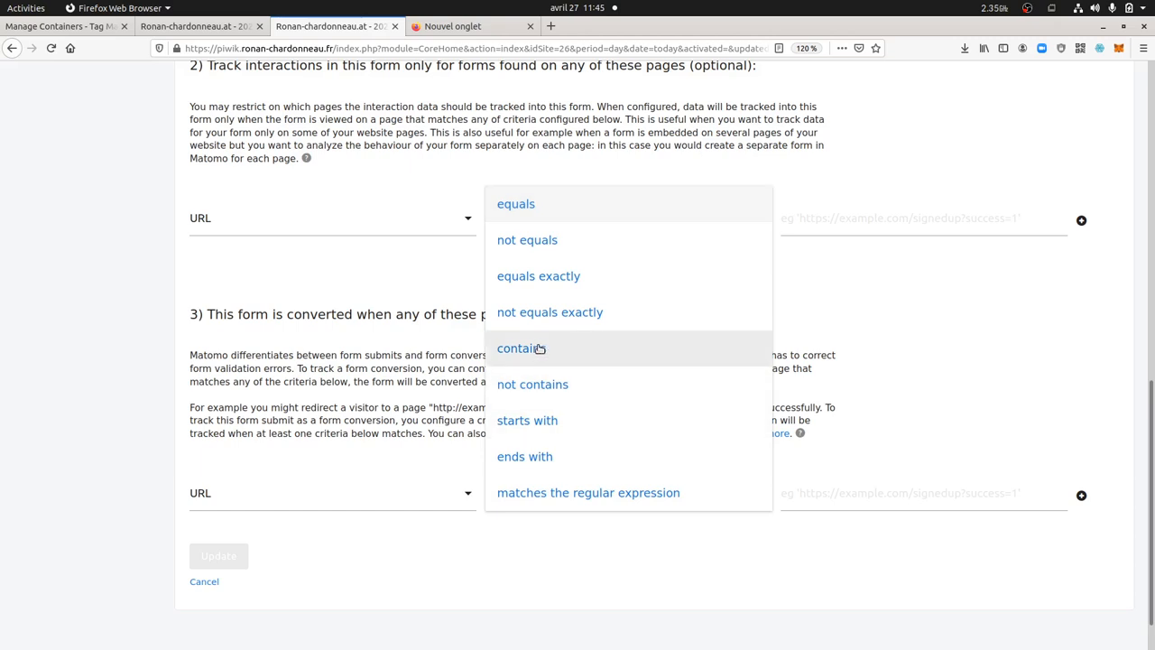
{"action": "left_click", "coordinate": [521, 348]}
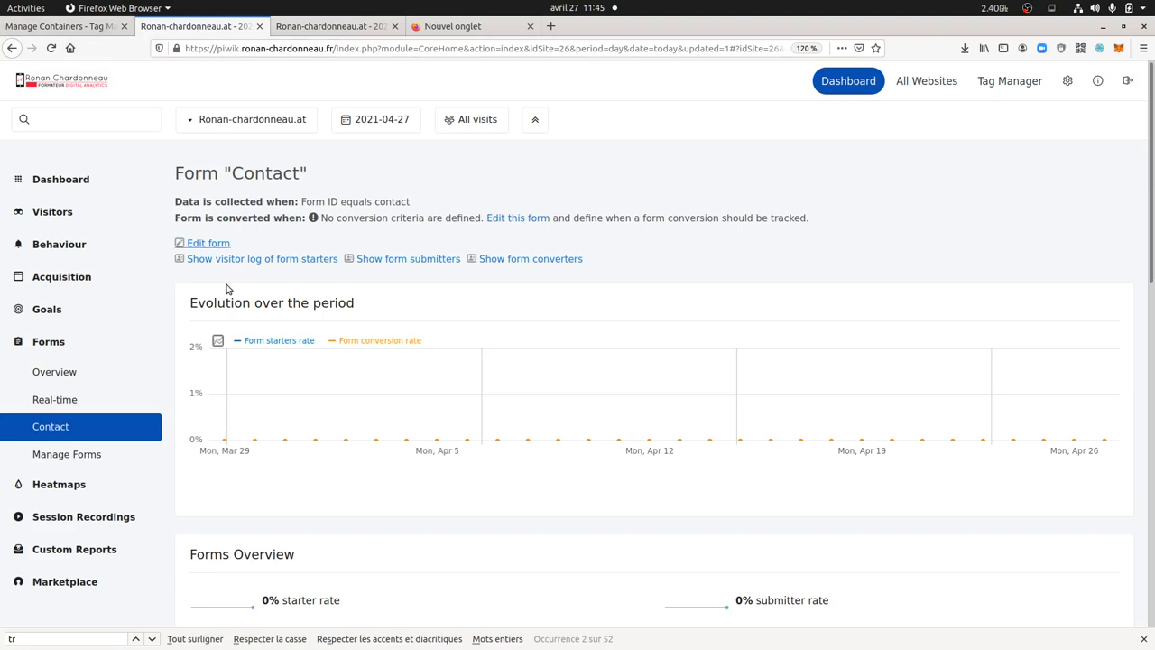
{"action": "left_click", "coordinate": [337, 25]}
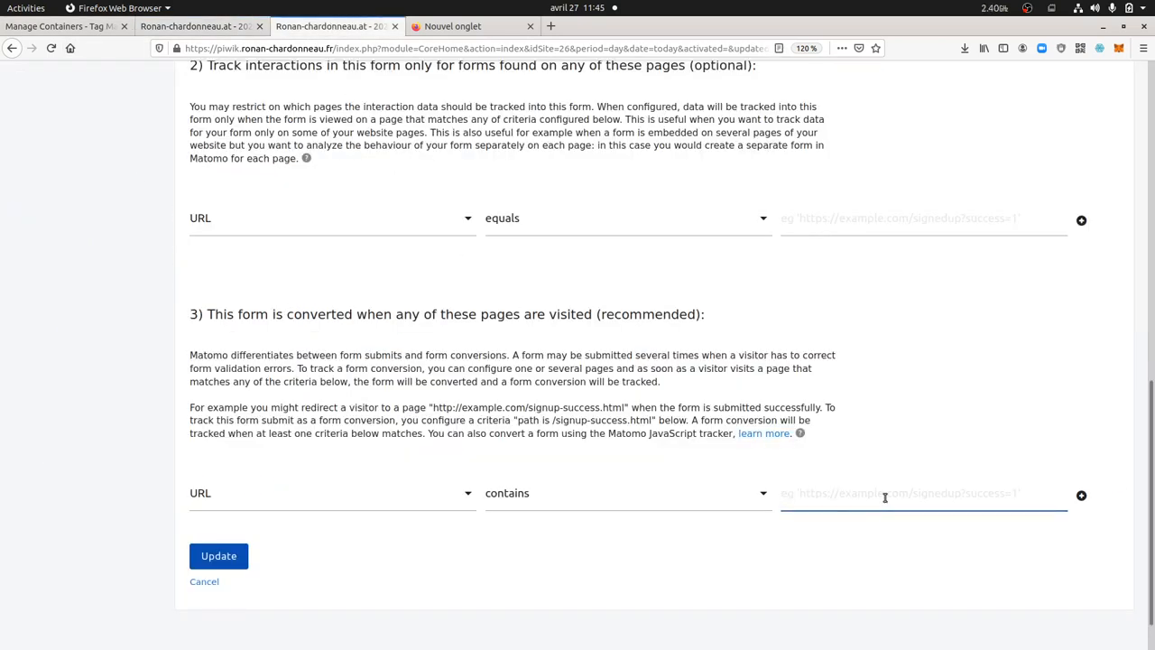
{"action": "type", "text": "root1"}
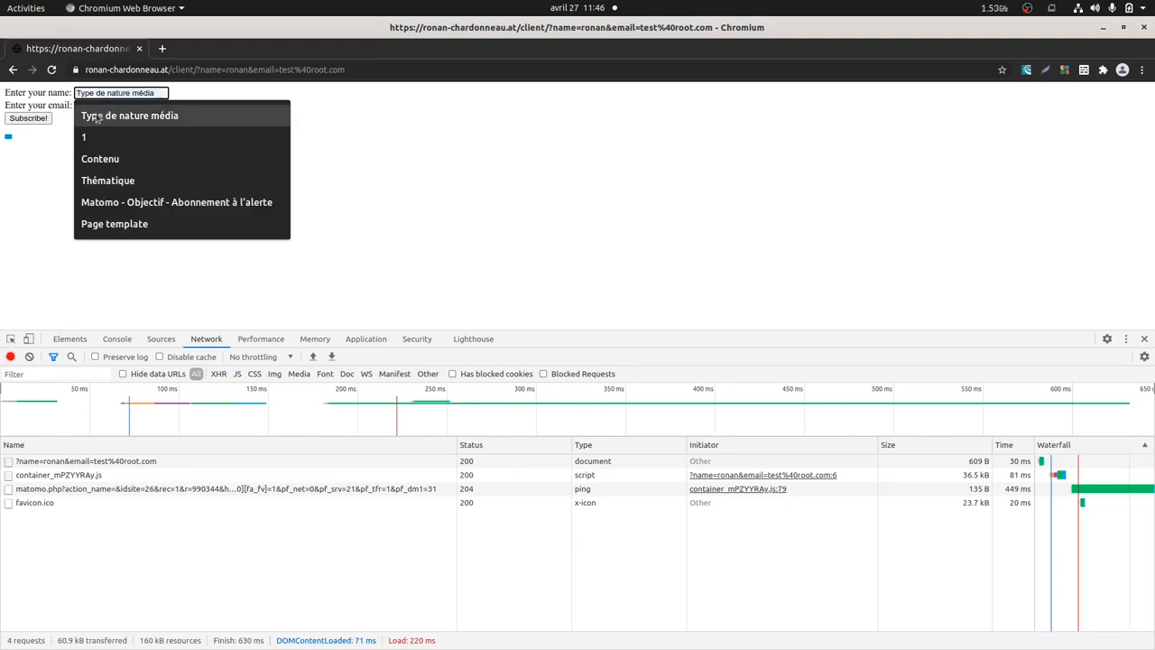
{"action": "left_click", "coordinate": [122, 105]}
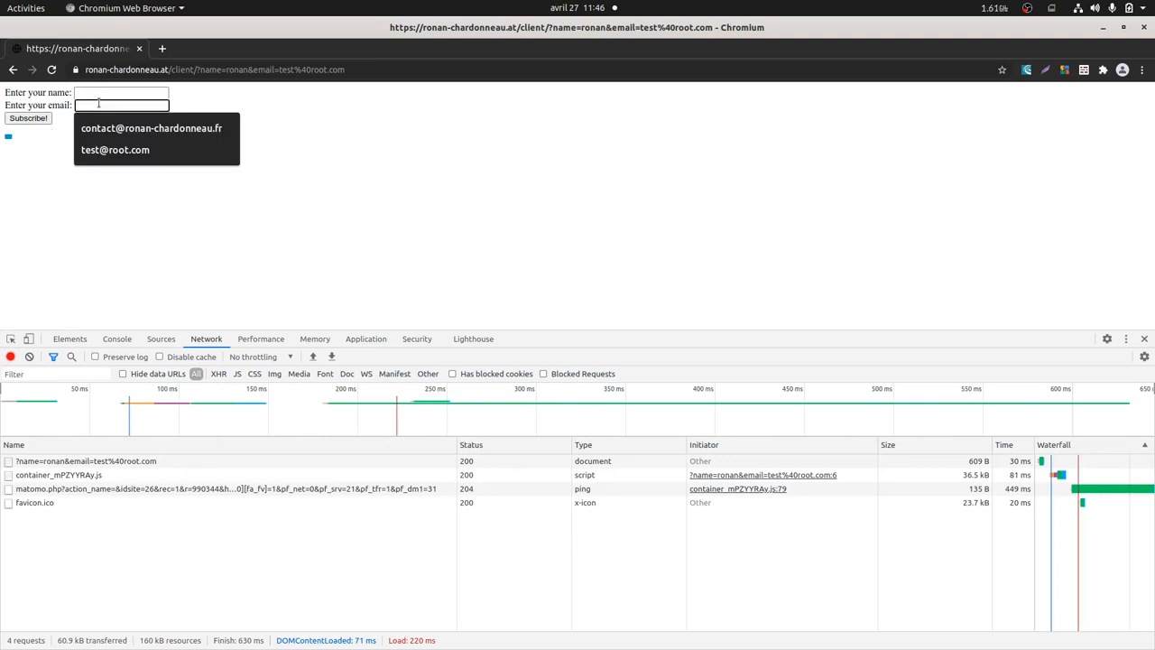
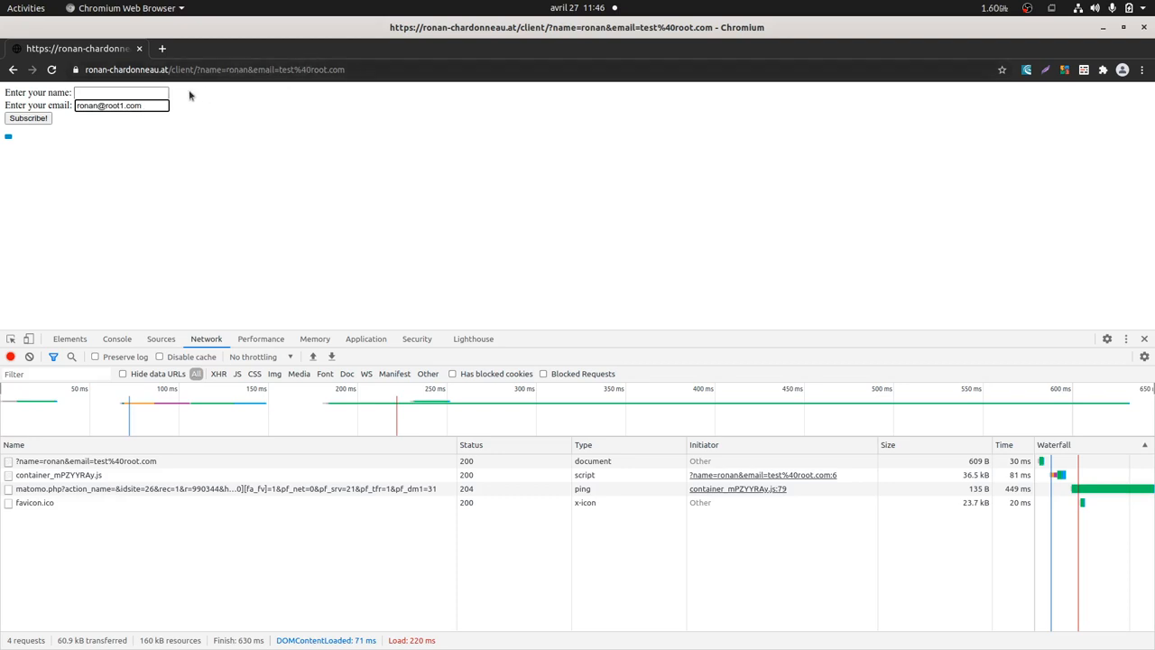
{"action": "left_click", "coordinate": [121, 93]}
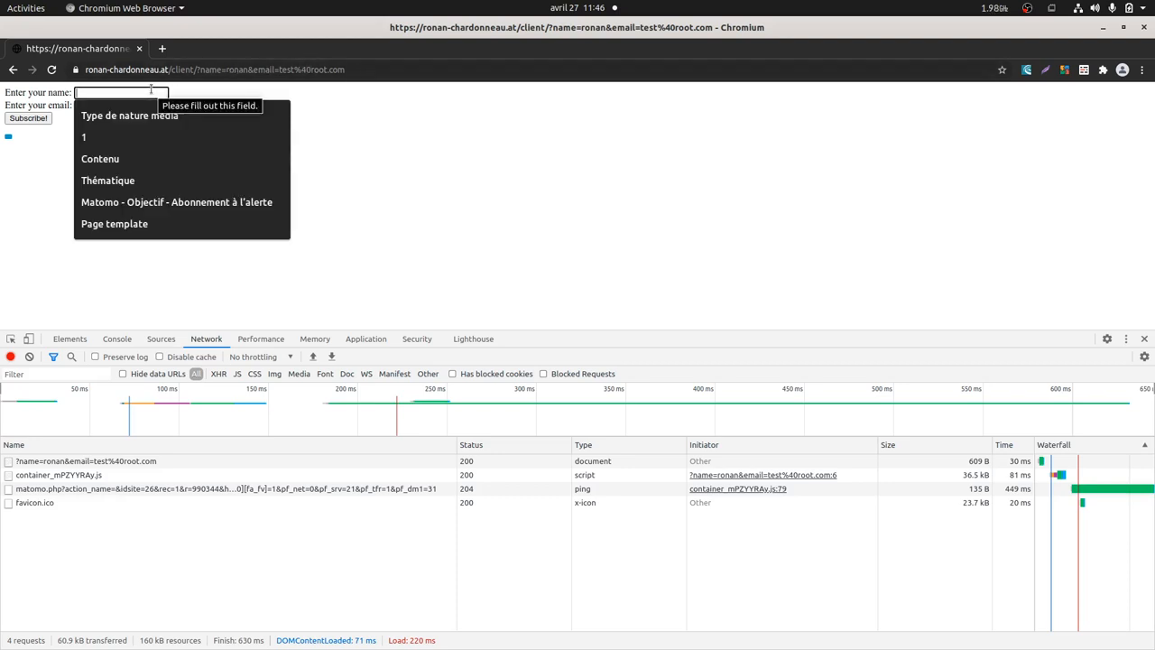
{"action": "type", "text": "V"}
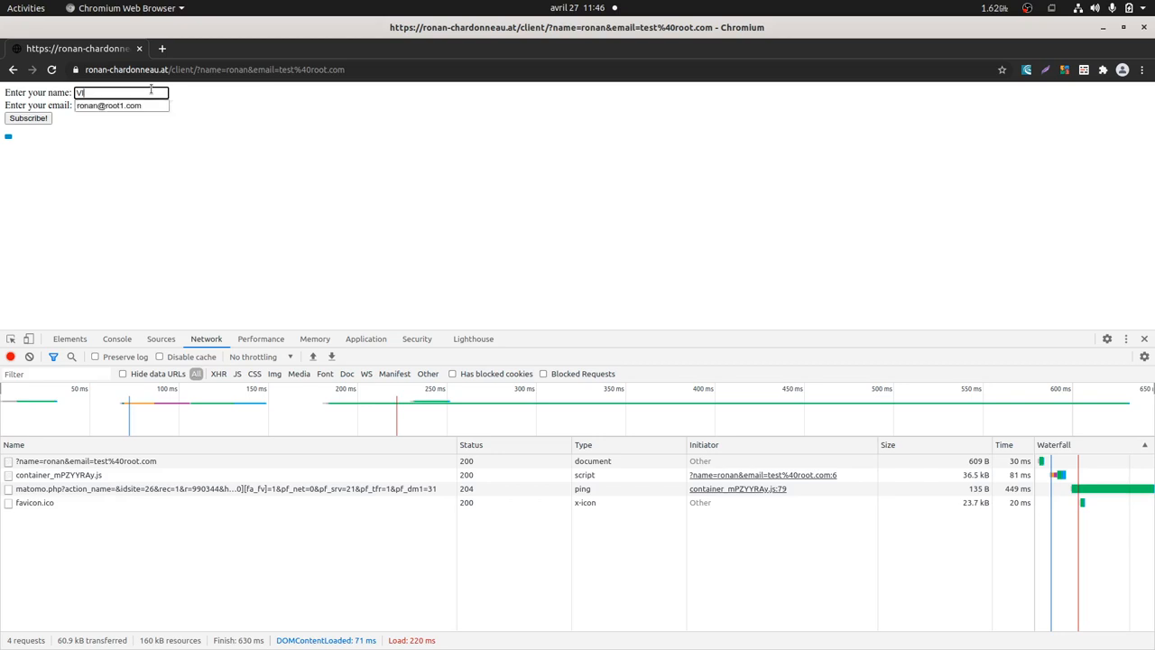
{"action": "type", "text": "ladimir"}
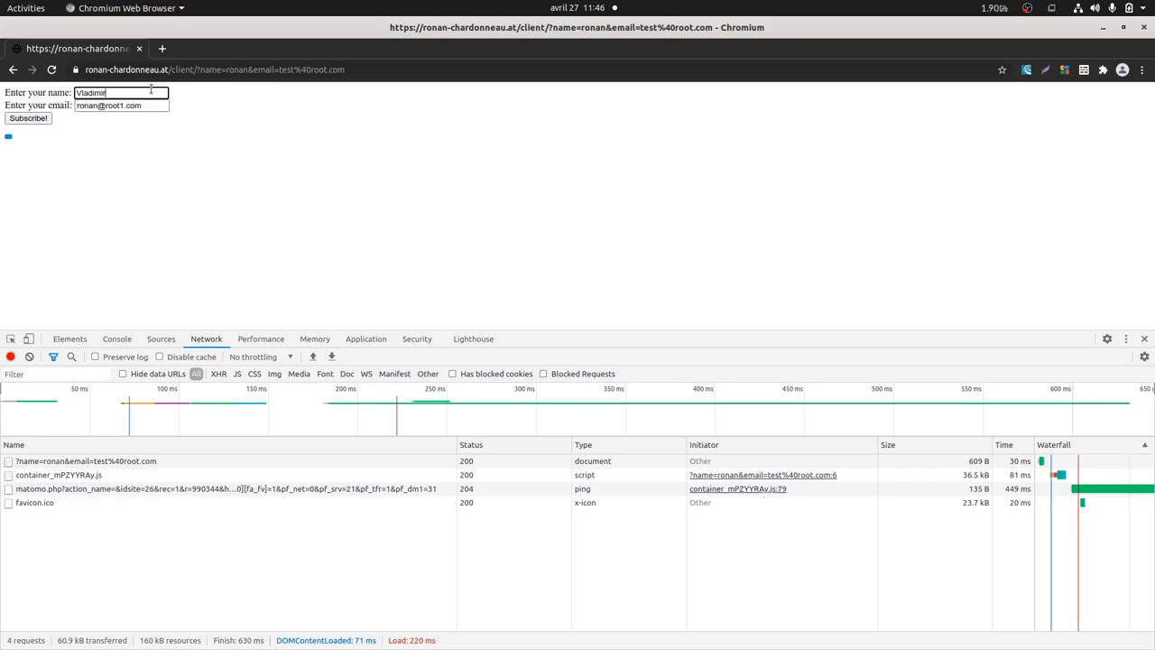
{"action": "left_click", "coordinate": [28, 118]}
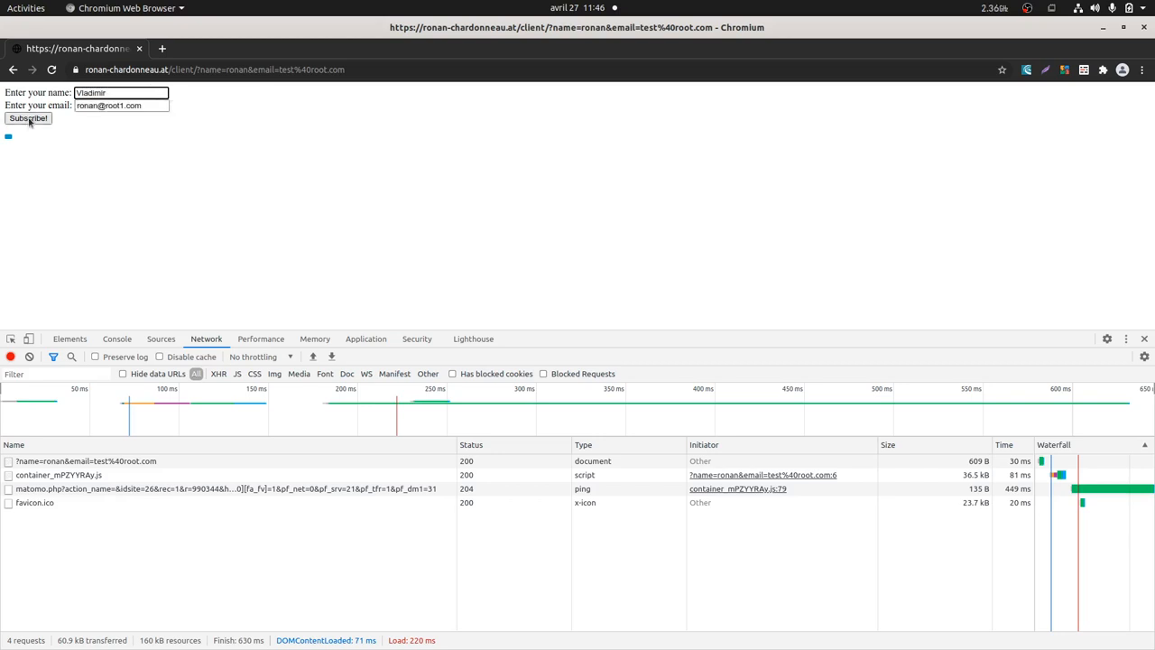
{"action": "left_click", "coordinate": [28, 118]}
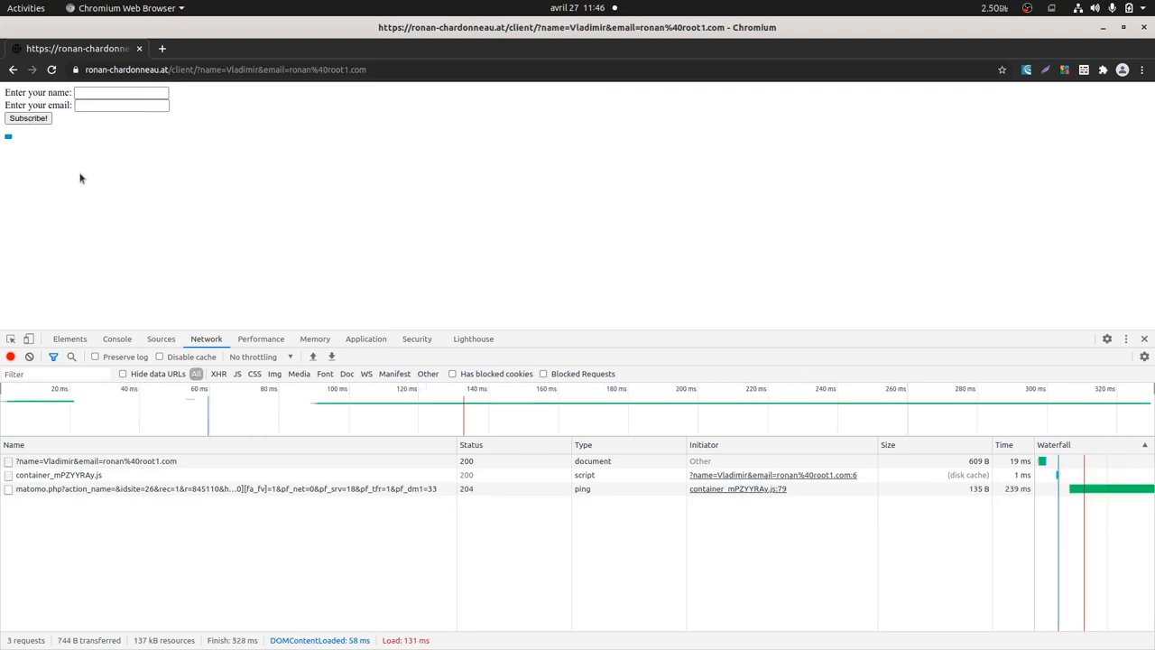
{"action": "mouse_move", "coordinate": [163, 272]}
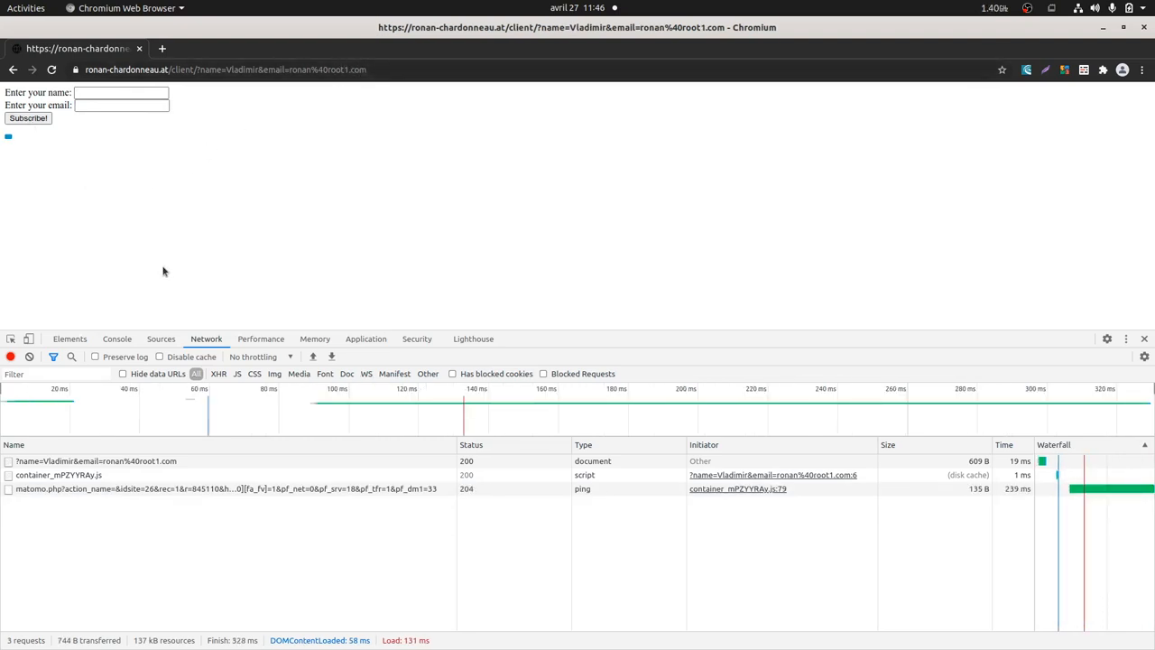
{"action": "mouse_move", "coordinate": [157, 186]}
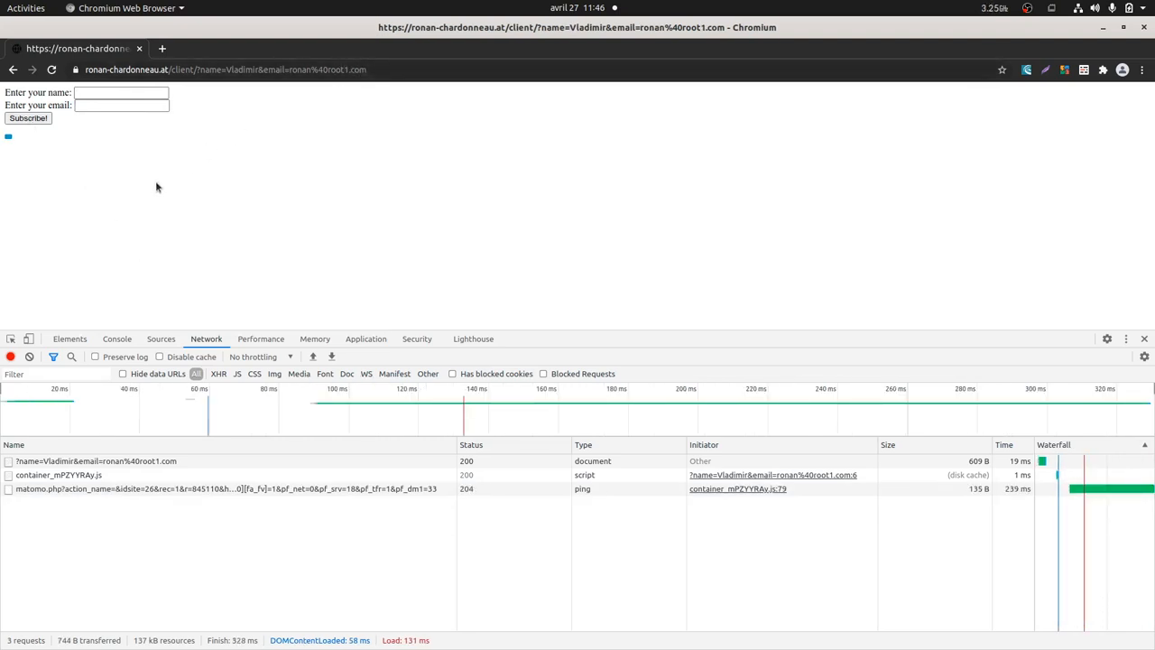
{"action": "mouse_move", "coordinate": [2, 147]}
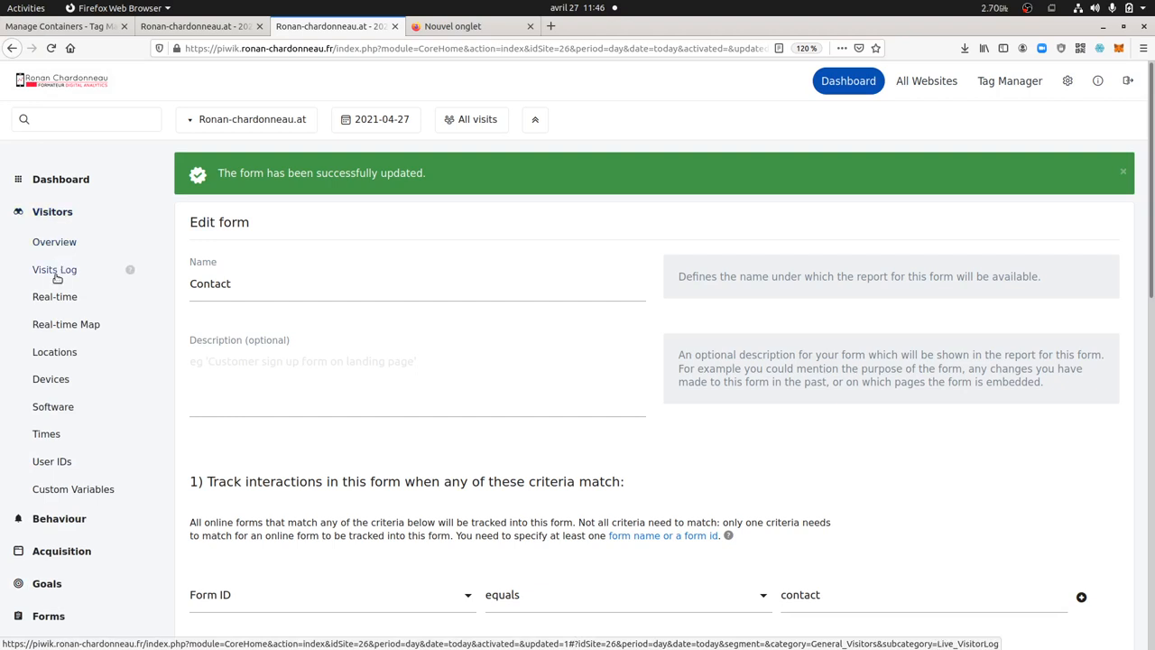
- Find the Vladimir root1.com page visit in today's Paris session in the Visits Log
{"action": "left_click", "coordinate": [54, 269]}
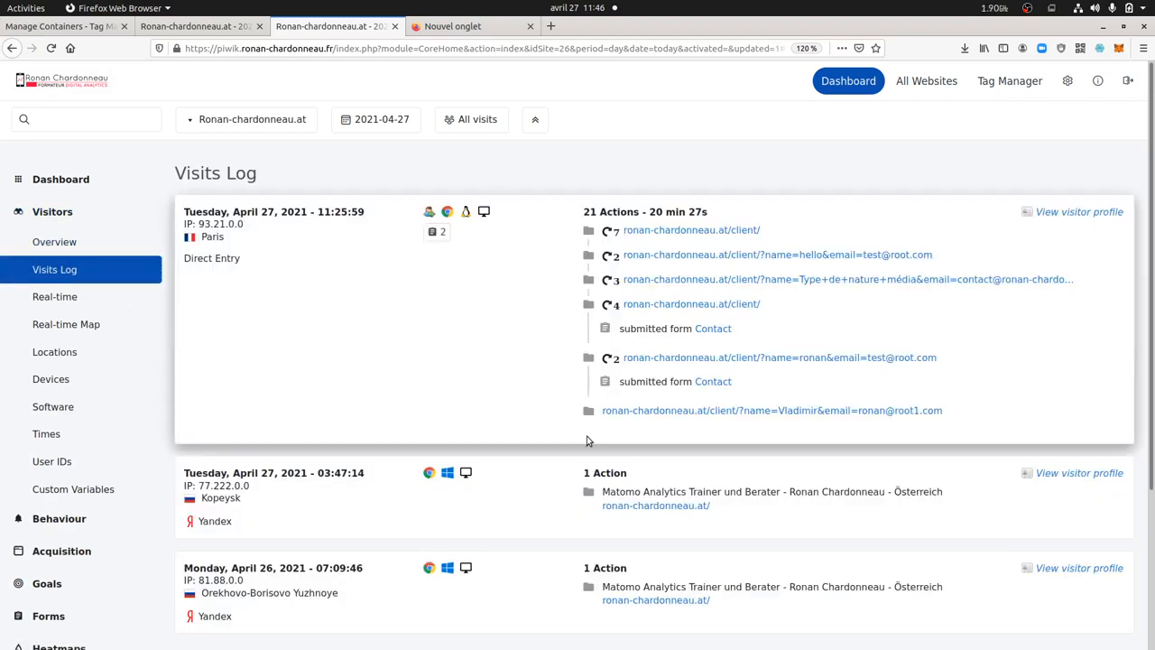
{"action": "mouse_move", "coordinate": [711, 415]}
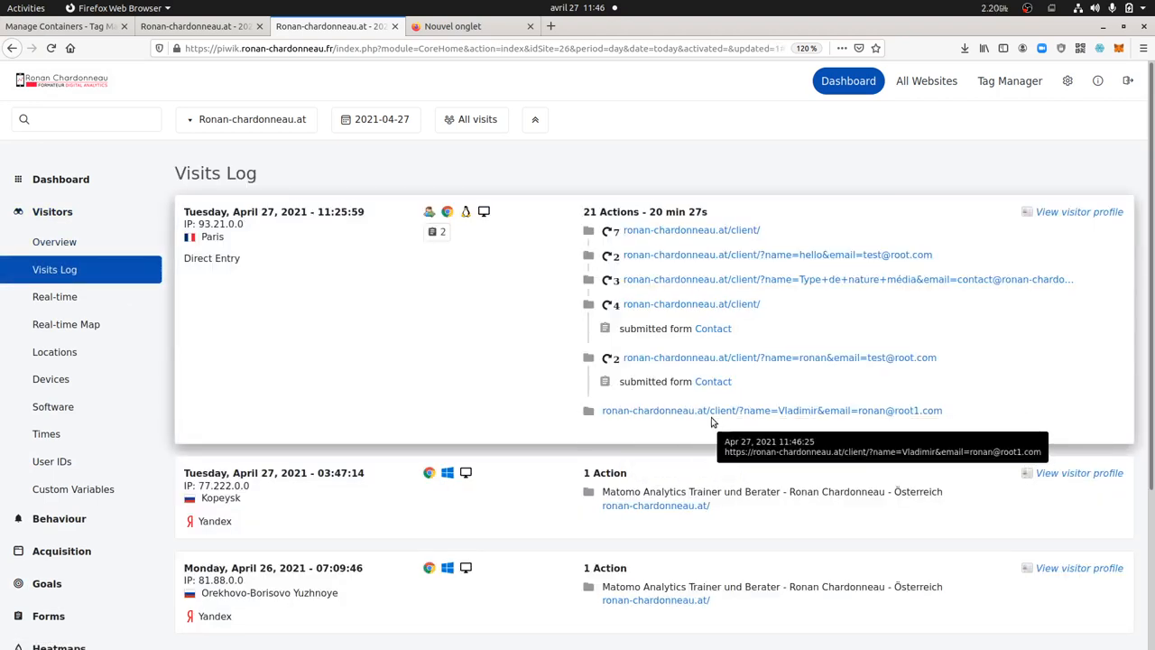
{"action": "mouse_move", "coordinate": [713, 381]}
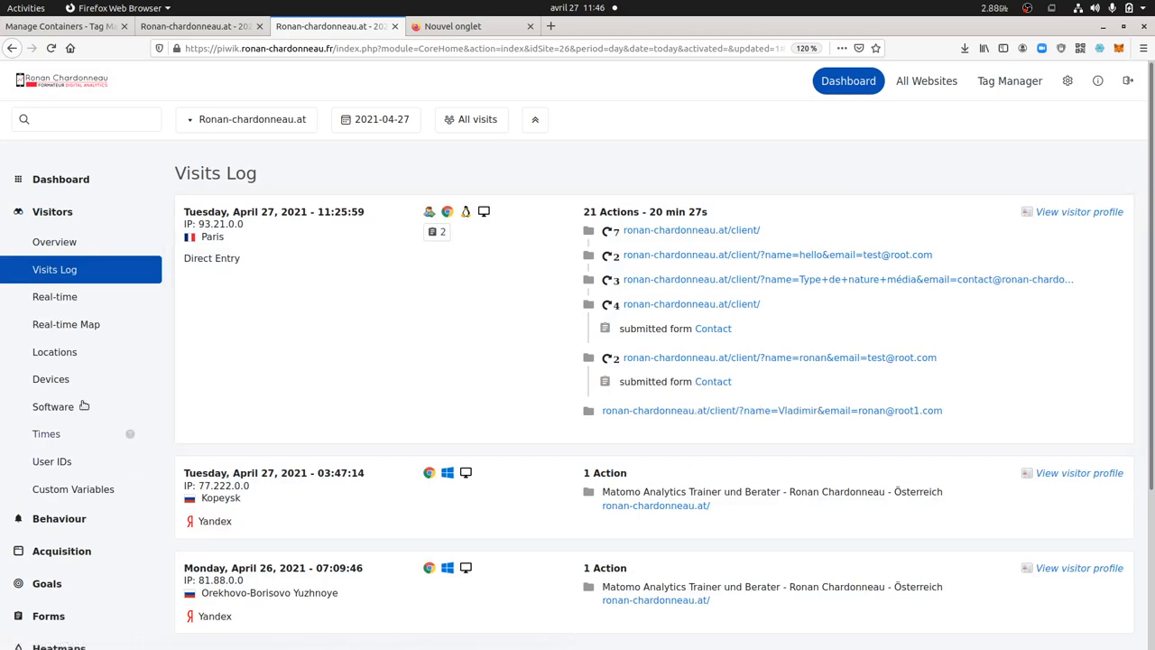
{"action": "scroll", "scroll_direction": "down", "scroll_amount": 3}
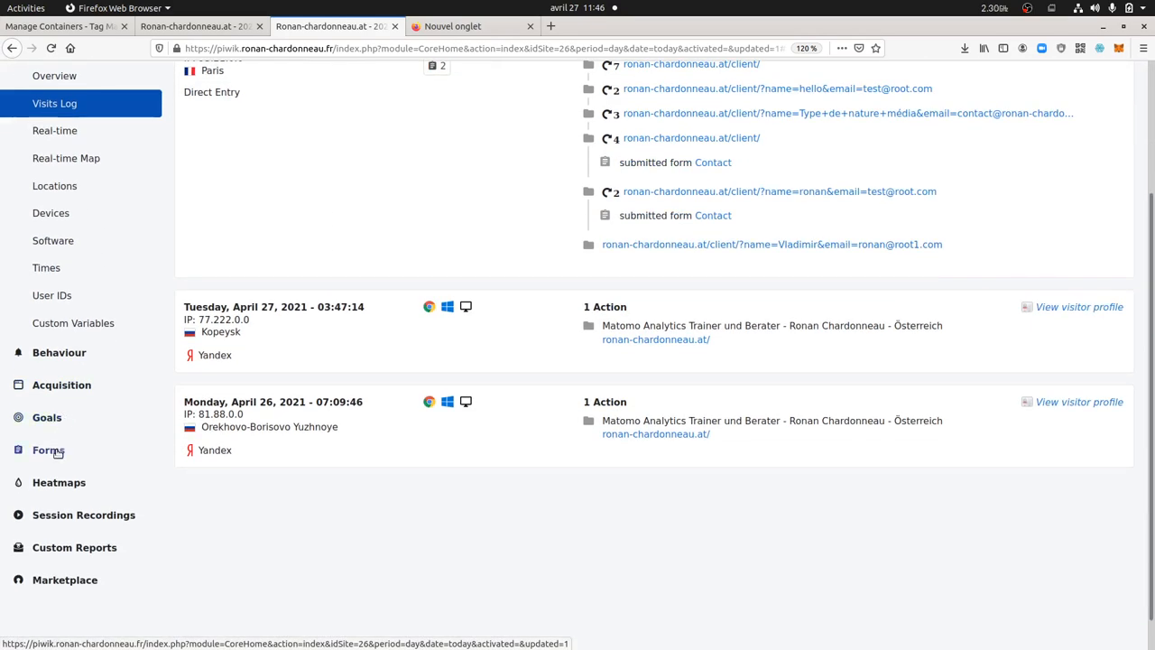
- Check the Contact report's Forms Overview: 1 conversion at 100% rate and 6 views
{"action": "left_click", "coordinate": [48, 450]}
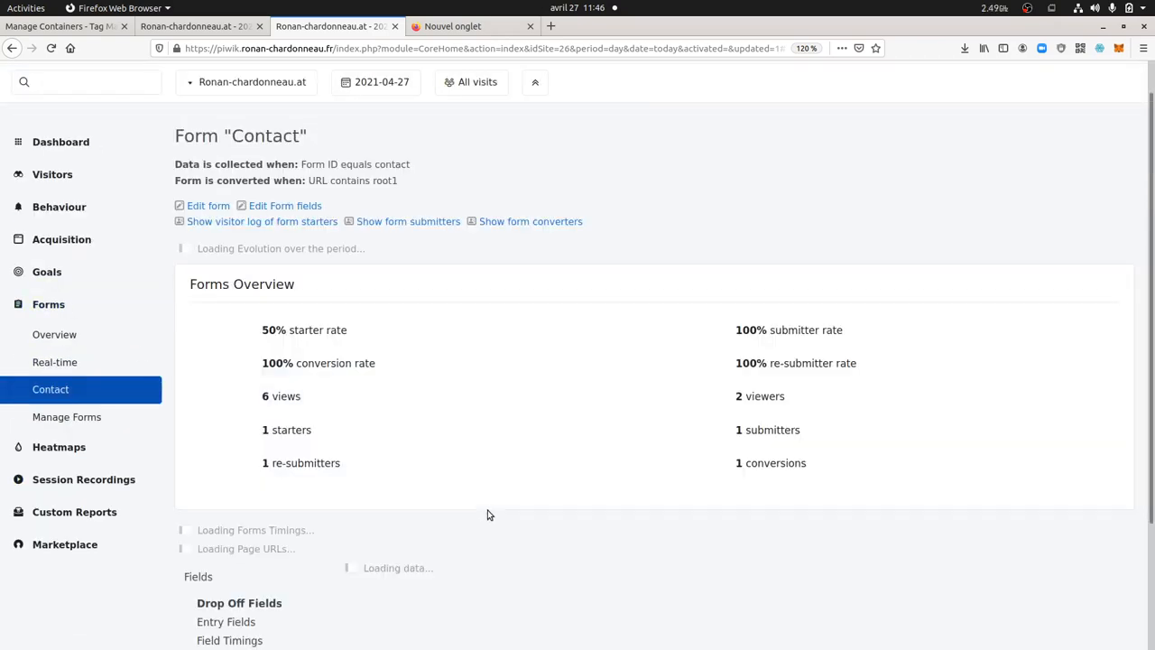
{"action": "scroll", "scroll_direction": "down", "scroll_amount": 3}
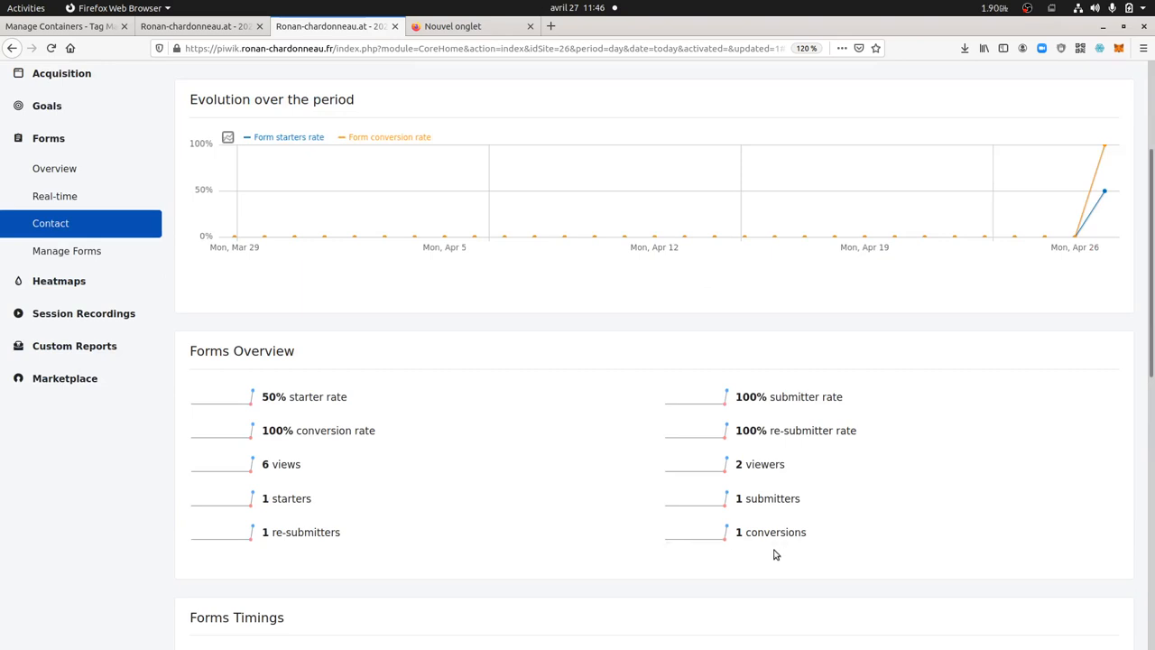
{"action": "mouse_move", "coordinate": [776, 497]}
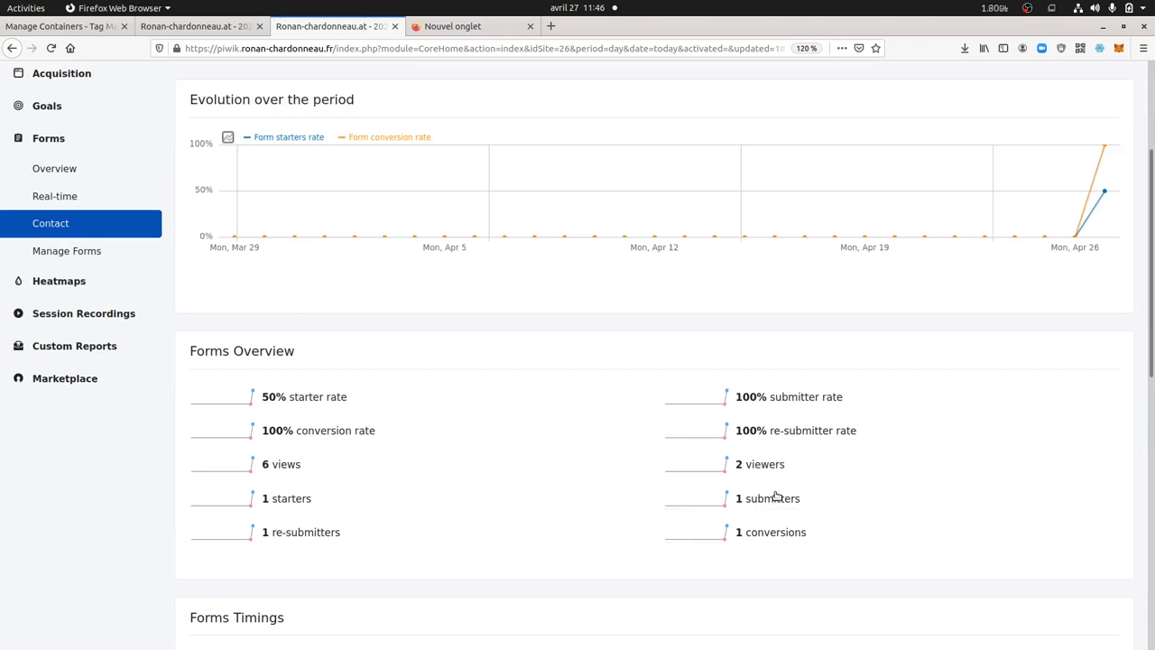
{"action": "mouse_move", "coordinate": [330, 538]}
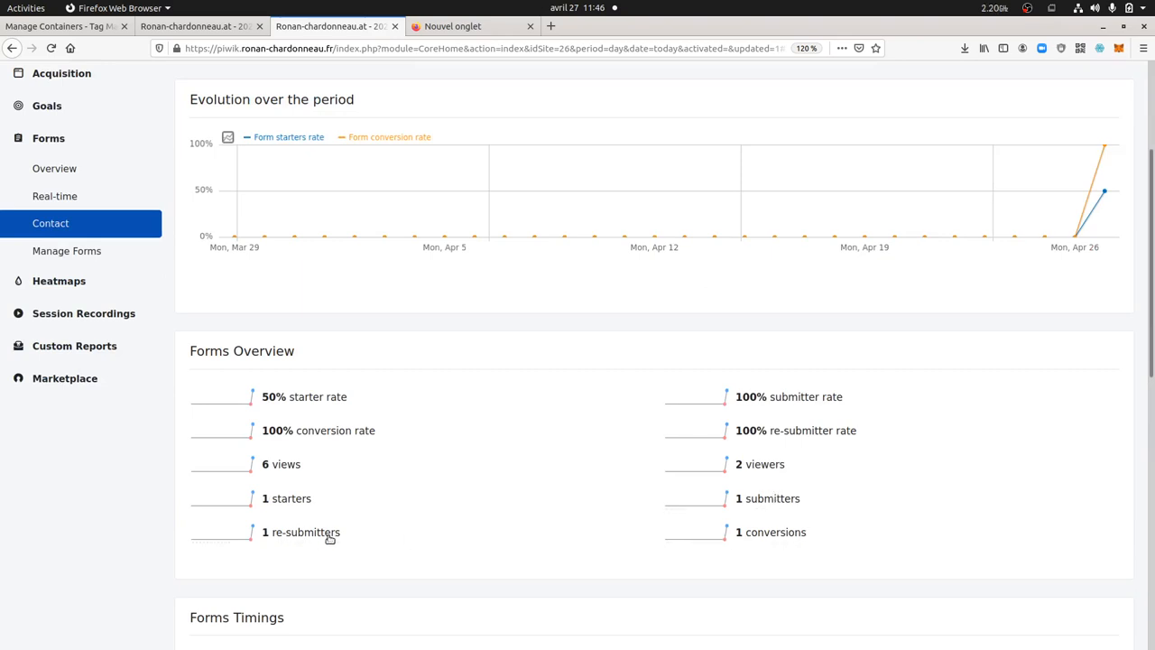
{"action": "mouse_move", "coordinate": [305, 532]}
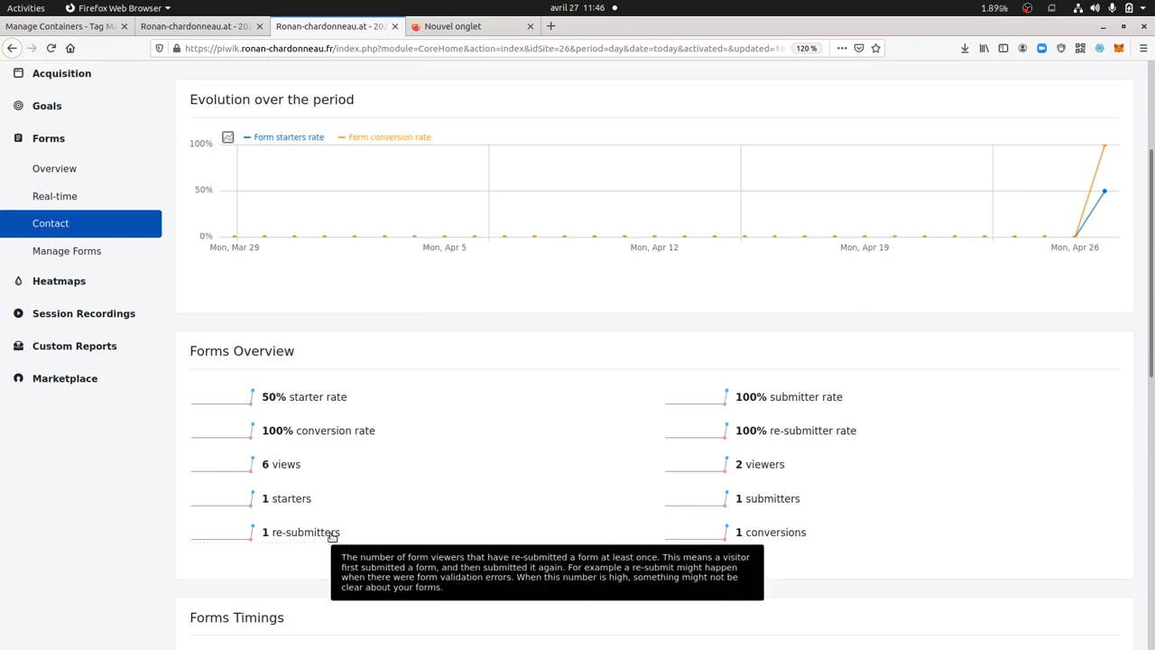
{"action": "scroll", "scroll_direction": "down", "scroll_amount": 3}
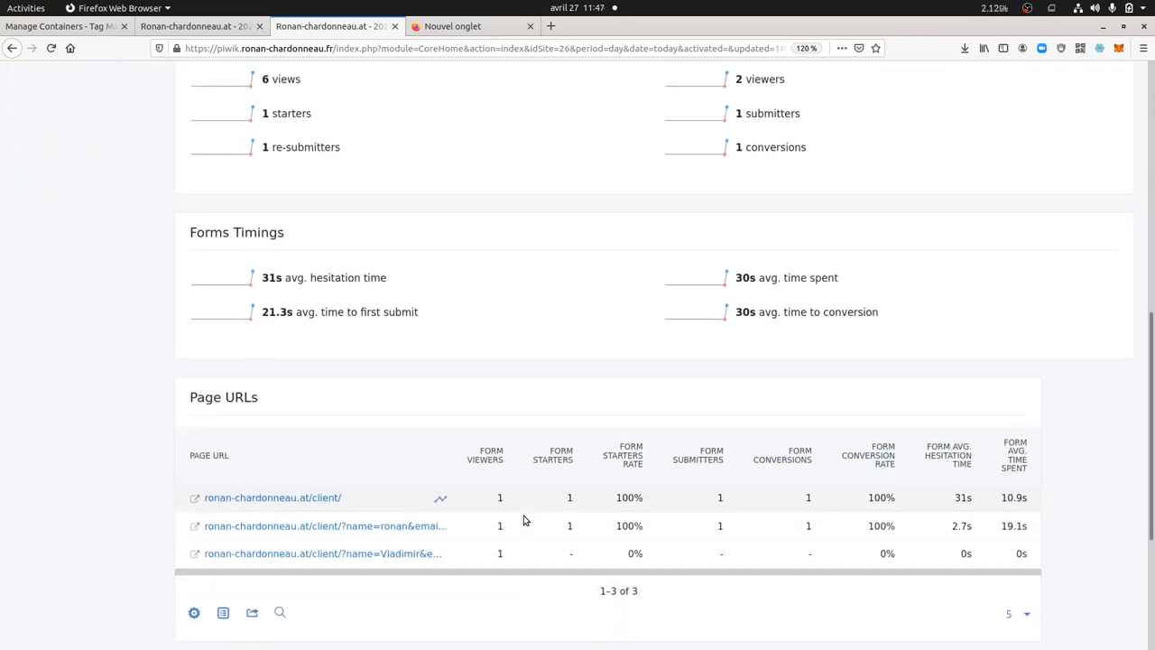
- Review Page URLs, then the Entry Fields, Field Timings, Field Size and Most Used Fields reports
{"action": "scroll", "scroll_direction": "down", "scroll_amount": 3}
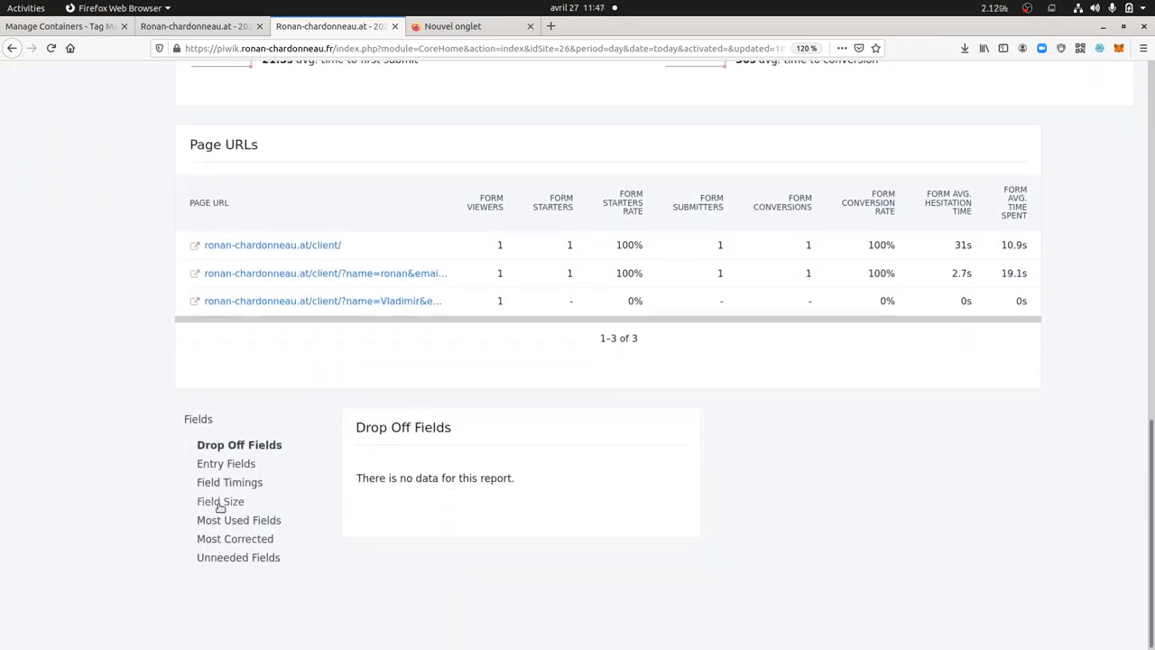
{"action": "left_click", "coordinate": [230, 463]}
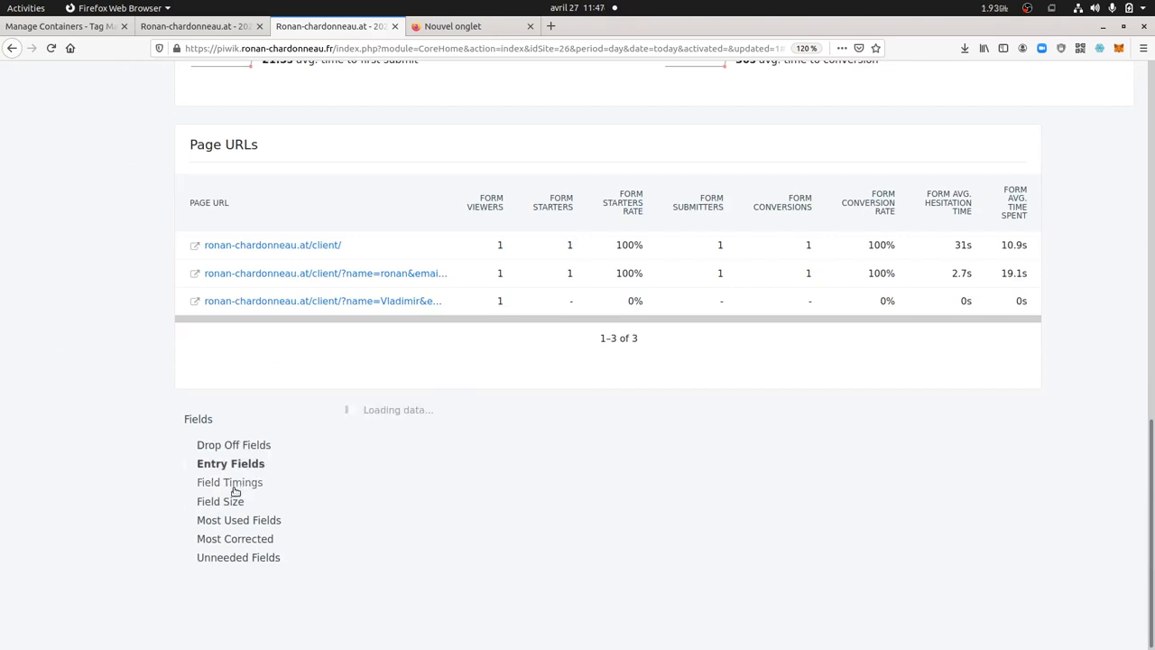
{"action": "left_click", "coordinate": [230, 482]}
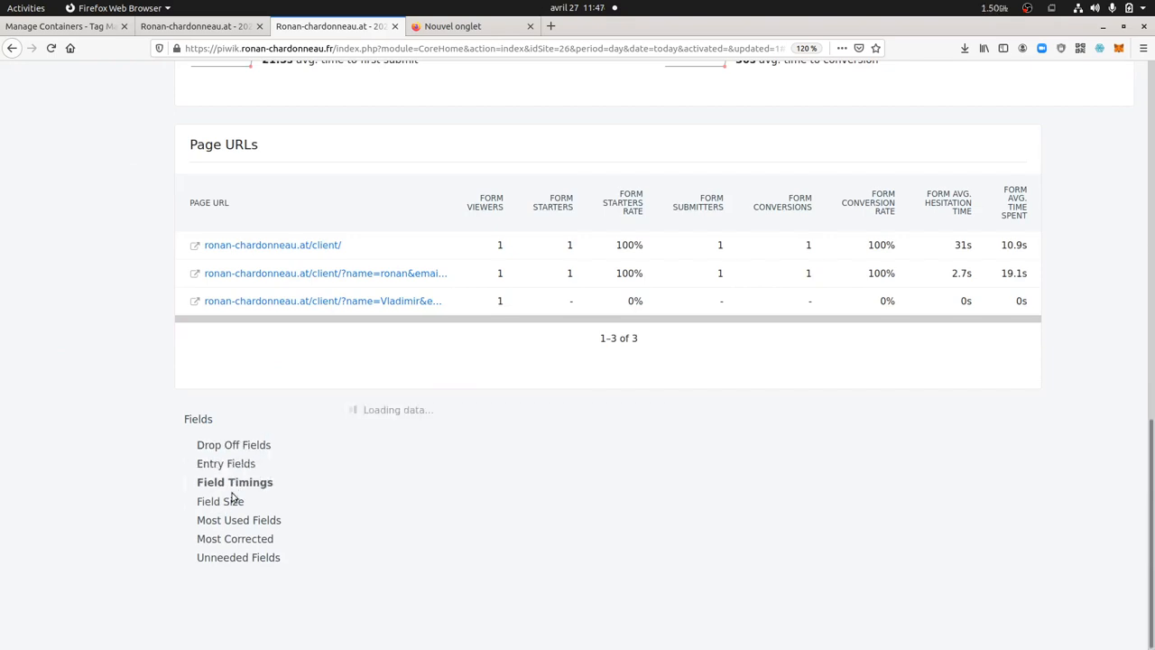
{"action": "left_click", "coordinate": [235, 481]}
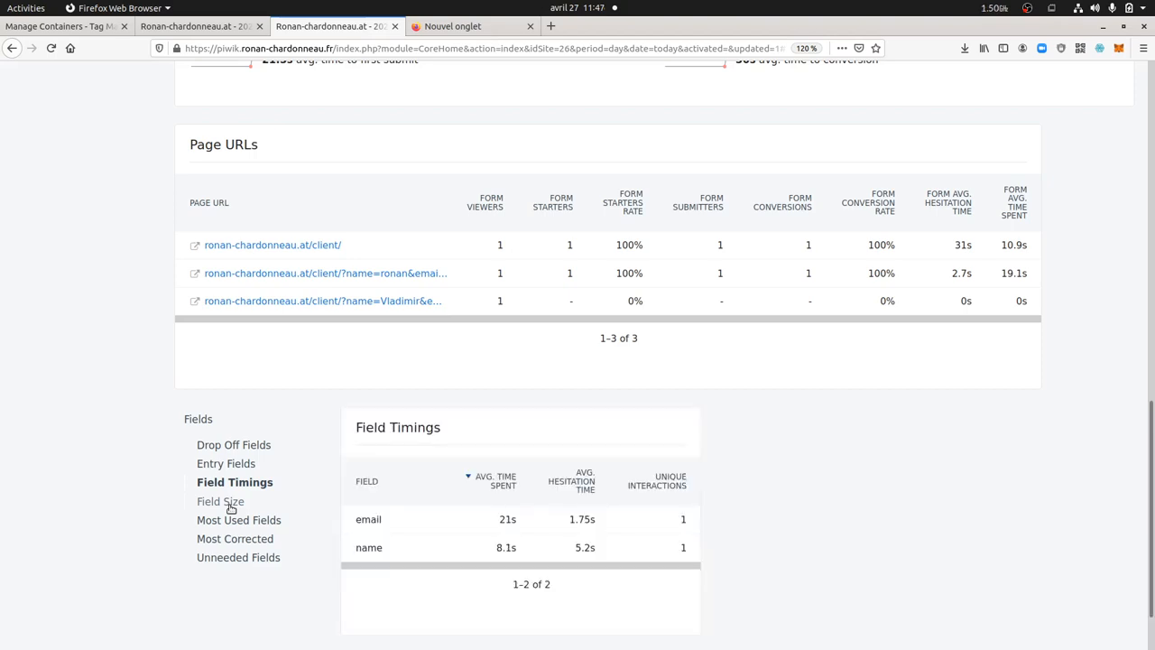
{"action": "left_click", "coordinate": [219, 501]}
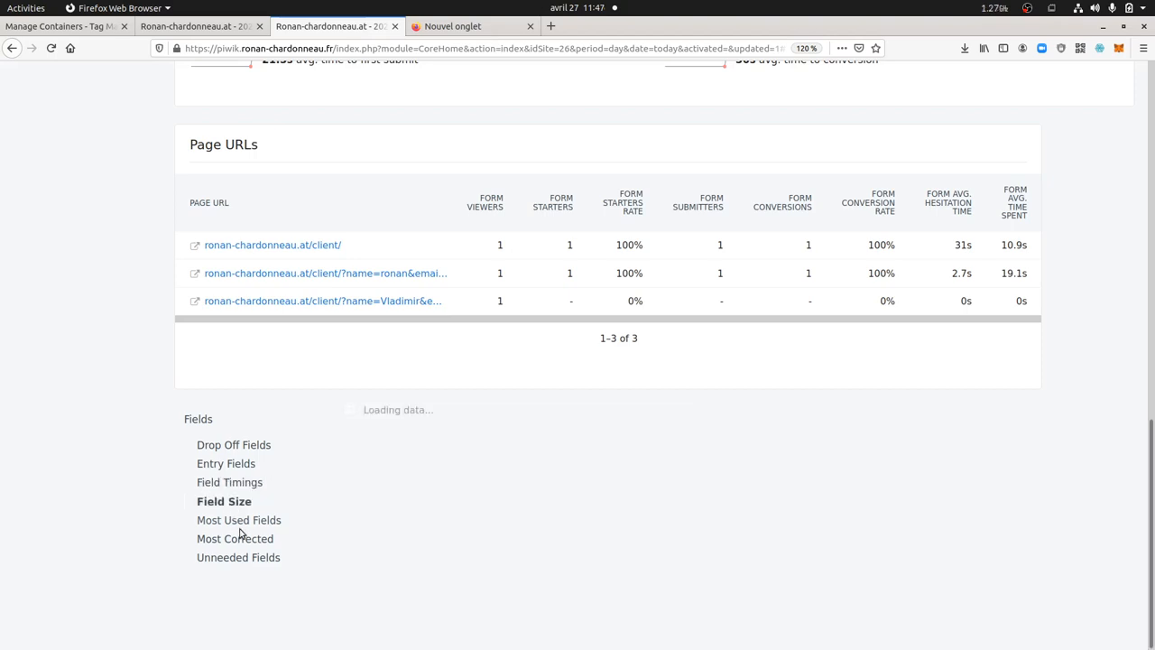
{"action": "left_click", "coordinate": [224, 500]}
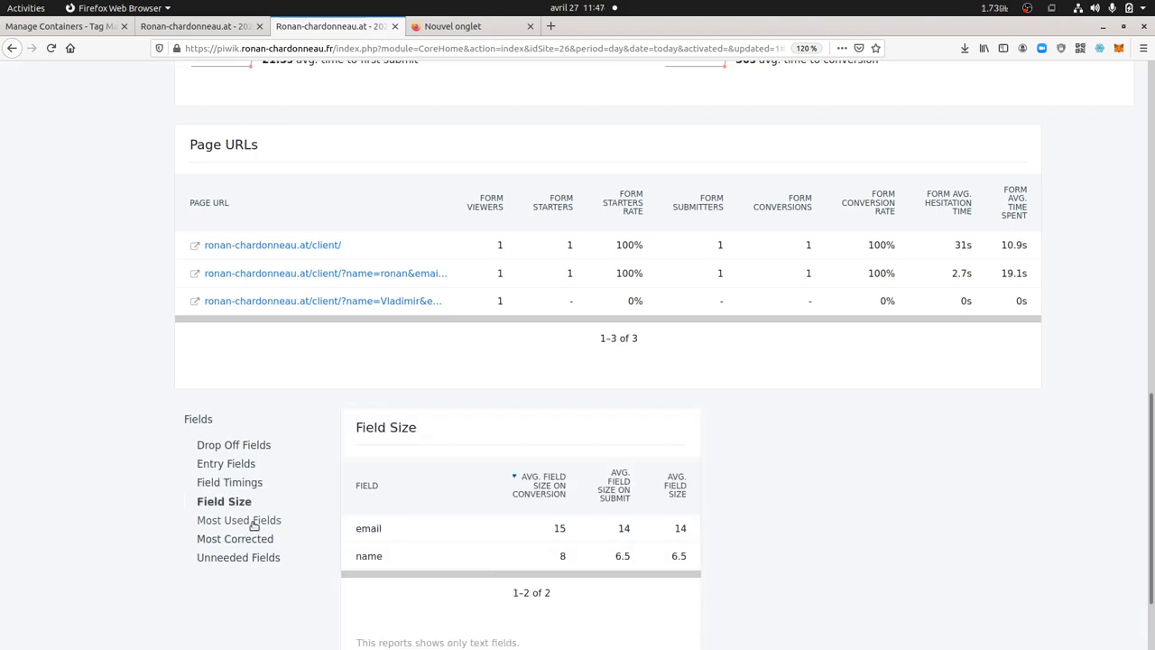
{"action": "left_click", "coordinate": [245, 519]}
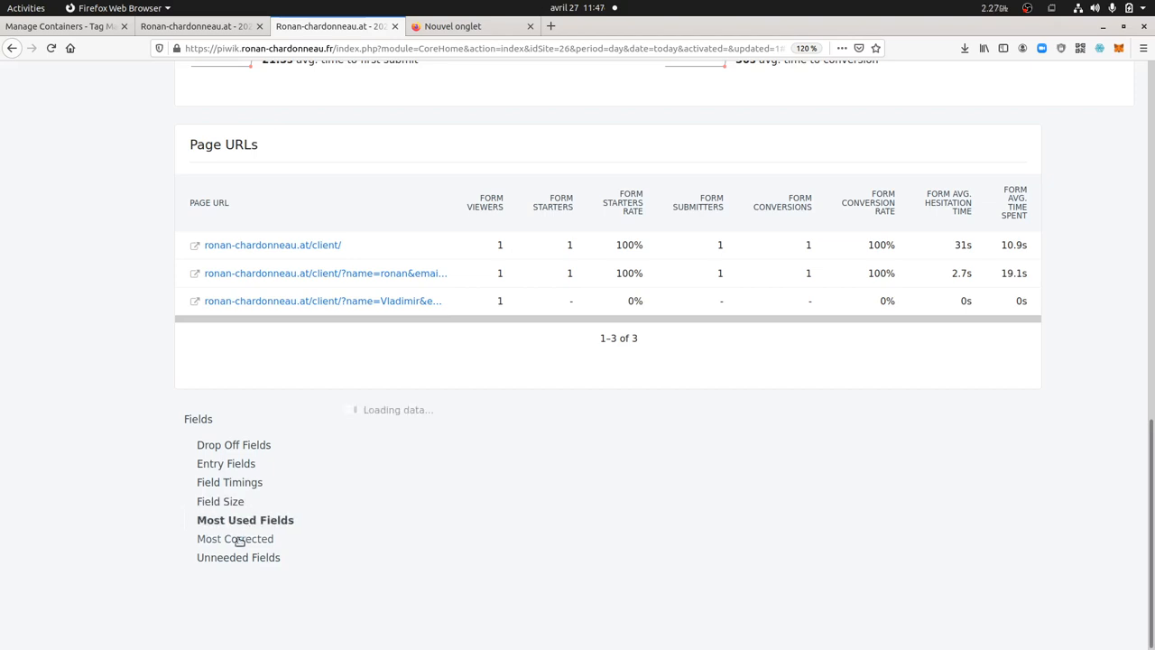
{"action": "left_click", "coordinate": [245, 519]}
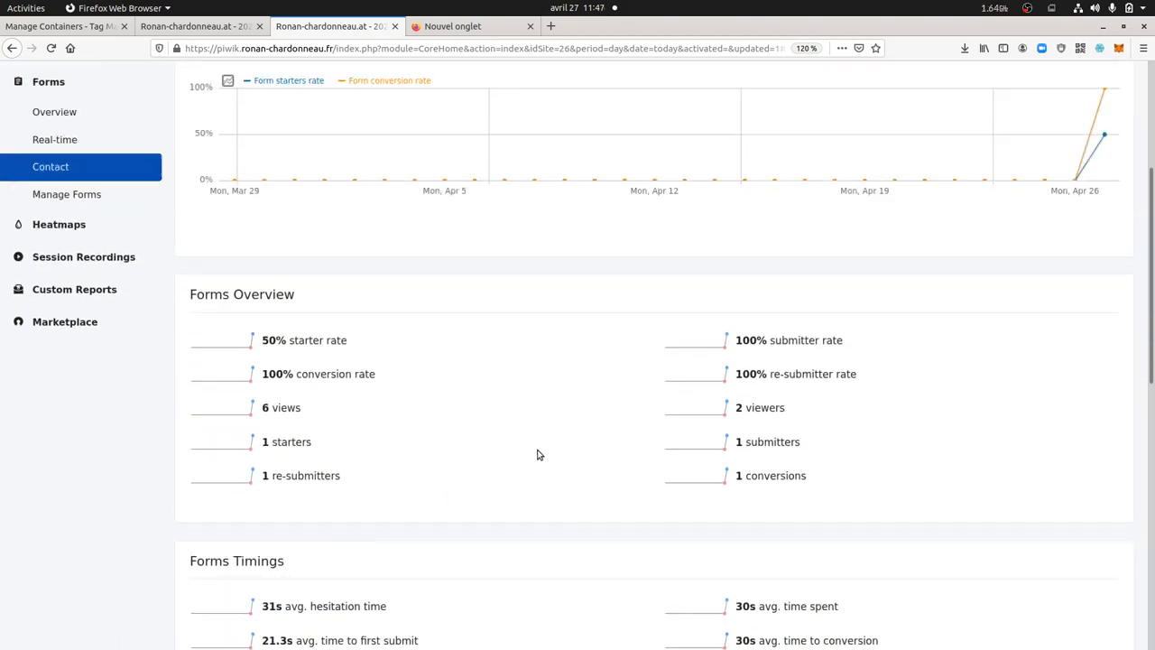
{"action": "mouse_move", "coordinate": [621, 381]}
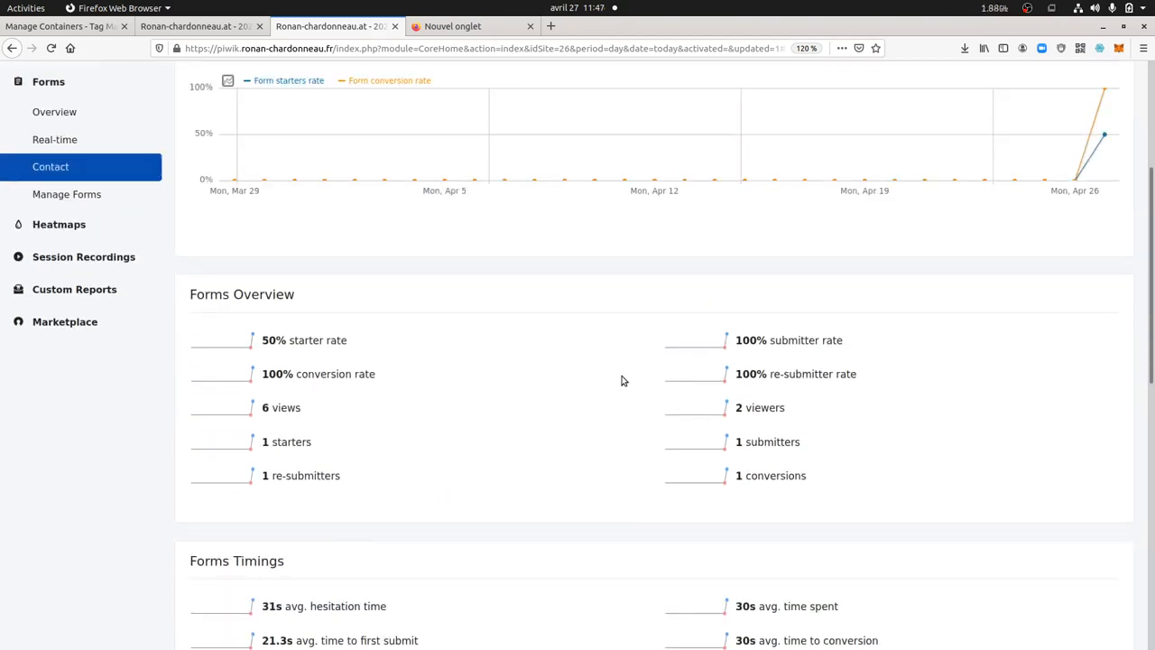
{"action": "mouse_move", "coordinate": [433, 436]}
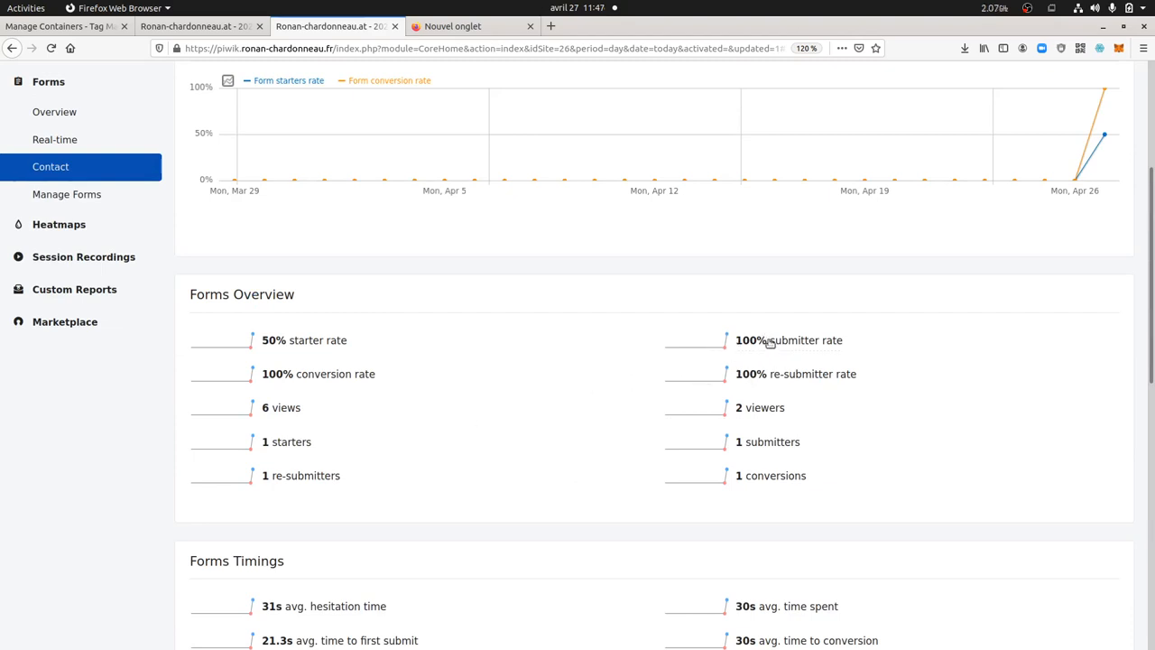
{"action": "mouse_move", "coordinate": [763, 341]}
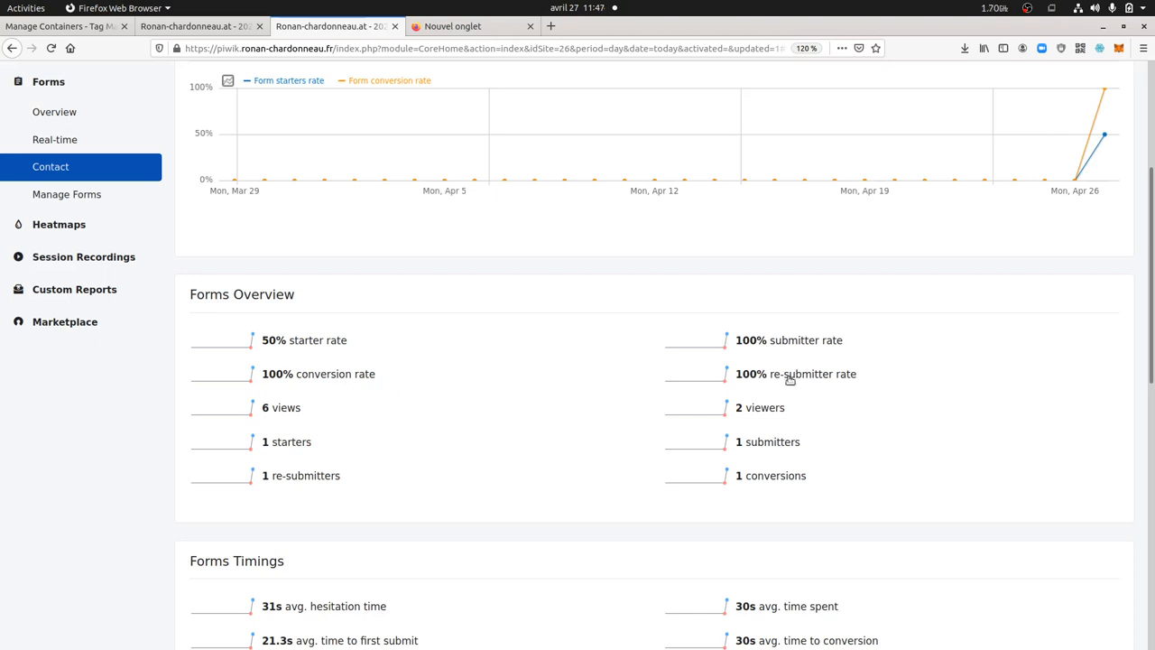
{"action": "mouse_move", "coordinate": [545, 532]}
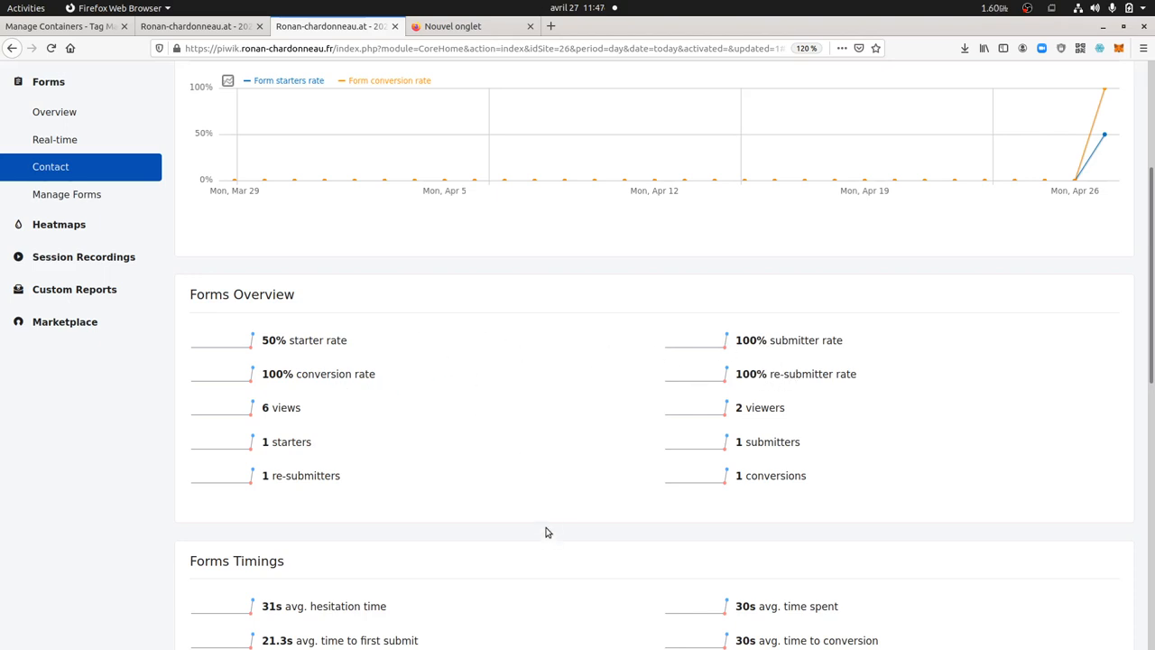